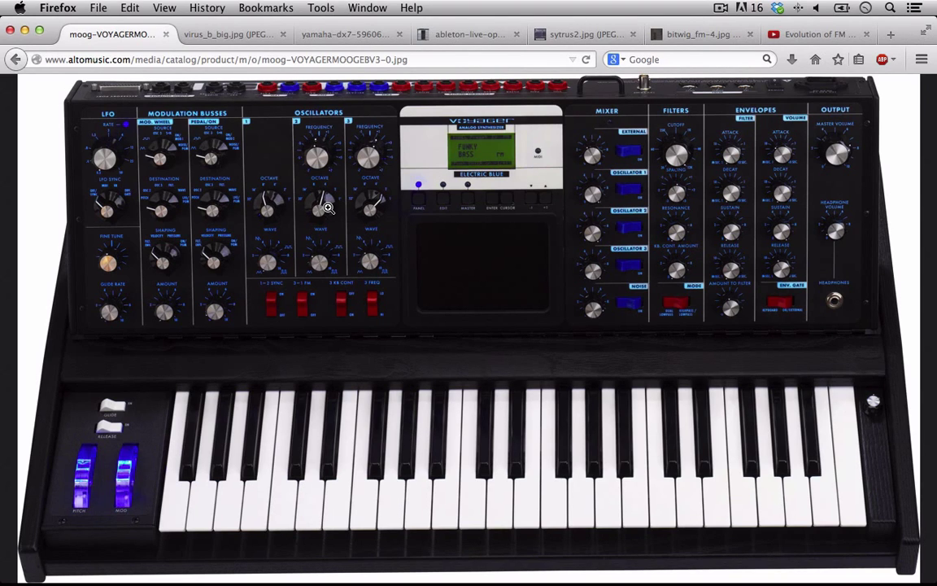
pyautogui.moveTo(218, 301)
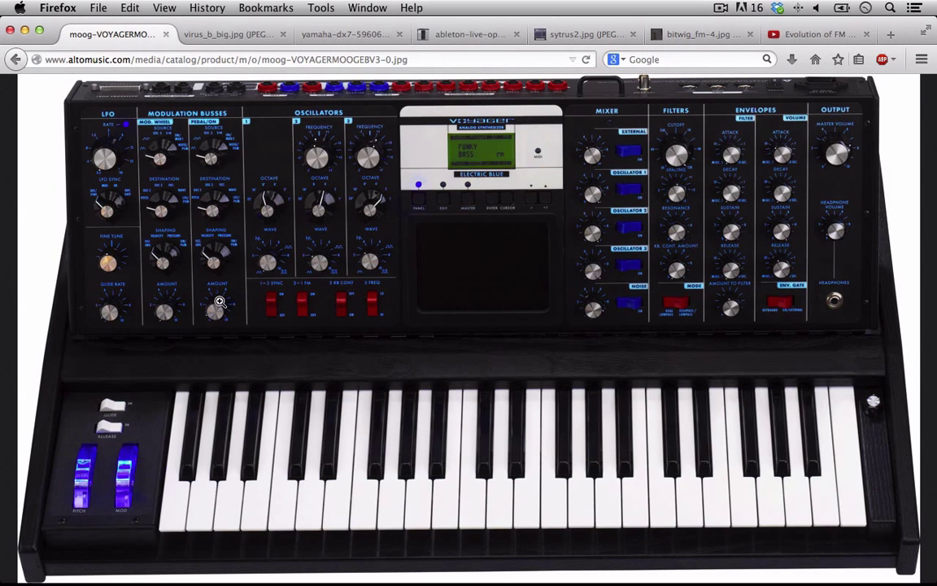
pyautogui.moveTo(244, 429)
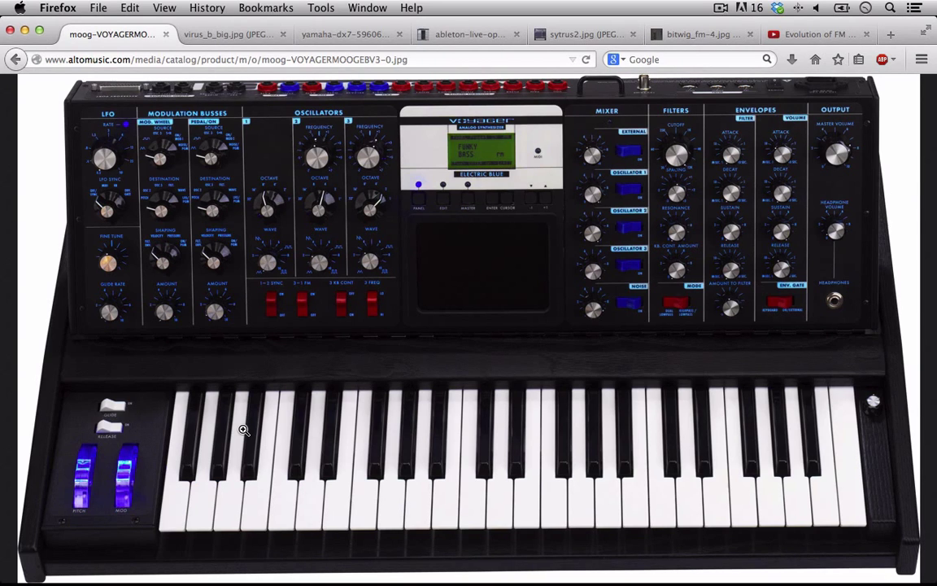
pyautogui.moveTo(413, 233)
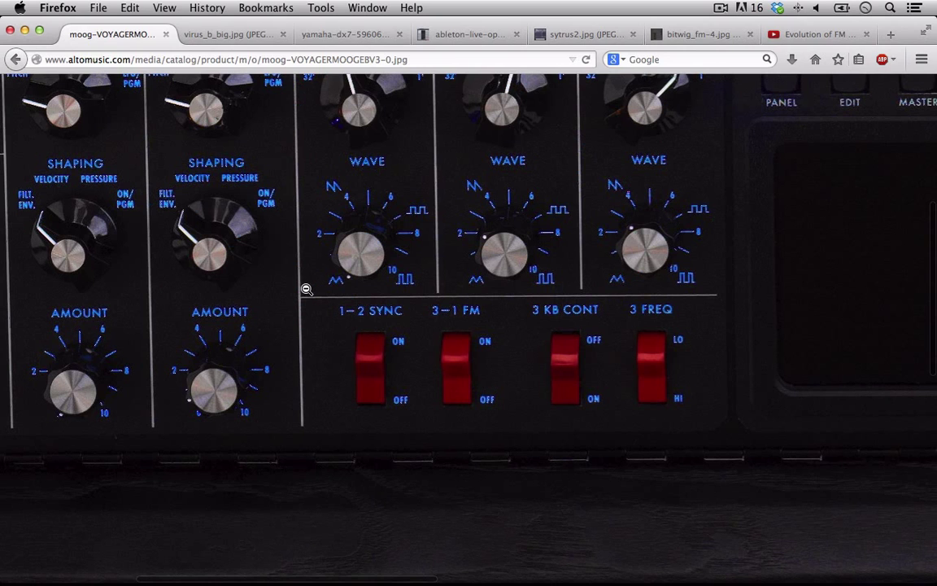
pyautogui.moveTo(527, 222)
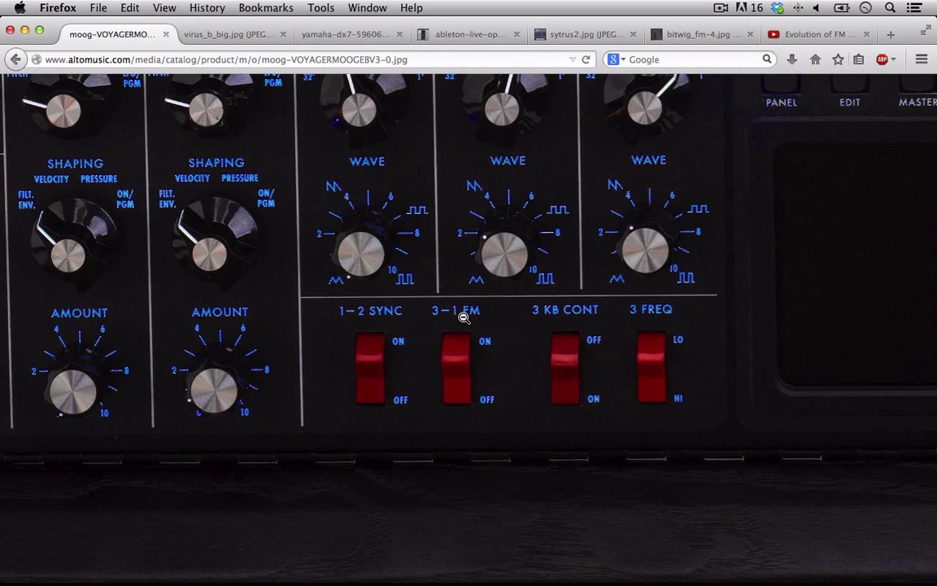
pyautogui.moveTo(459, 326)
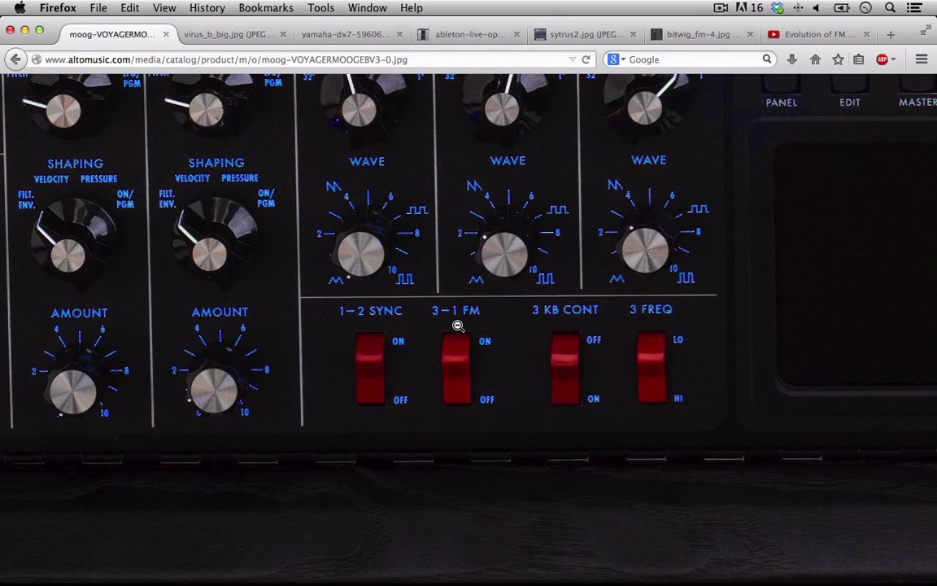
pyautogui.moveTo(470, 325)
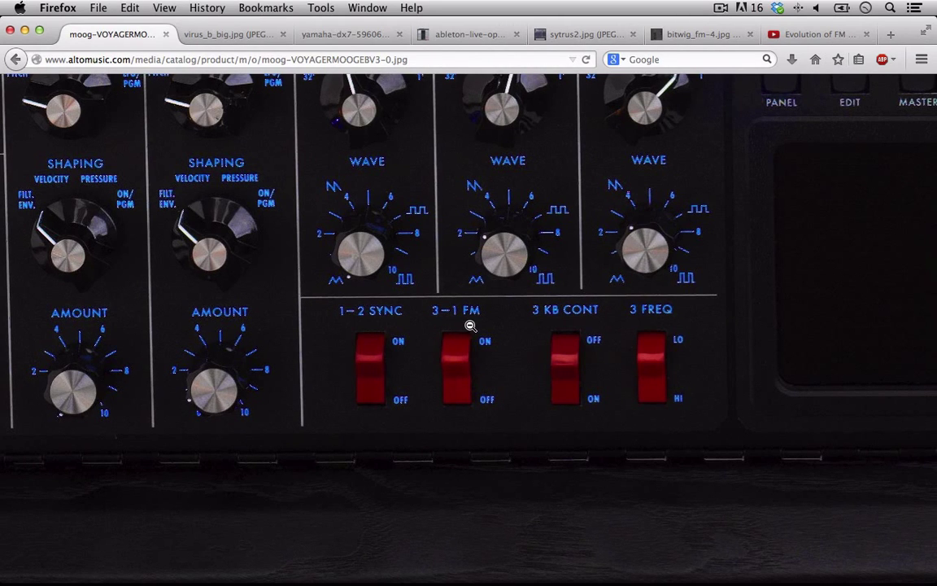
pyautogui.moveTo(436, 314)
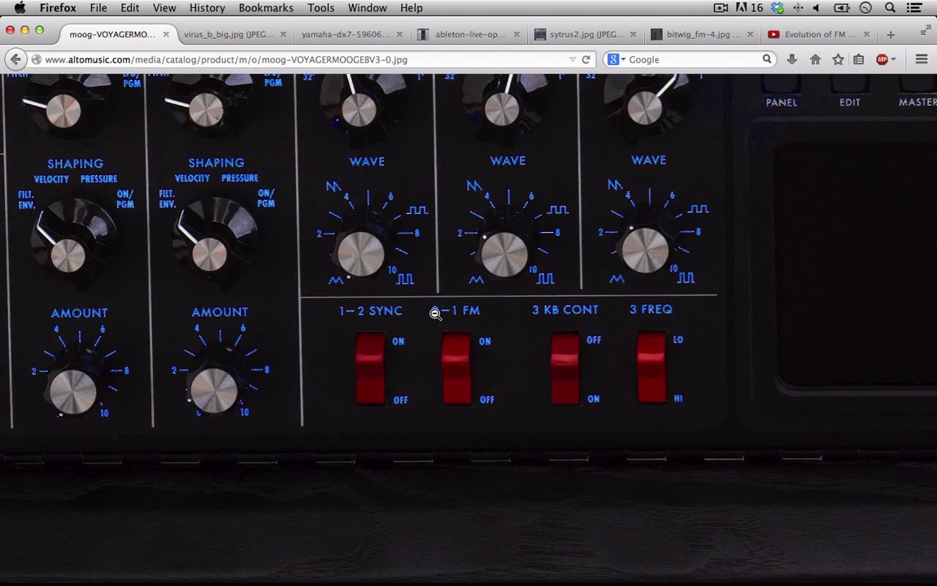
pyautogui.moveTo(472, 325)
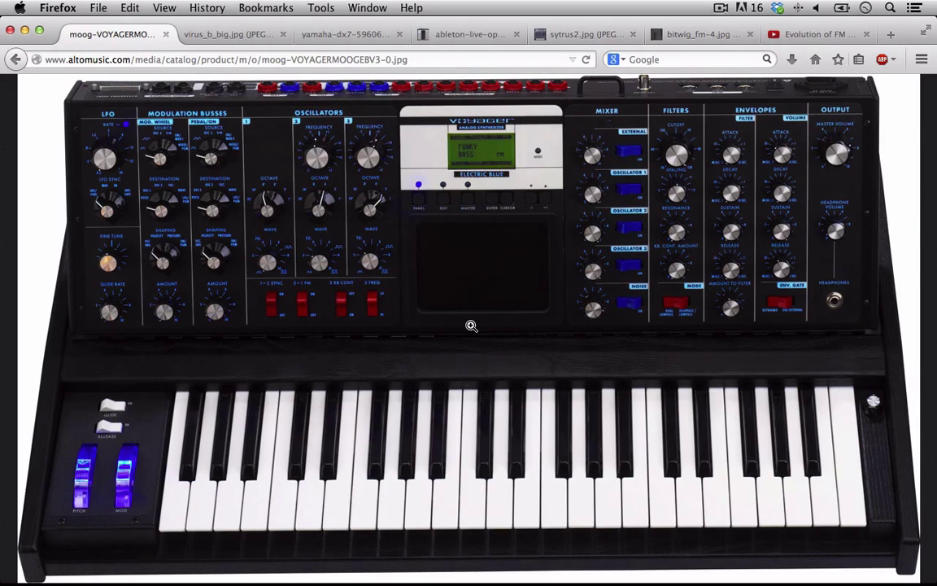
pyautogui.moveTo(338, 257)
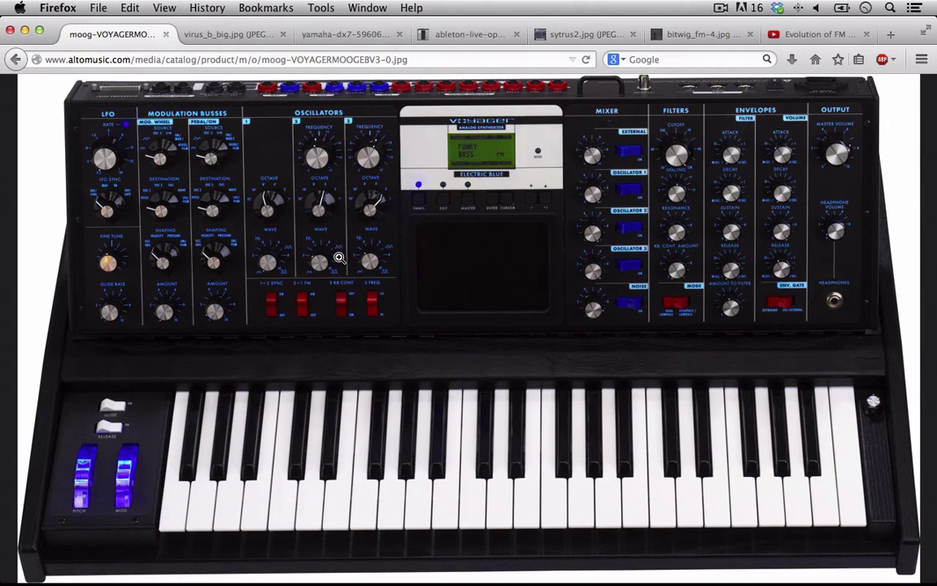
pyautogui.moveTo(299, 295)
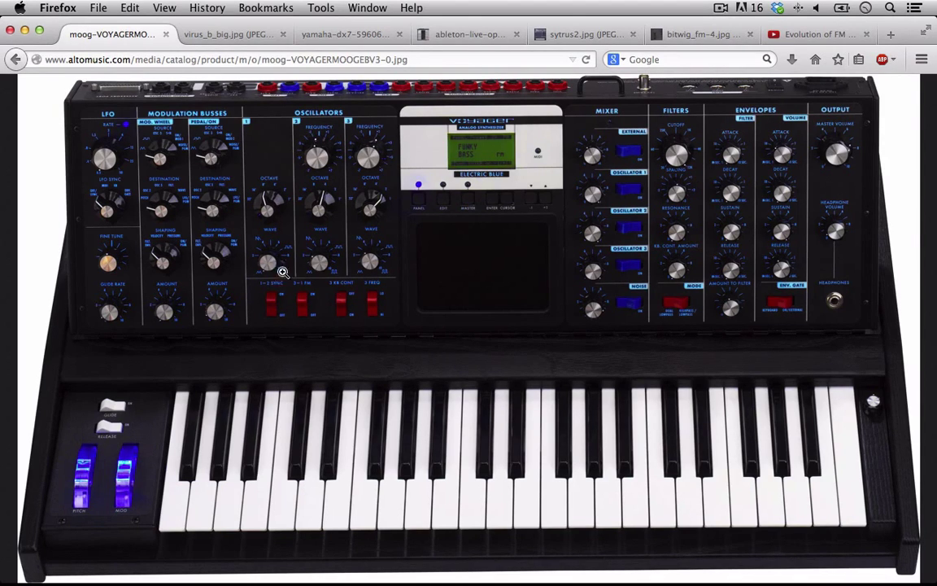
pyautogui.moveTo(309, 260)
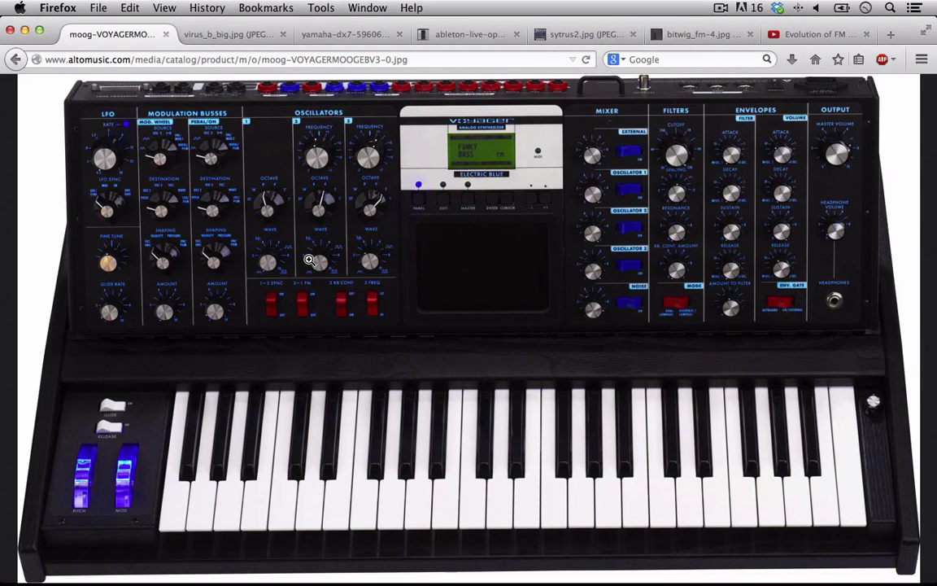
pyautogui.moveTo(259, 148)
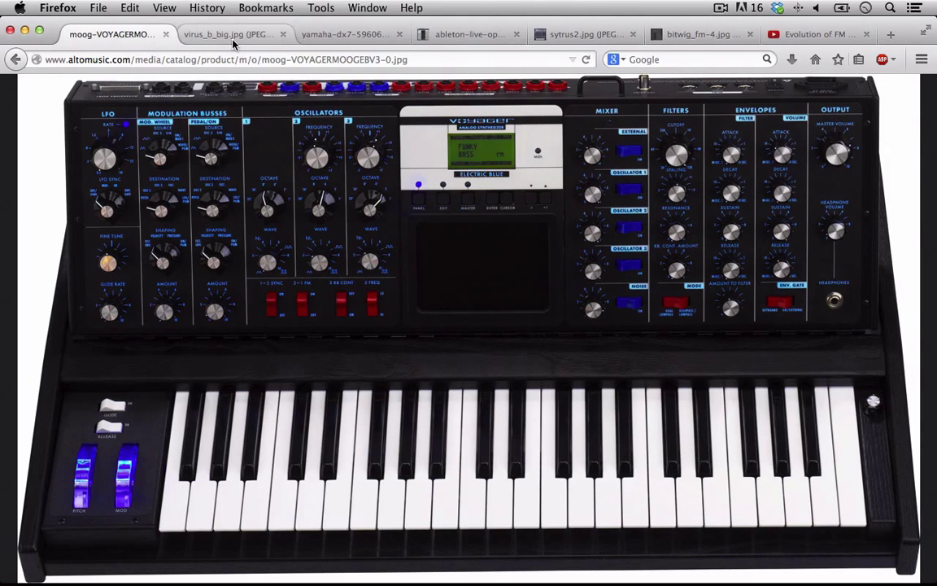
pyautogui.moveTo(231, 35)
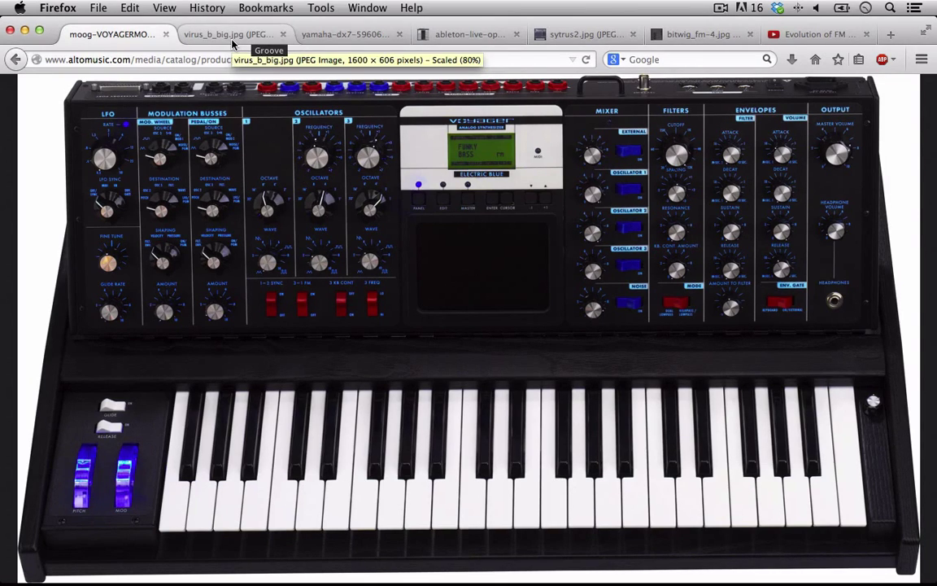
# Step: Show the Access Virus b photo with its oscillators and FM amount knob
pyautogui.click(228, 35)
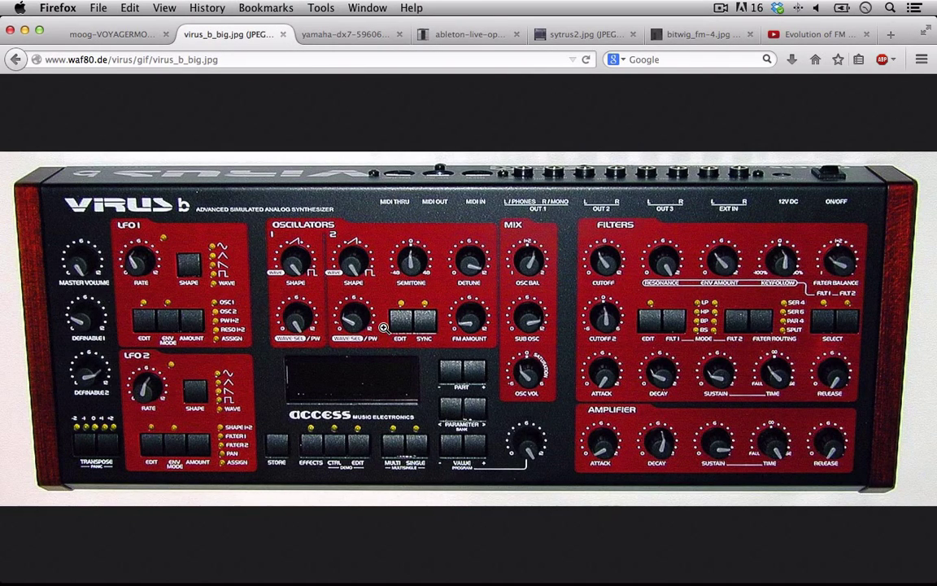
pyautogui.moveTo(181, 235)
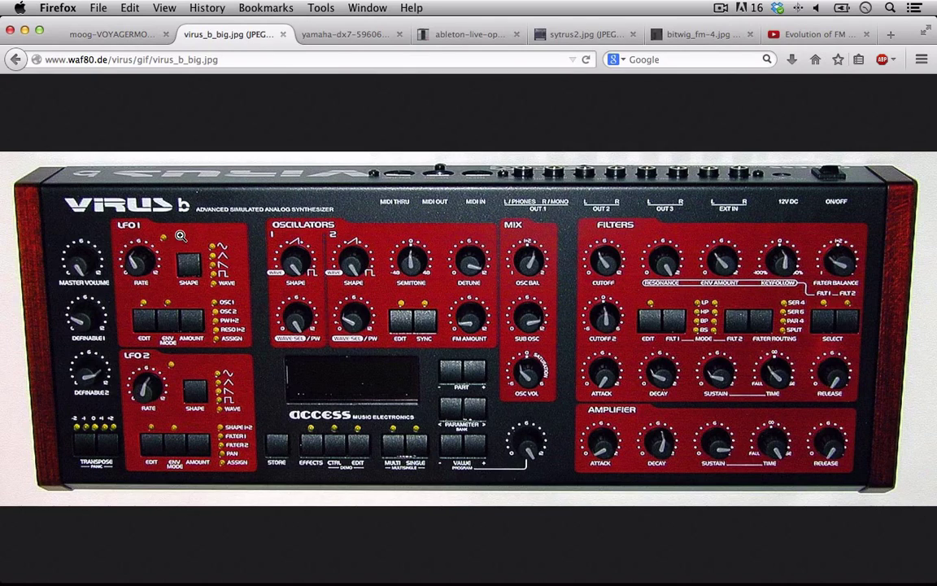
pyautogui.moveTo(462, 335)
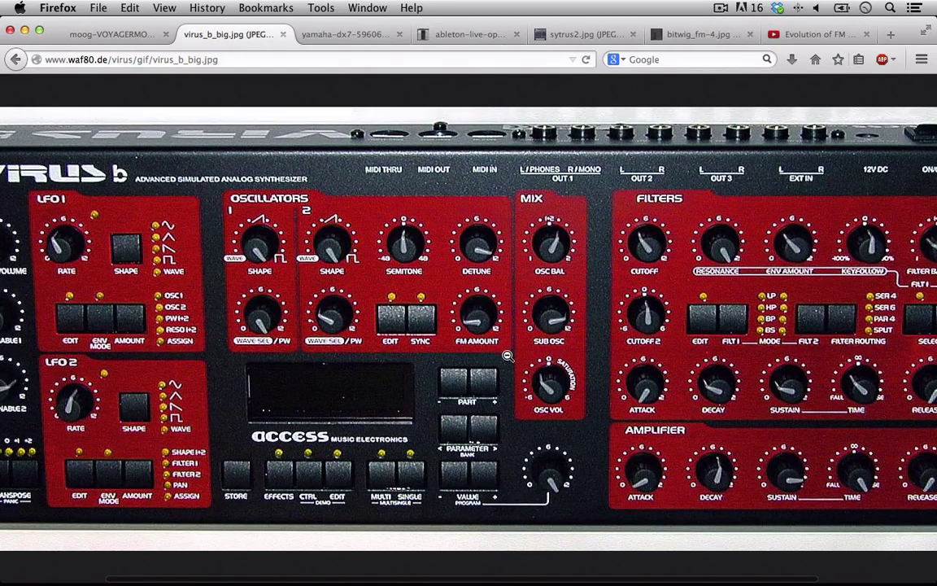
pyautogui.moveTo(442, 327)
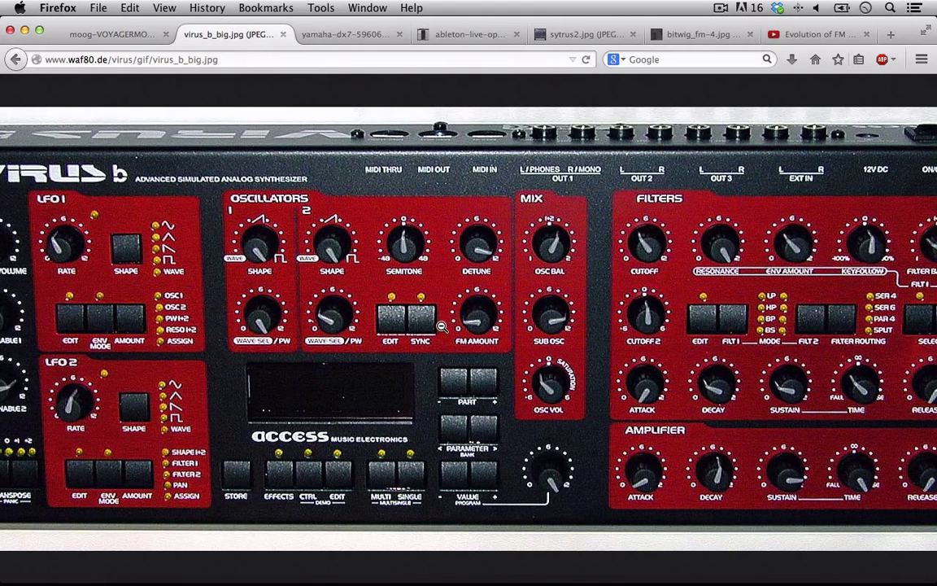
pyautogui.moveTo(420, 420)
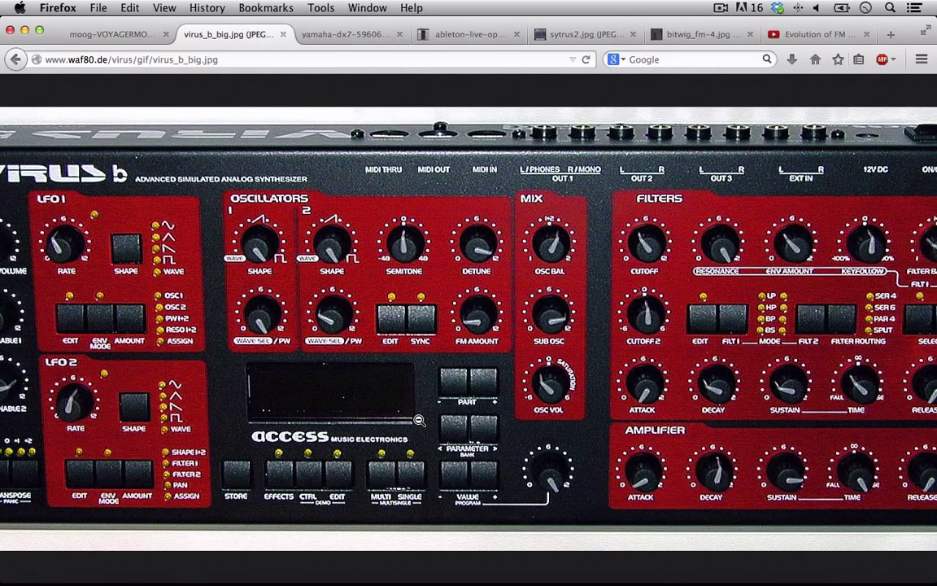
pyautogui.moveTo(400, 348)
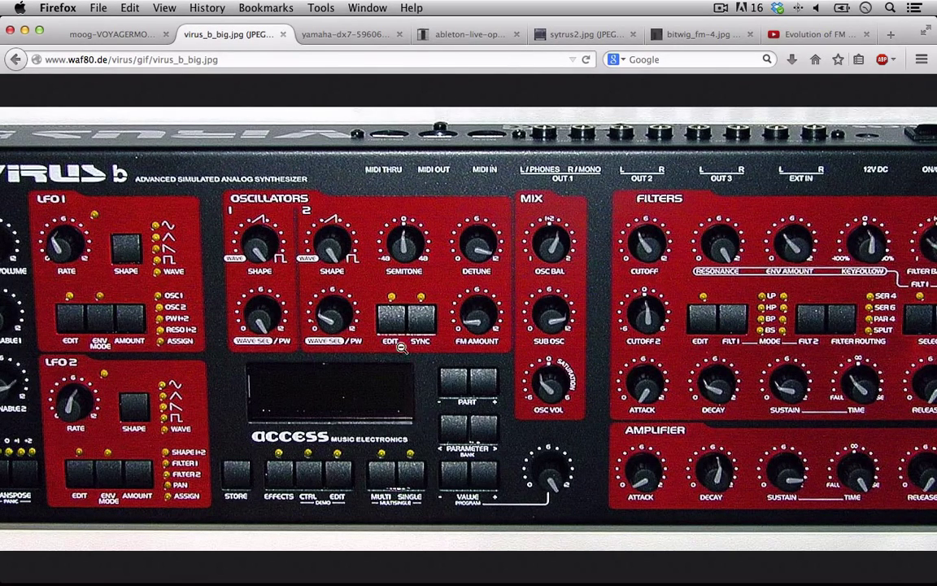
pyautogui.moveTo(391, 280)
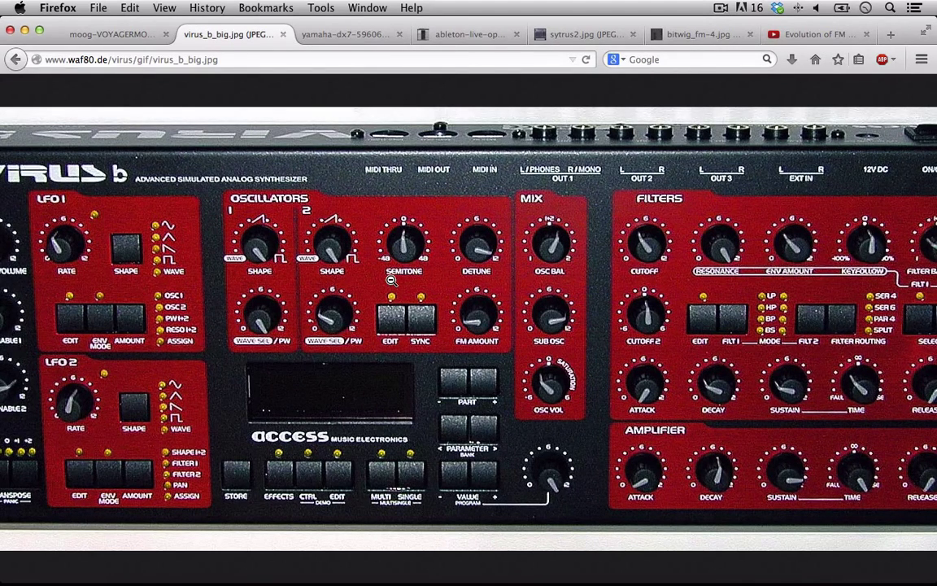
pyautogui.moveTo(423, 275)
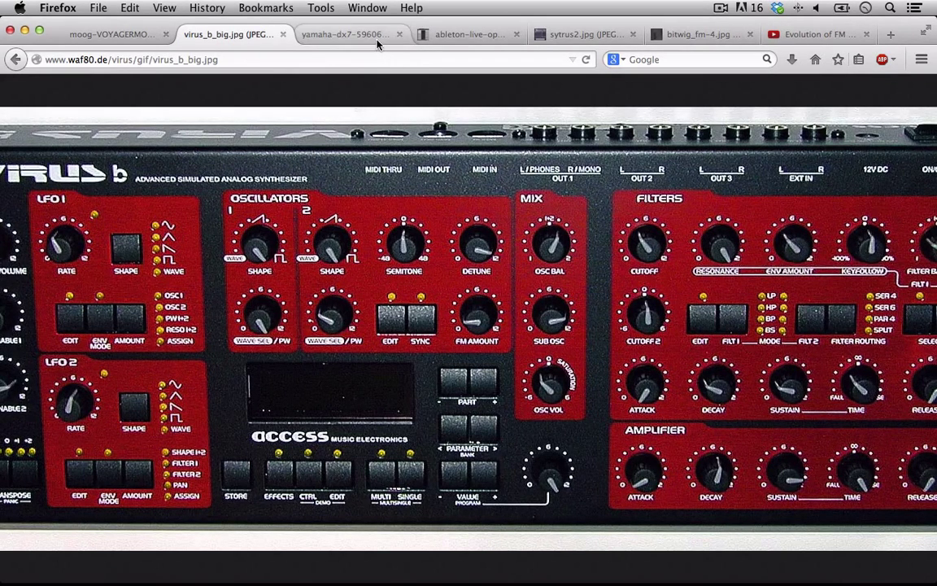
# Step: Compare the Yamaha DX7 photo against the Virus b photo, settling on the DX7
pyautogui.click(345, 34)
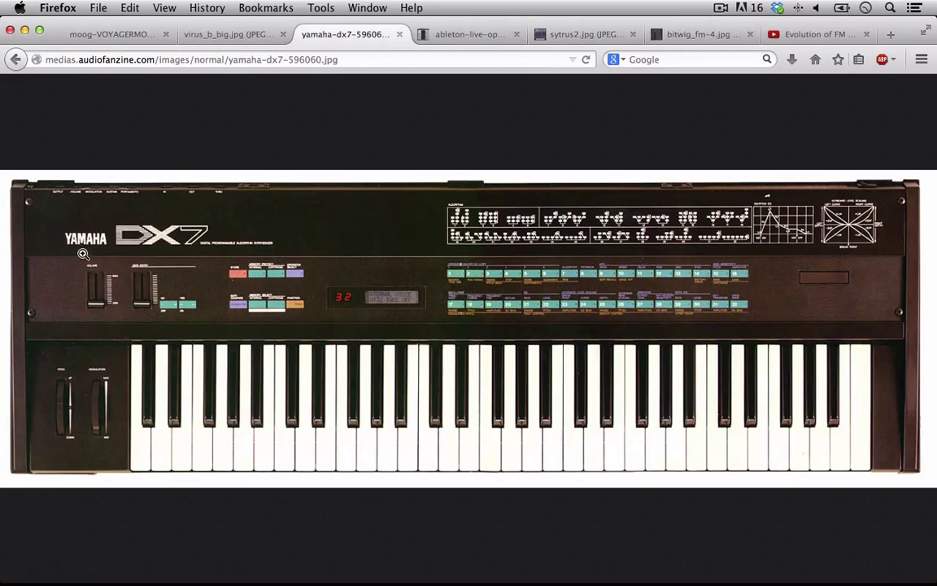
pyautogui.moveTo(157, 254)
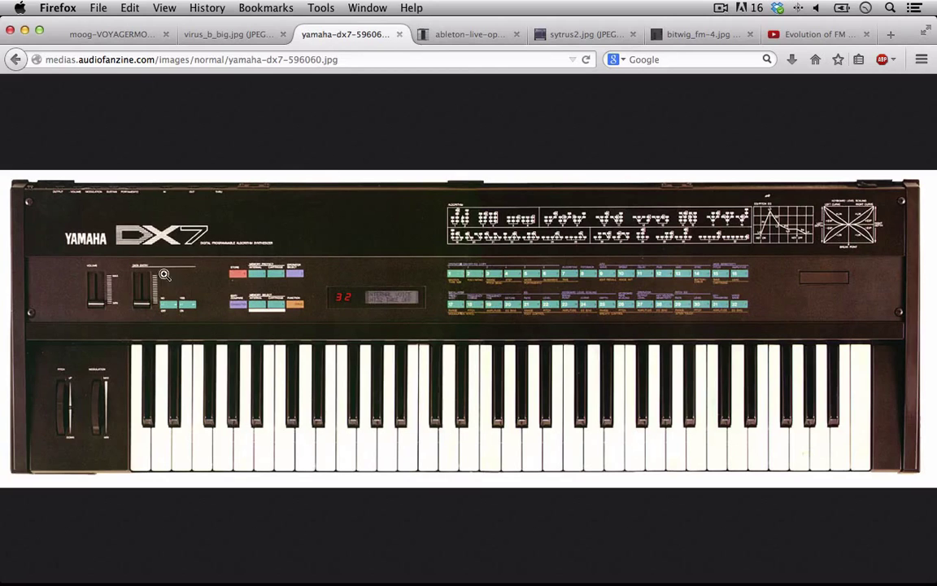
pyautogui.click(231, 34)
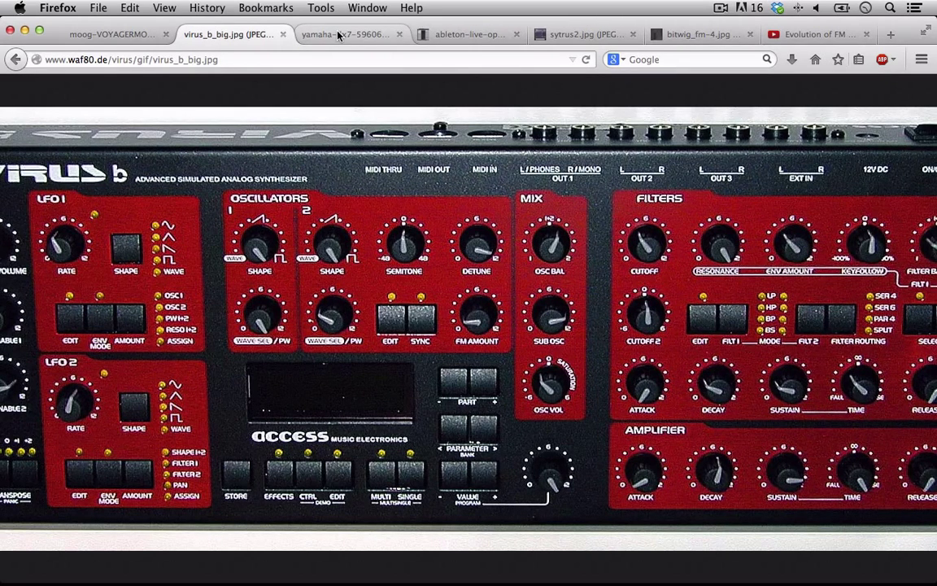
pyautogui.click(345, 34)
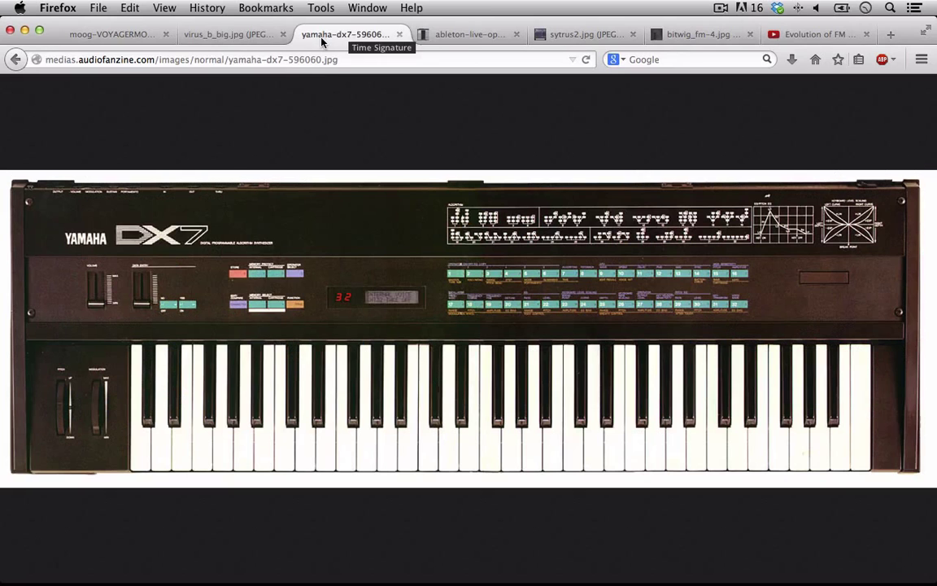
pyautogui.moveTo(224, 420)
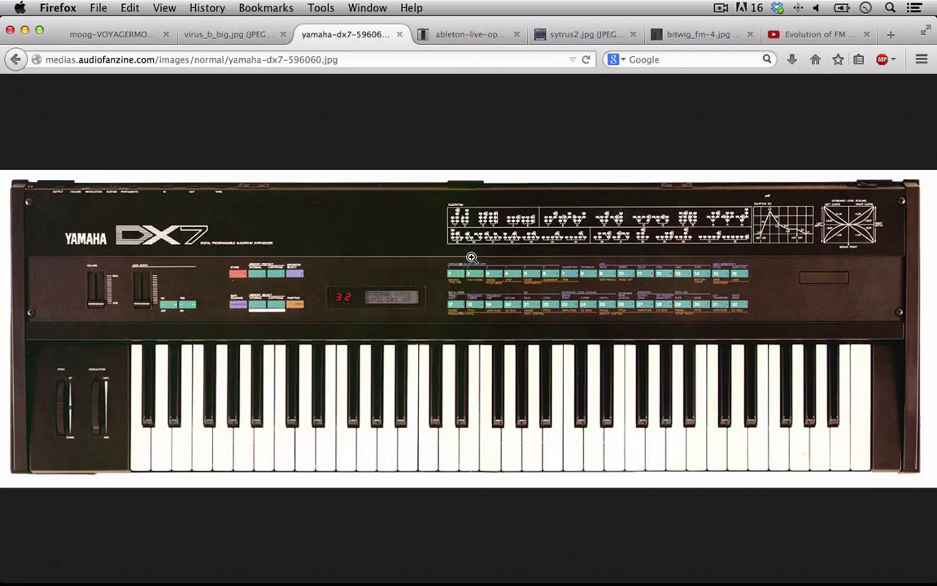
pyautogui.scroll(-3)
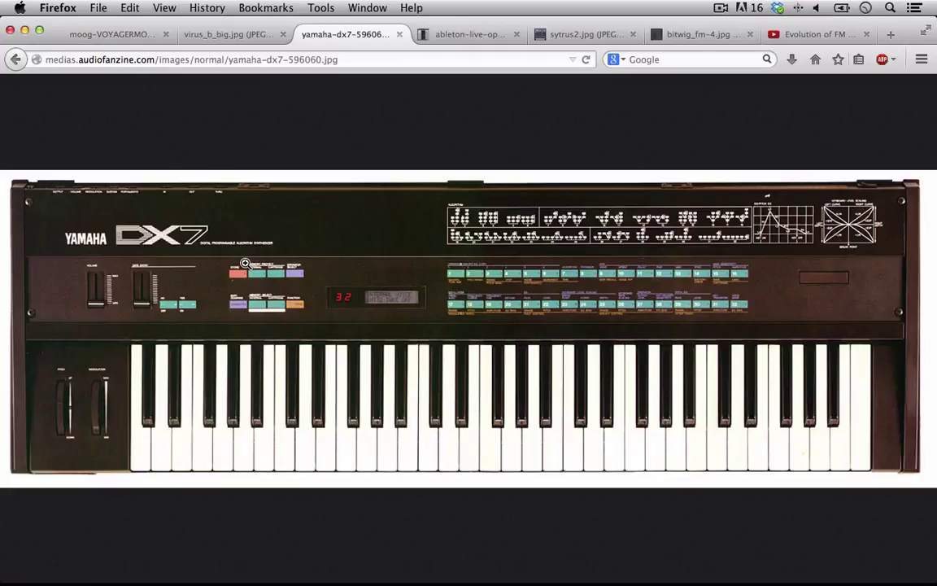
pyautogui.moveTo(478, 337)
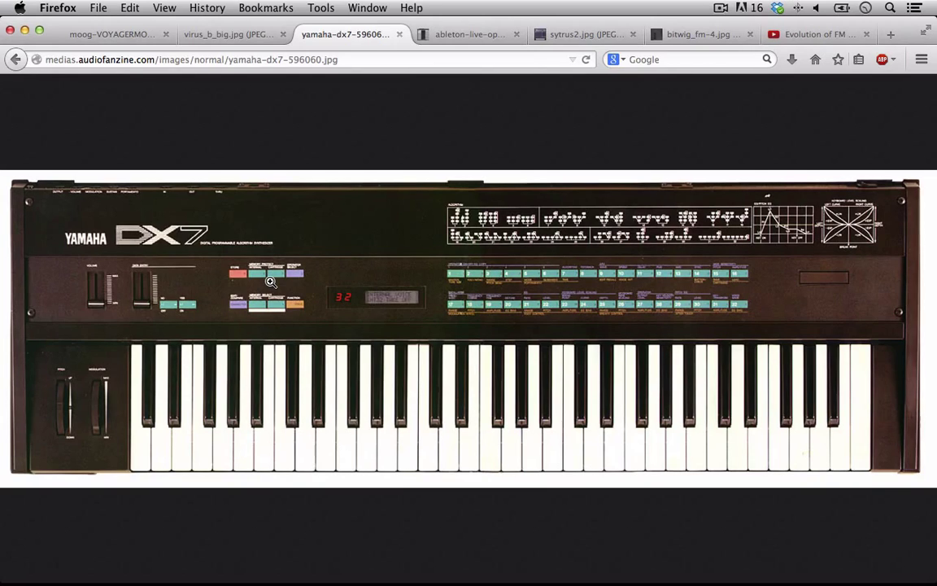
pyautogui.moveTo(625, 421)
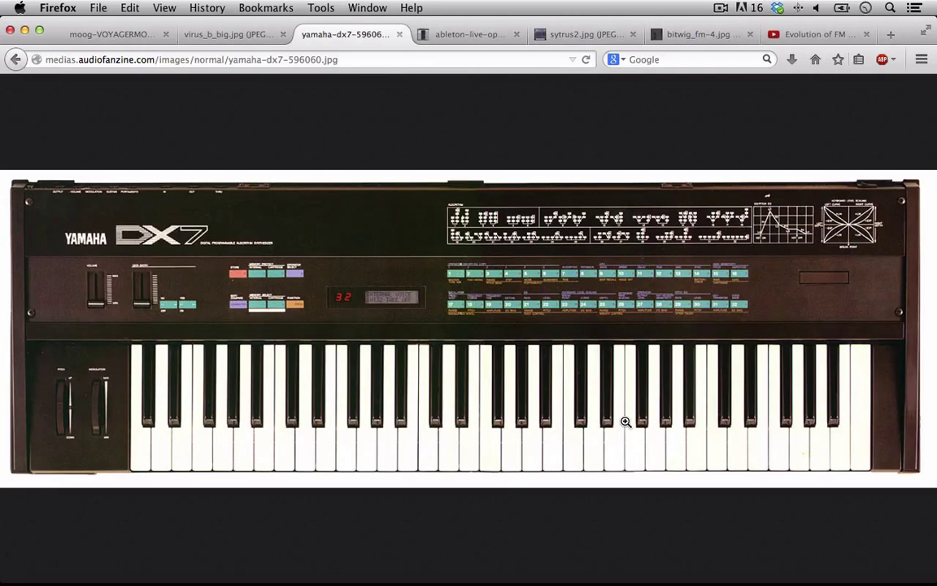
pyautogui.moveTo(507, 380)
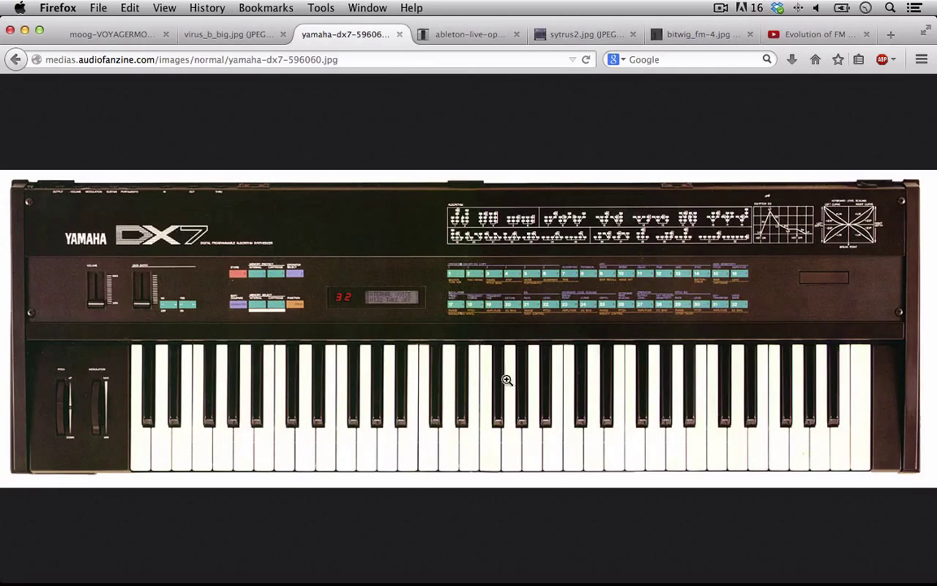
pyautogui.moveTo(718, 192)
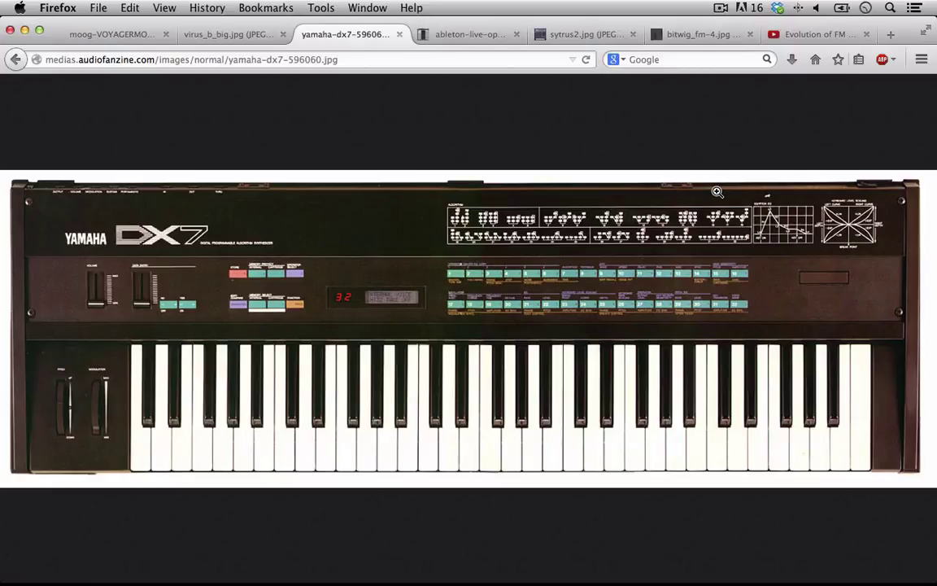
pyautogui.moveTo(449, 86)
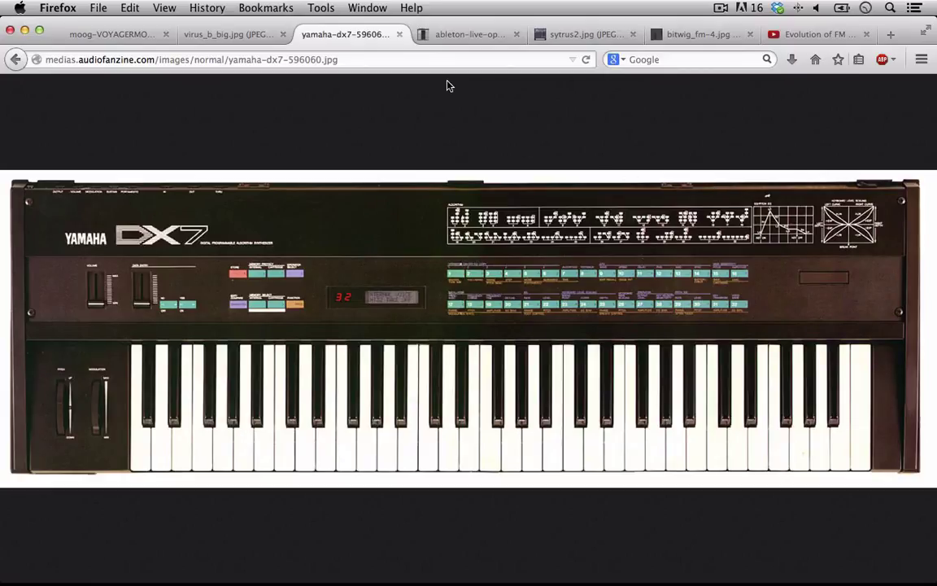
pyautogui.moveTo(179, 250)
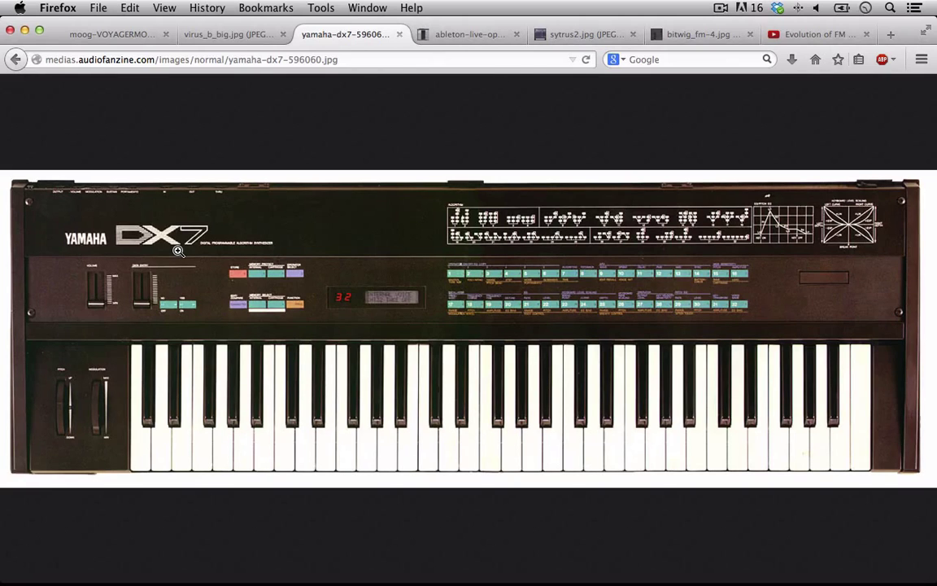
pyautogui.moveTo(443, 32)
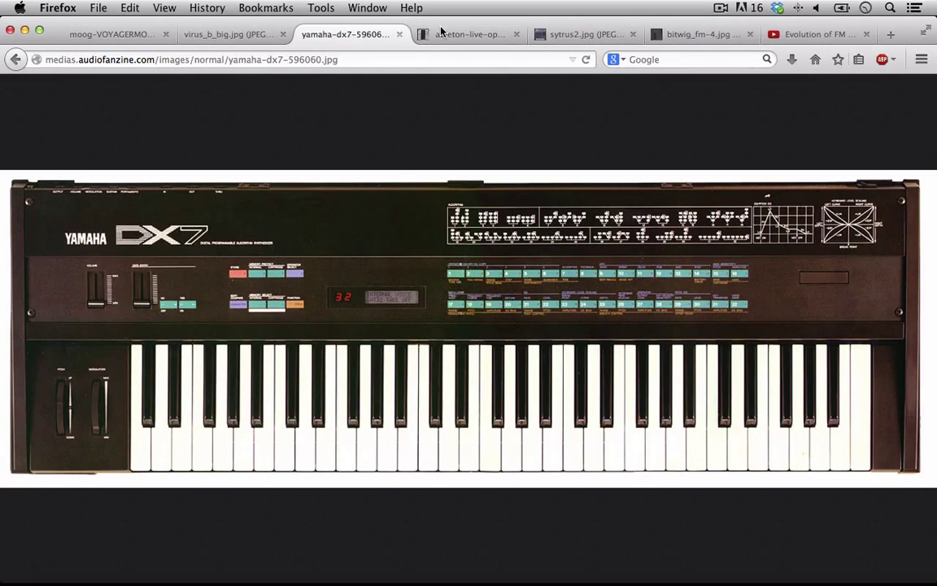
# Step: Show the Ableton Live Operator screenshot in place of the DX7 photo
pyautogui.click(469, 34)
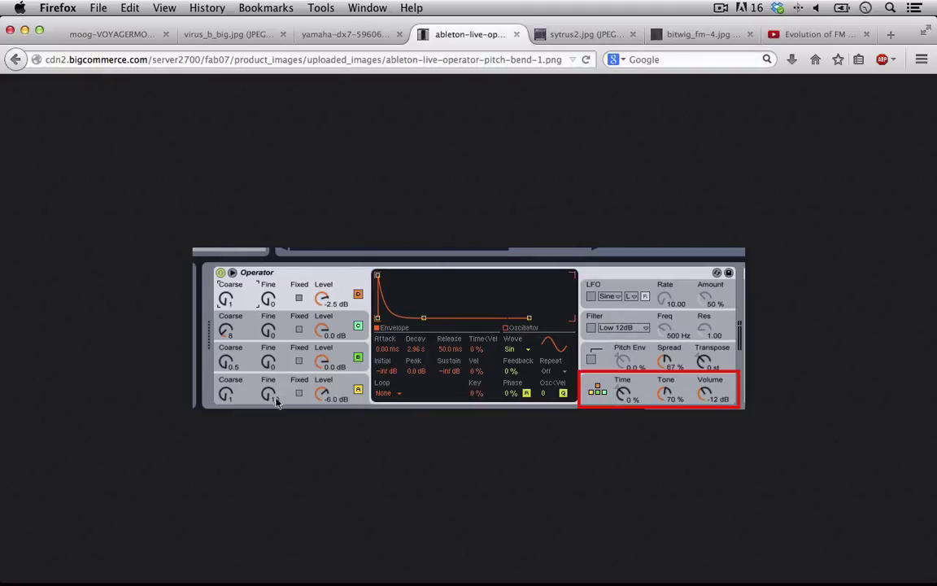
pyautogui.click(345, 34)
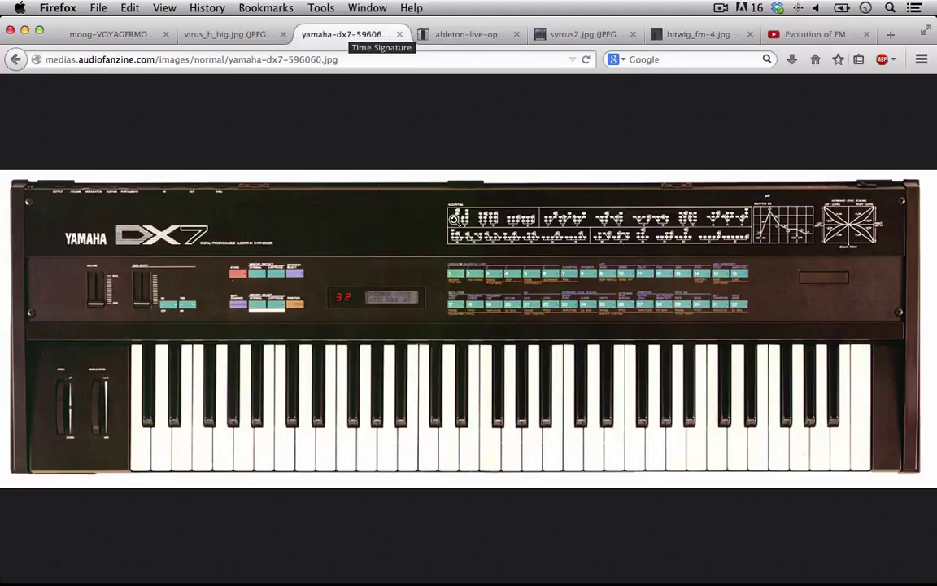
pyautogui.click(469, 34)
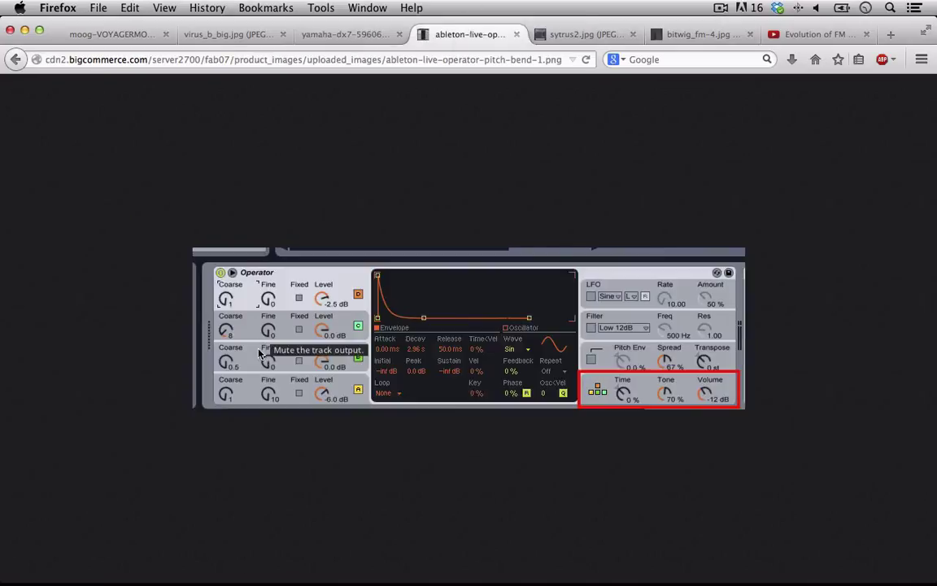
pyautogui.moveTo(345, 171)
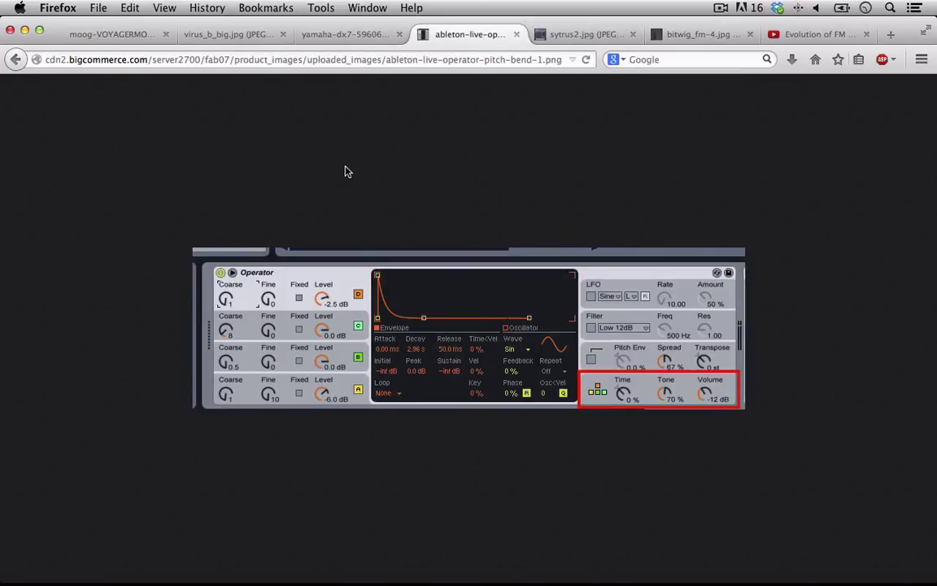
pyautogui.moveTo(545, 345)
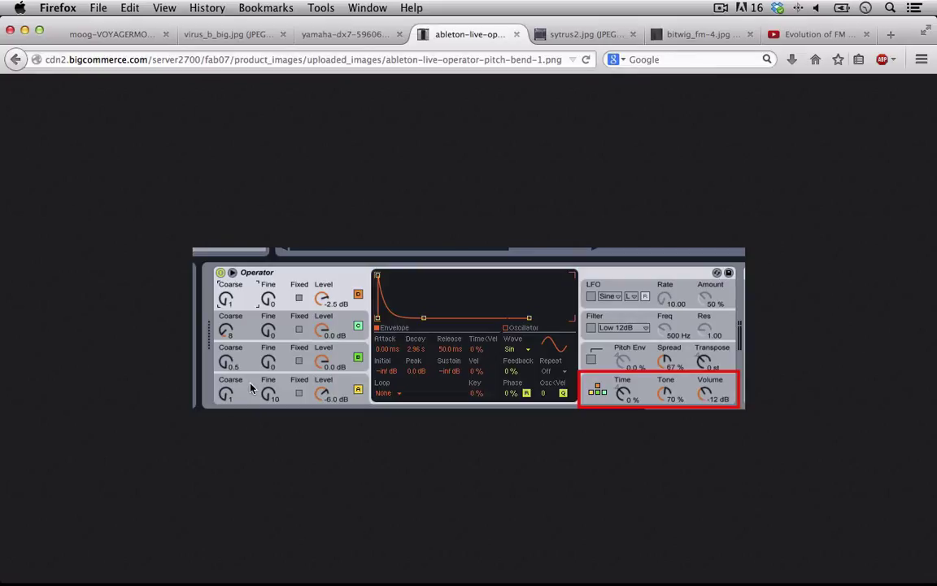
pyautogui.moveTo(609, 398)
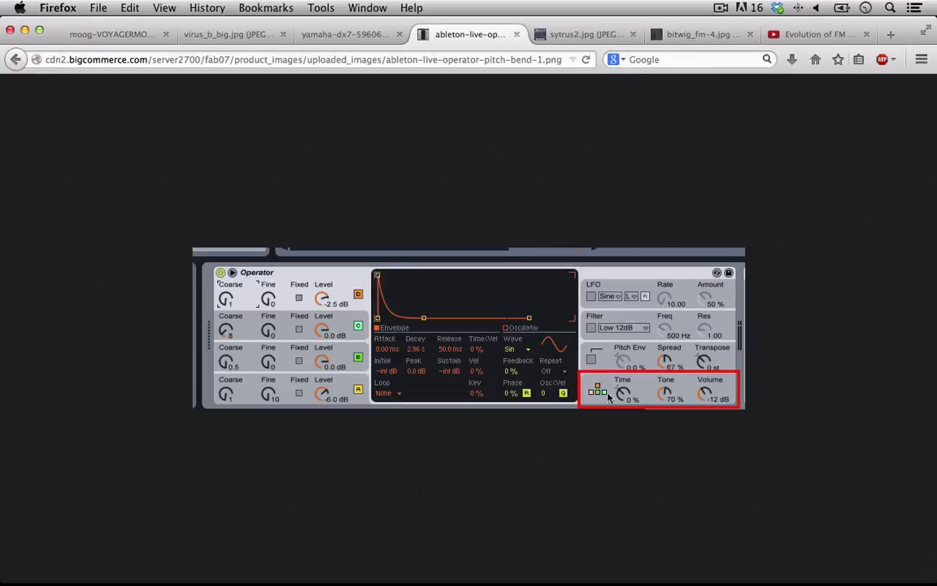
pyautogui.moveTo(593, 404)
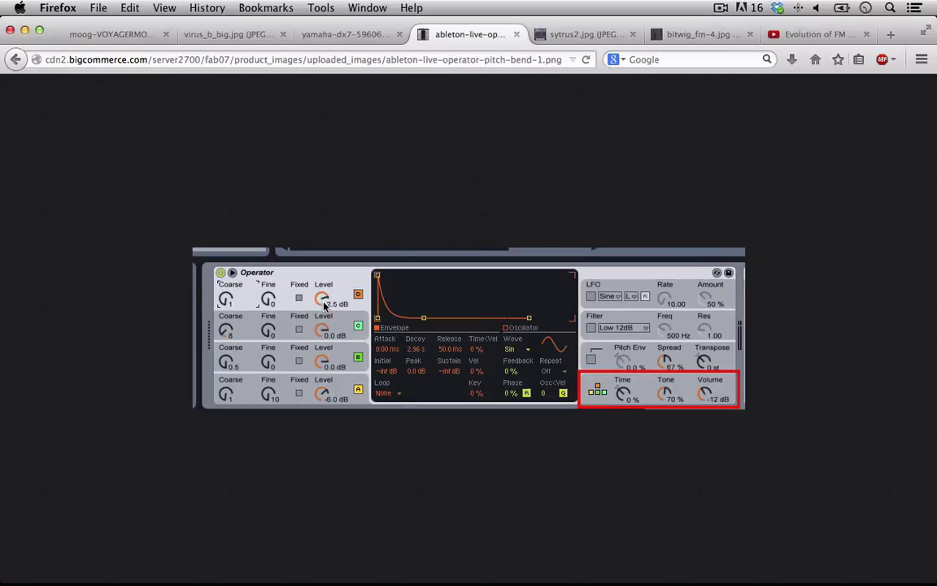
pyautogui.click(586, 34)
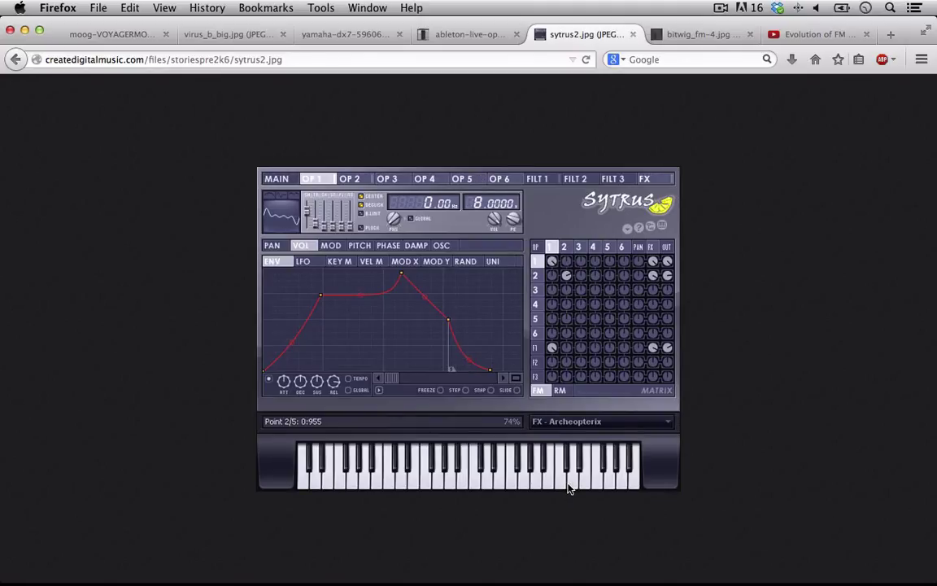
pyautogui.click(469, 34)
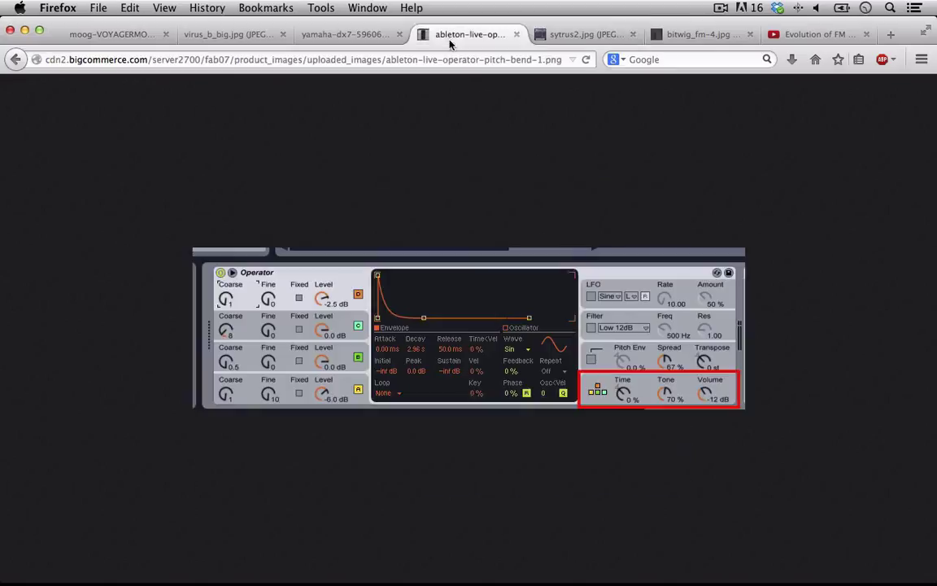
pyautogui.moveTo(215, 67)
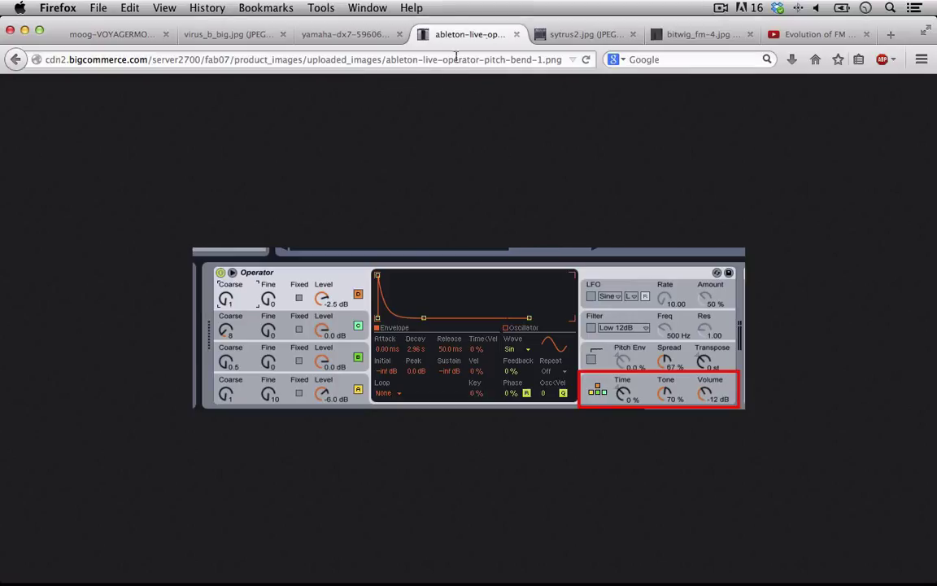
pyautogui.moveTo(596, 30)
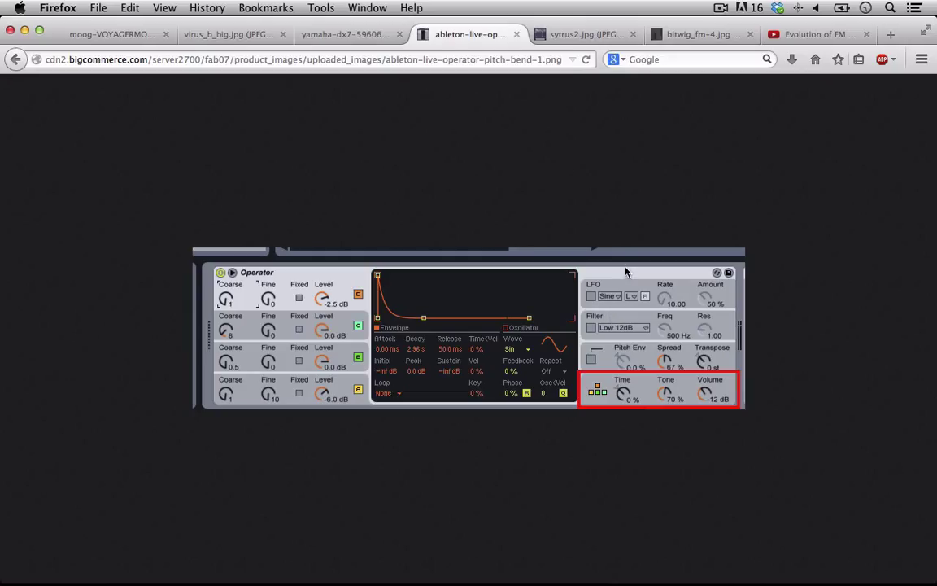
# Step: Show the Bitwig FM-4 screenshot with its four operators and modulation matrix
pyautogui.click(699, 34)
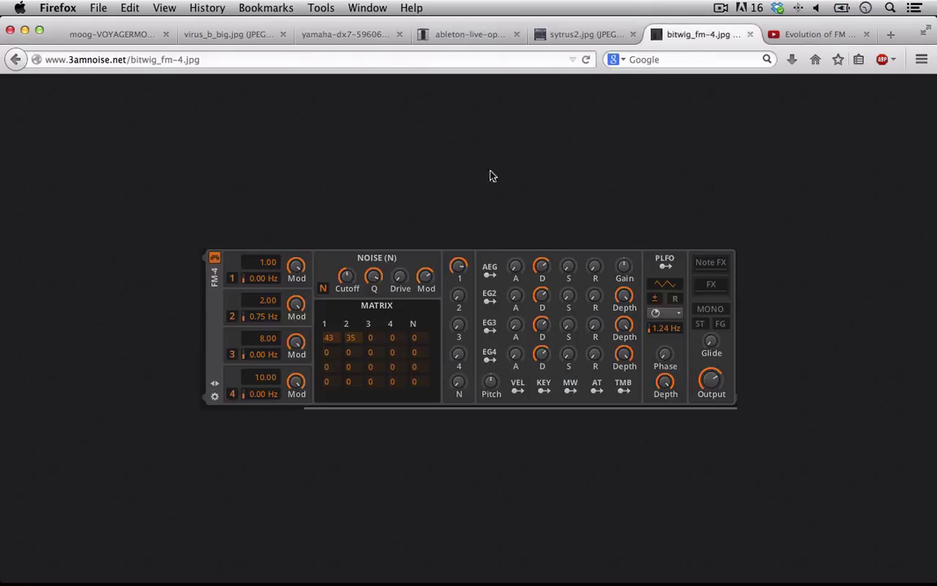
pyautogui.moveTo(740, 313)
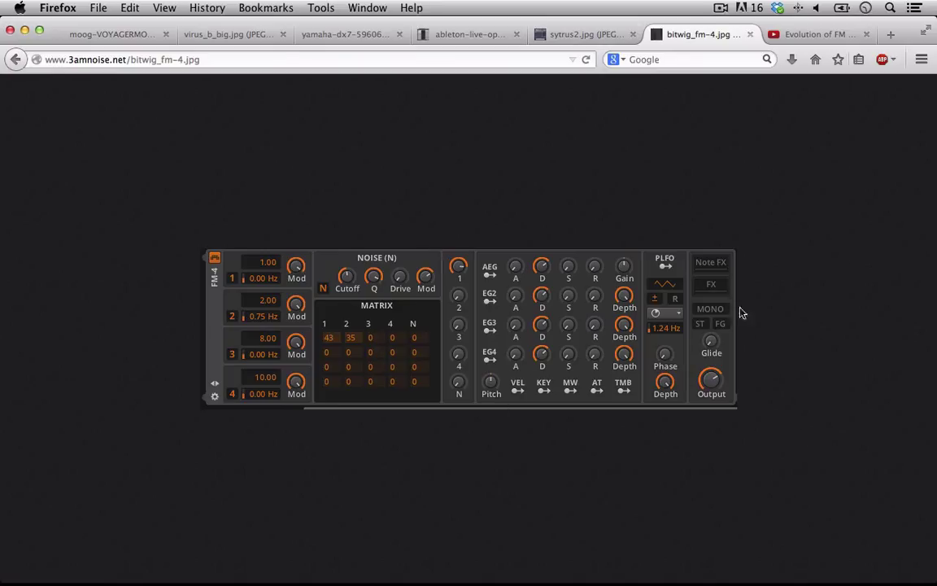
pyautogui.moveTo(415, 218)
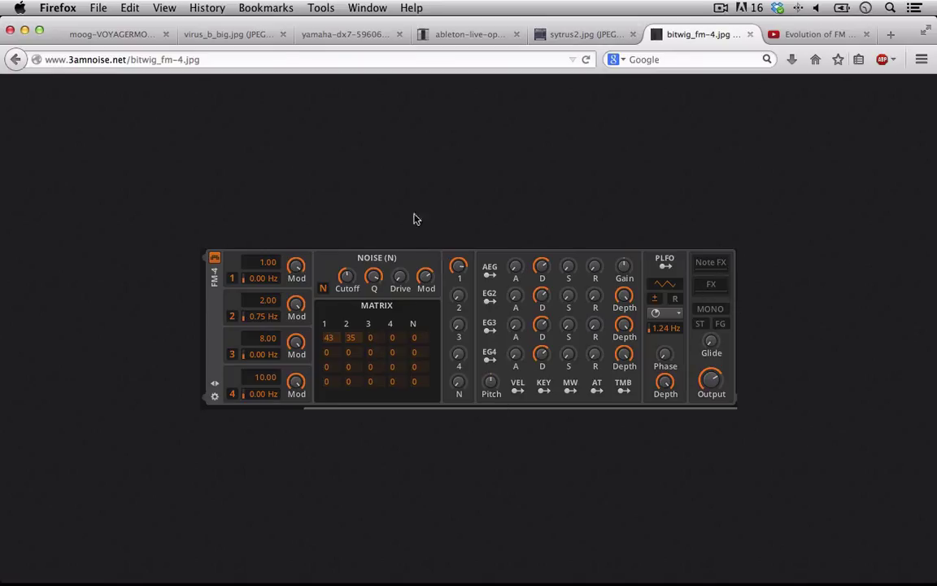
pyautogui.moveTo(172, 490)
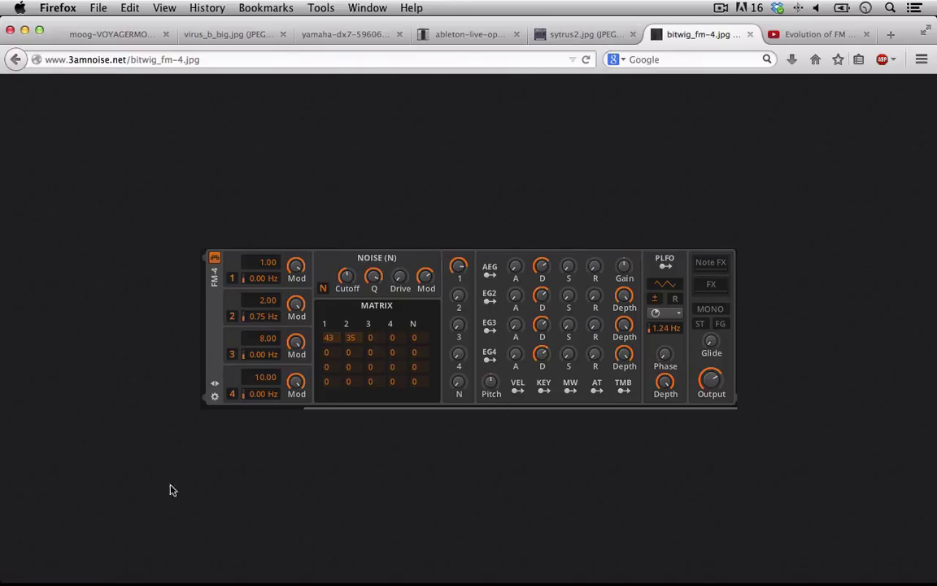
pyautogui.moveTo(455, 202)
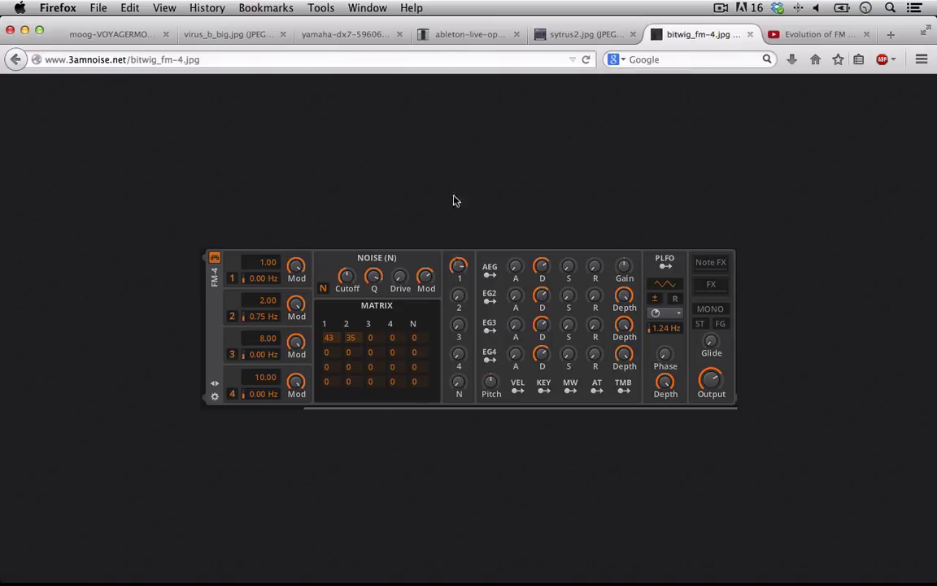
pyautogui.moveTo(279, 456)
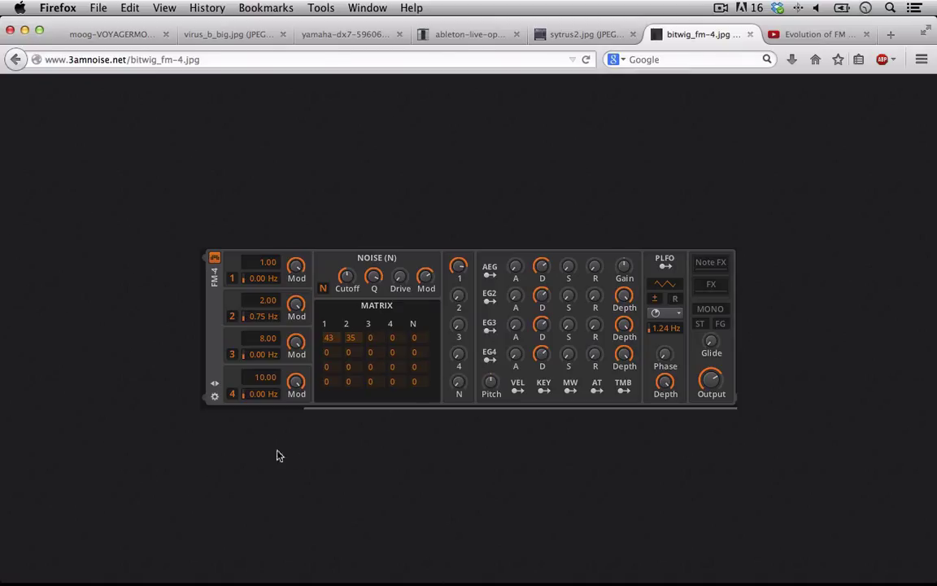
pyautogui.moveTo(338, 433)
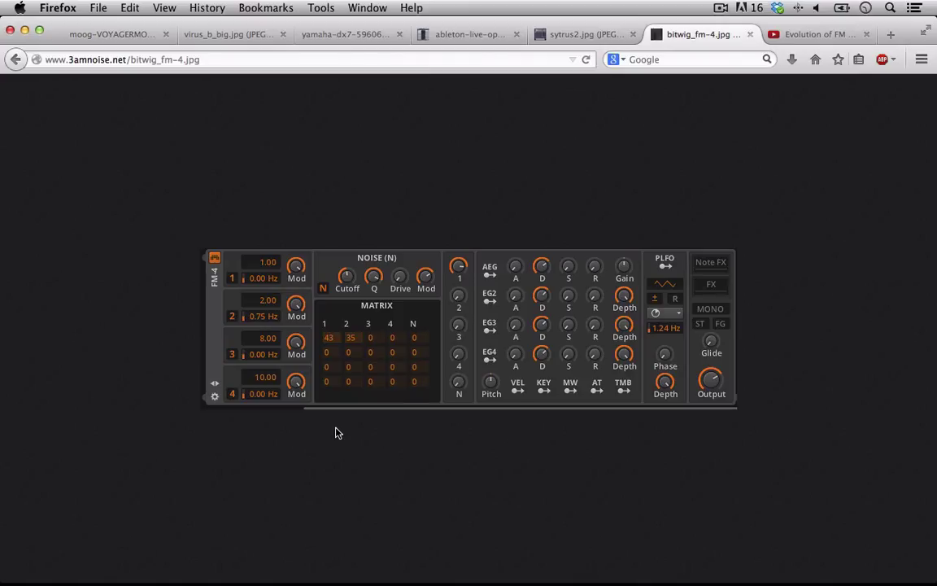
pyautogui.moveTo(319, 426)
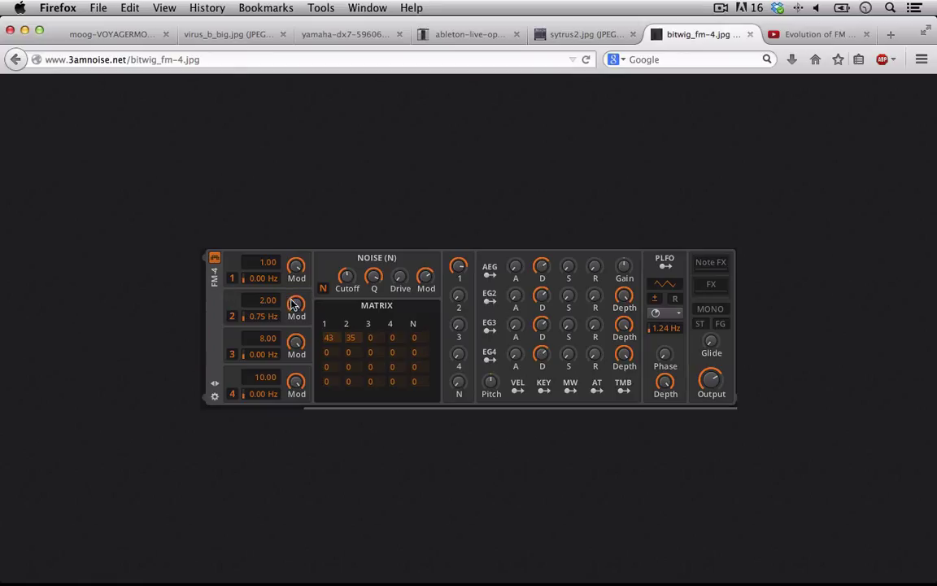
pyautogui.moveTo(537, 378)
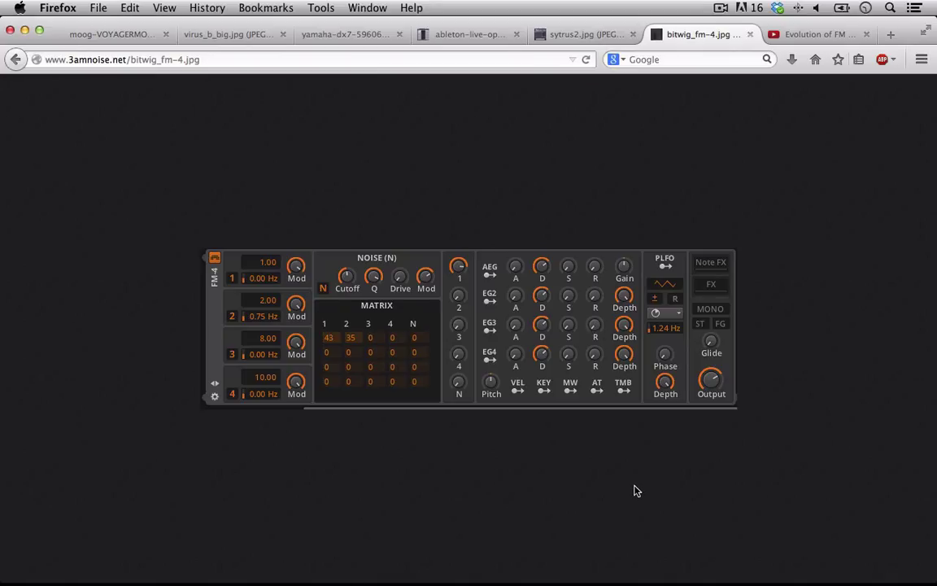
pyautogui.moveTo(847, 236)
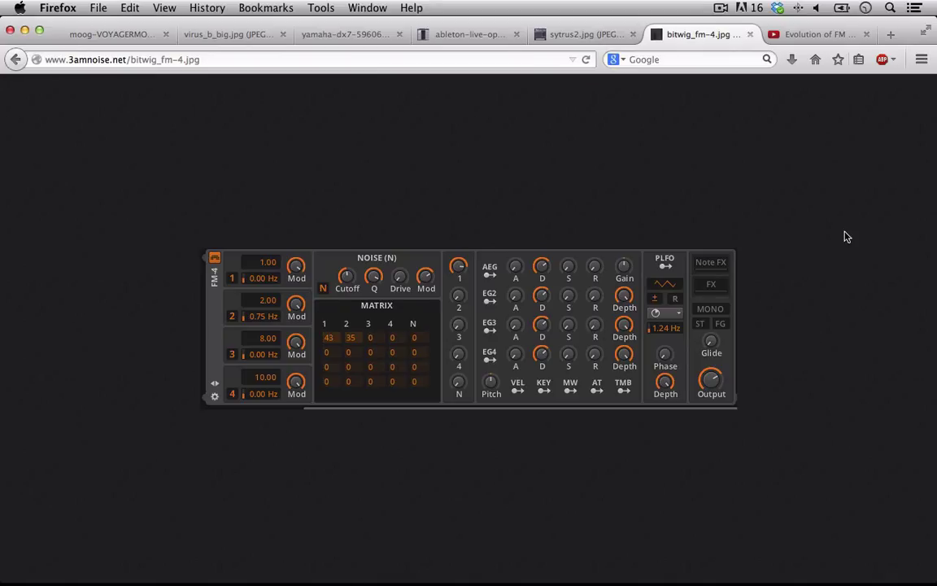
pyautogui.click(817, 34)
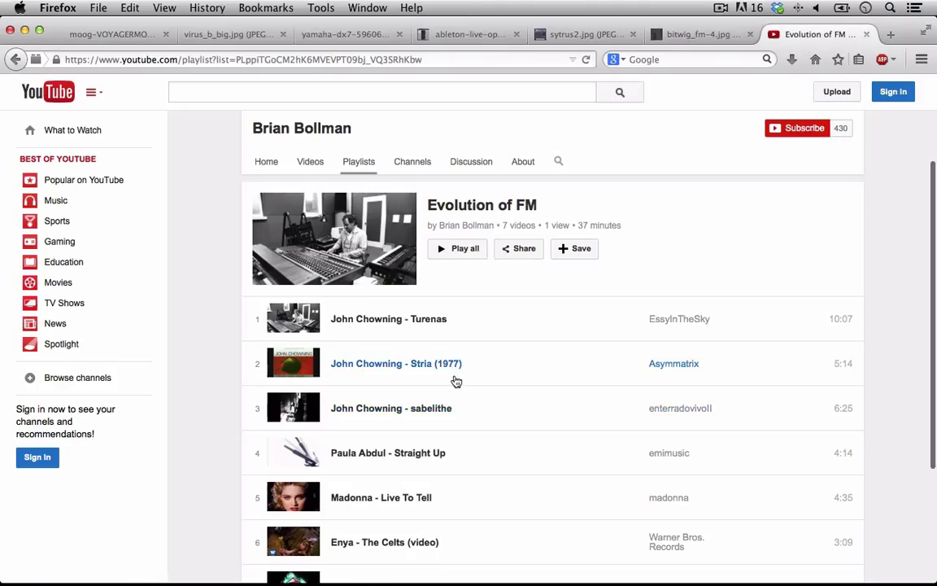
pyautogui.scroll(-3)
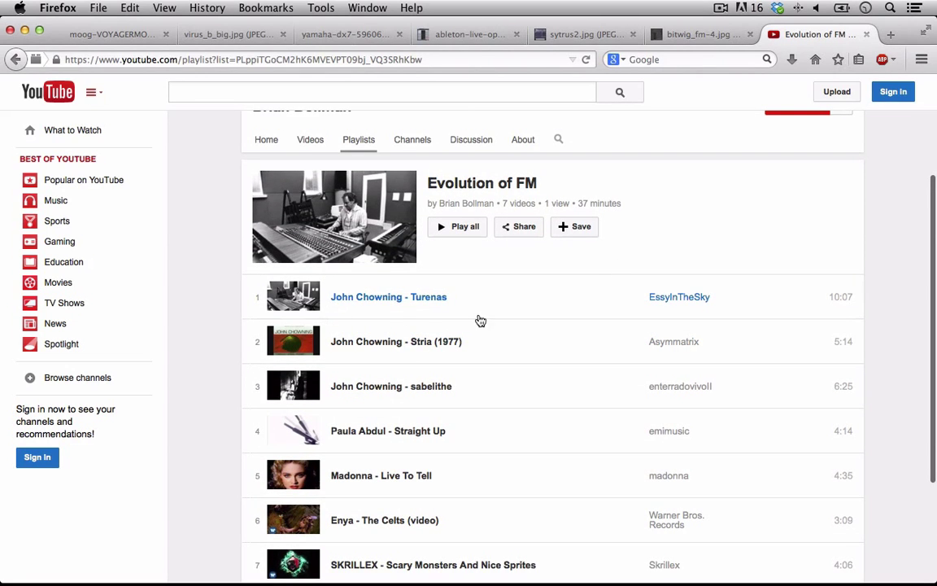
pyautogui.moveTo(411, 317)
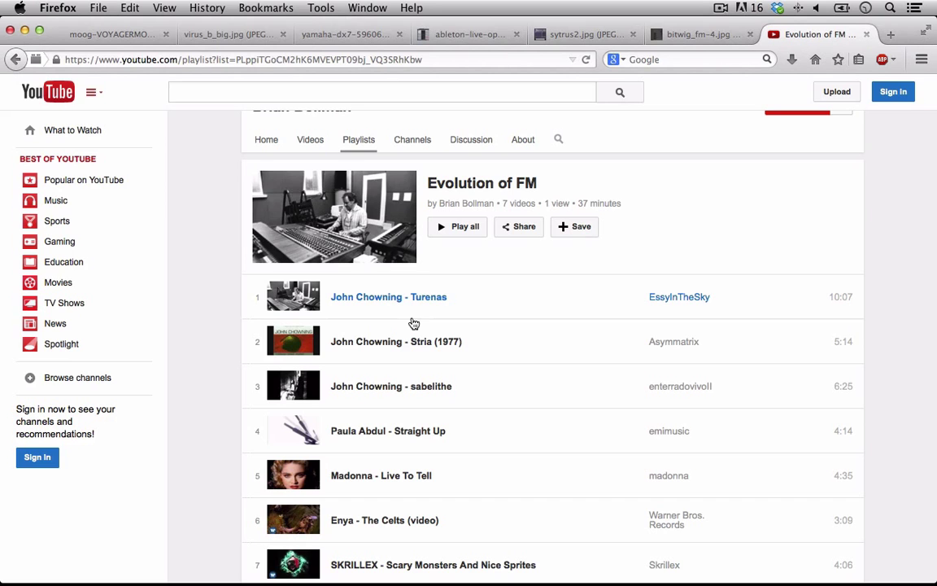
pyautogui.scroll(-3)
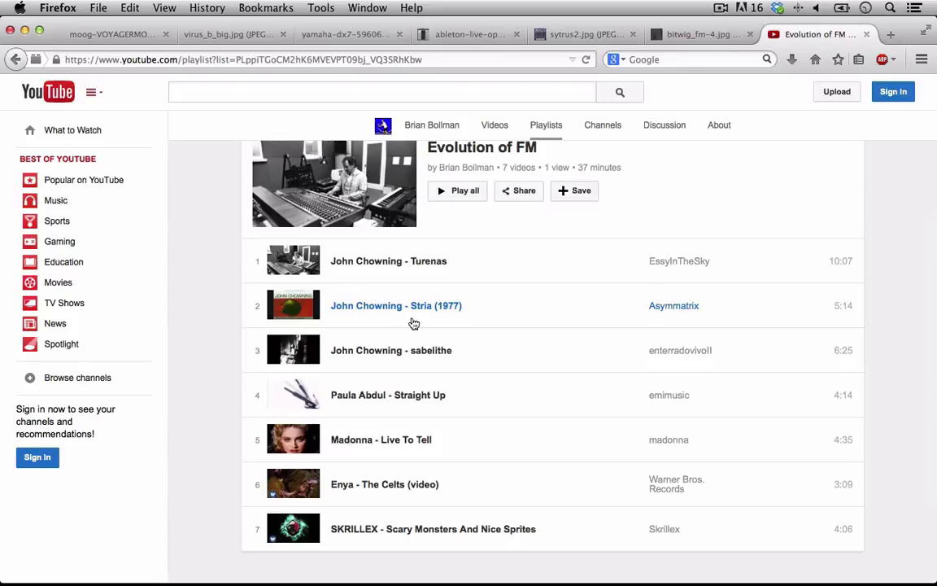
pyautogui.moveTo(378, 247)
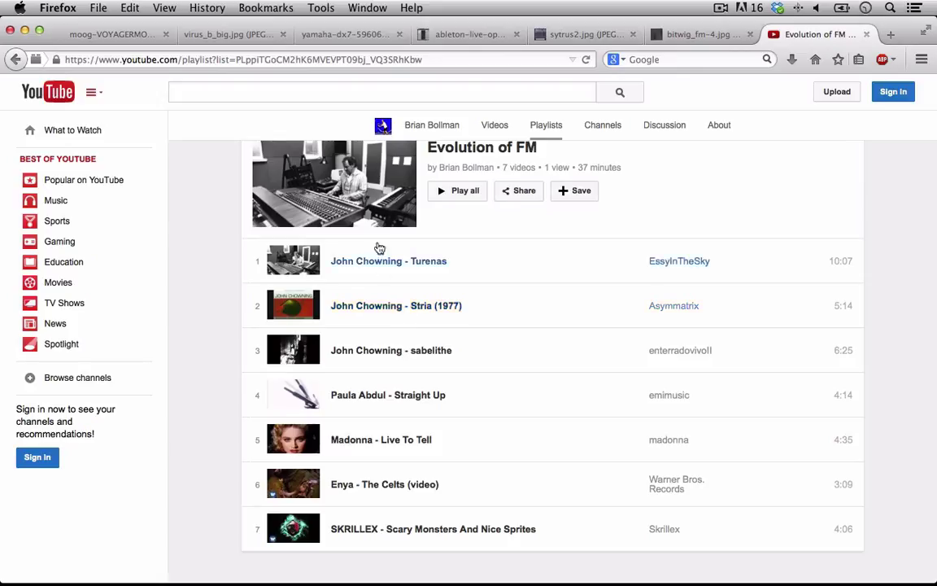
pyautogui.moveTo(390, 350)
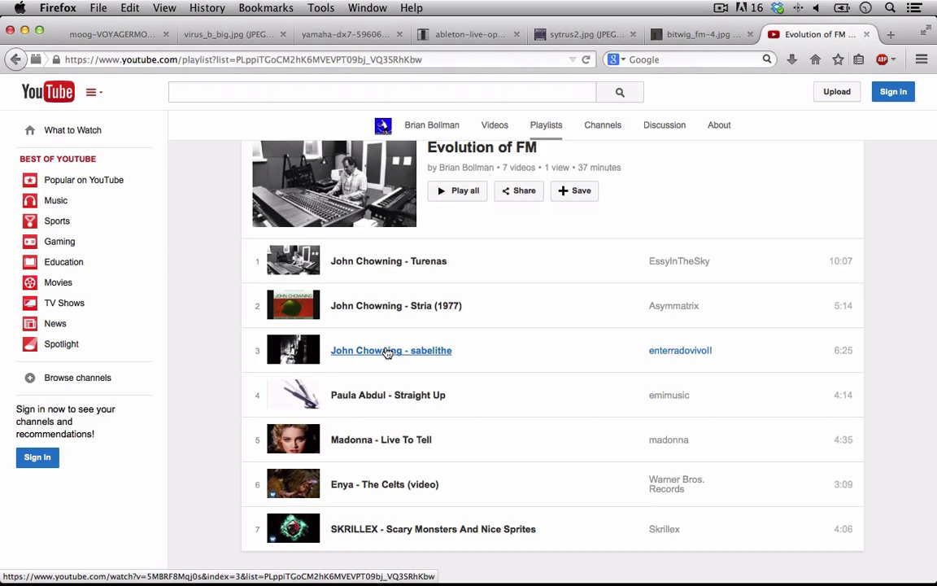
pyautogui.moveTo(394, 365)
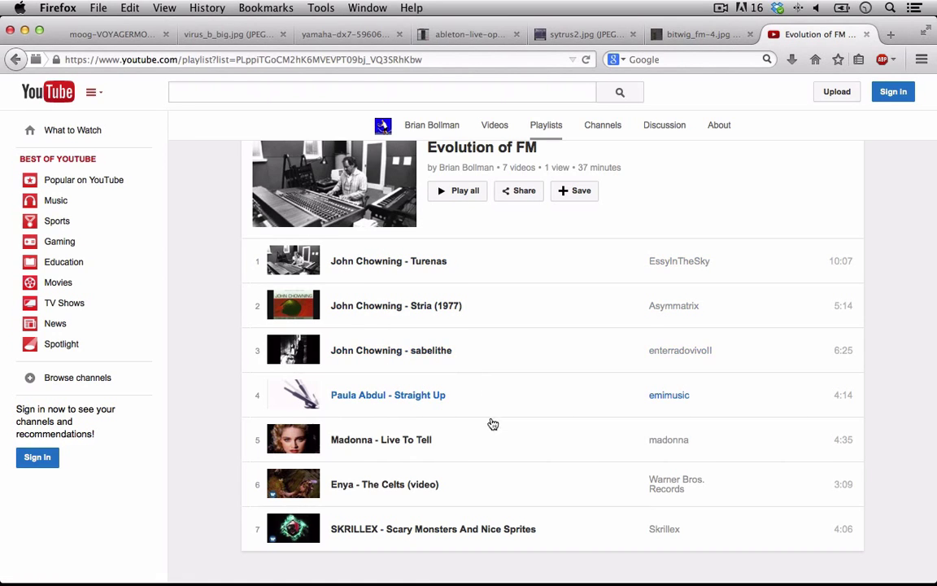
pyautogui.scroll(-3)
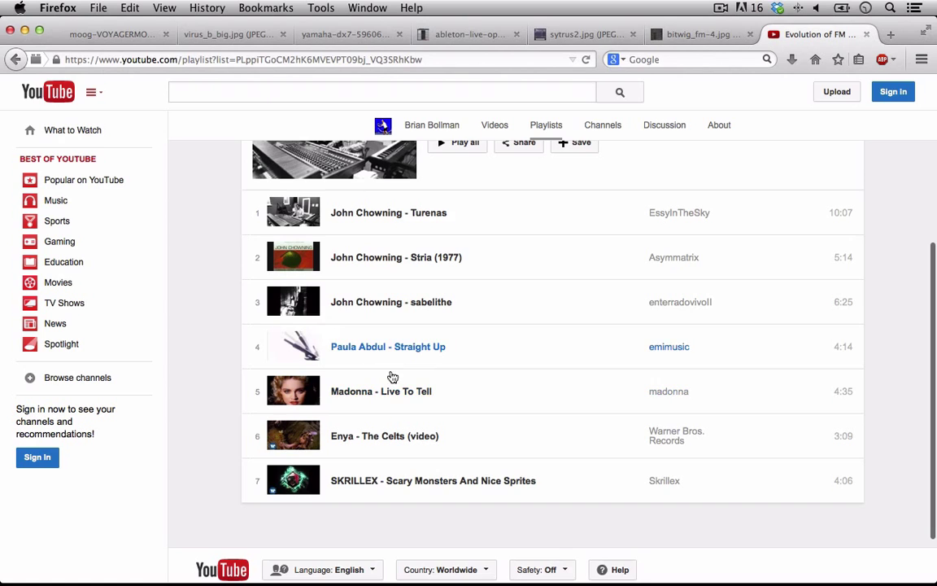
pyautogui.moveTo(394, 390)
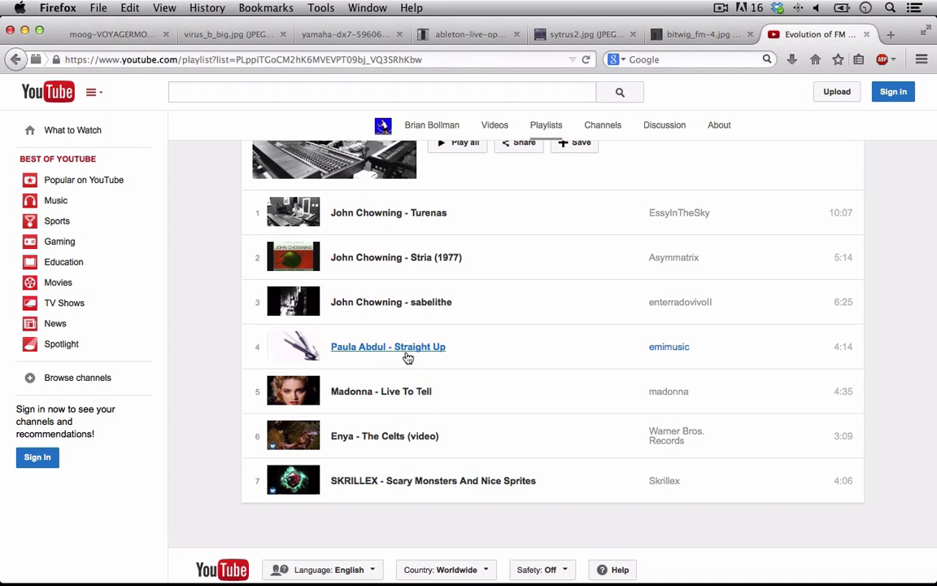
pyautogui.moveTo(398, 352)
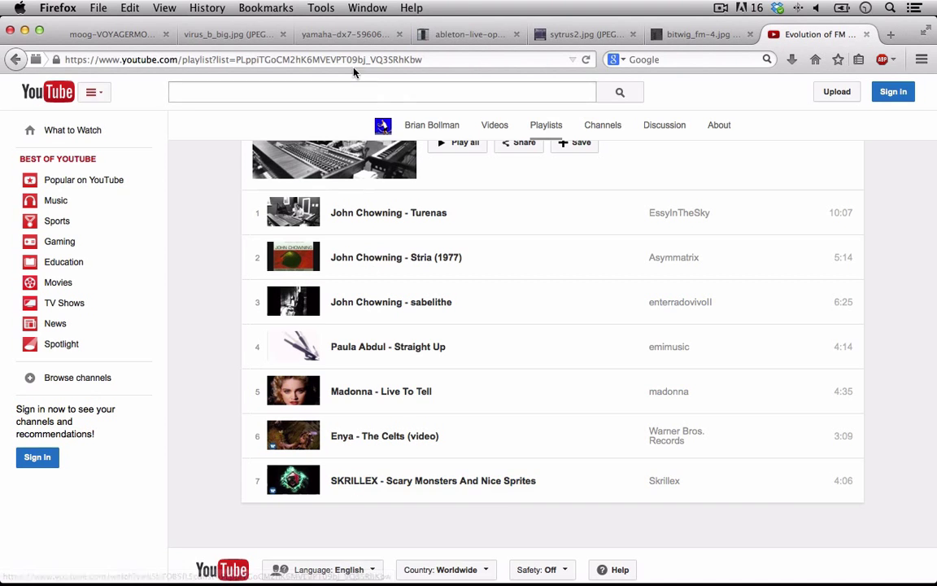
pyautogui.click(345, 34)
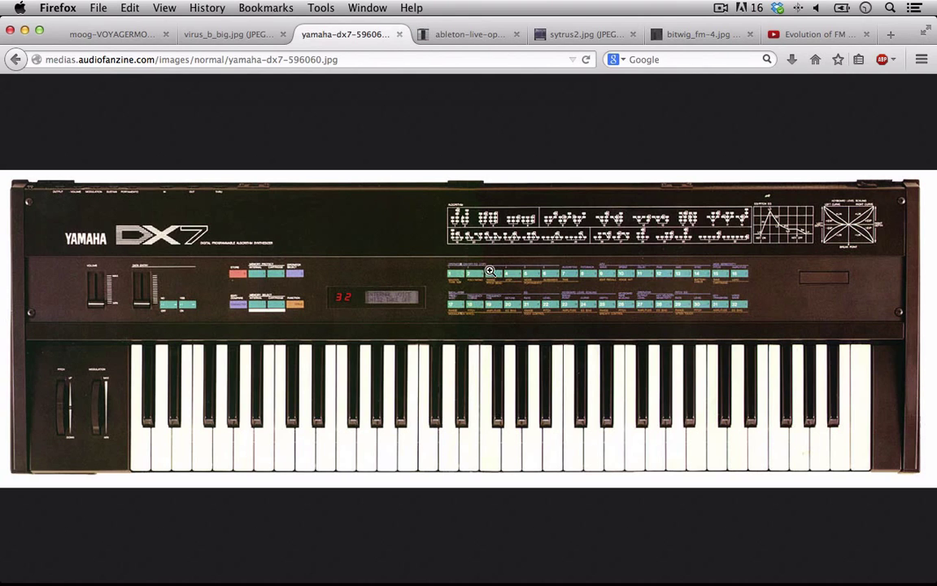
pyautogui.moveTo(712, 98)
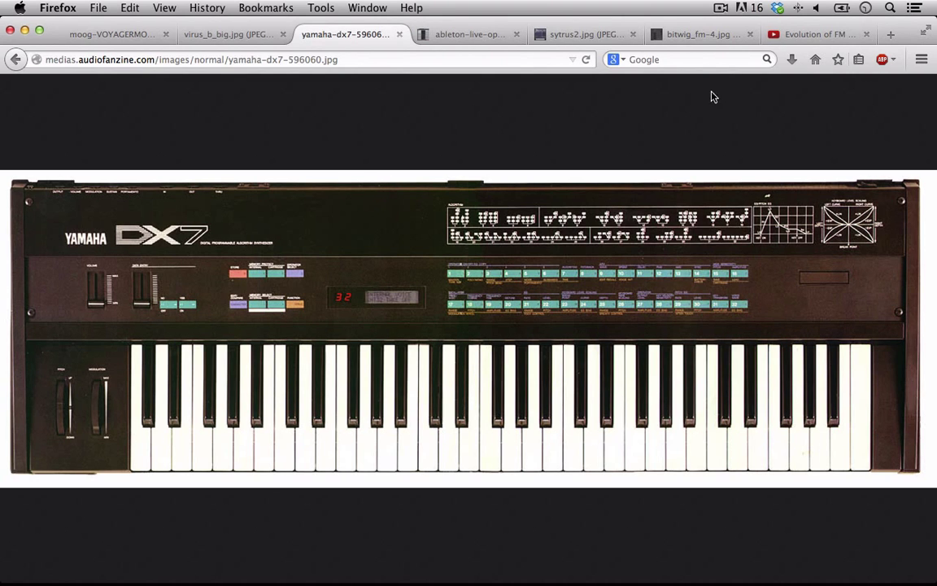
pyautogui.click(817, 34)
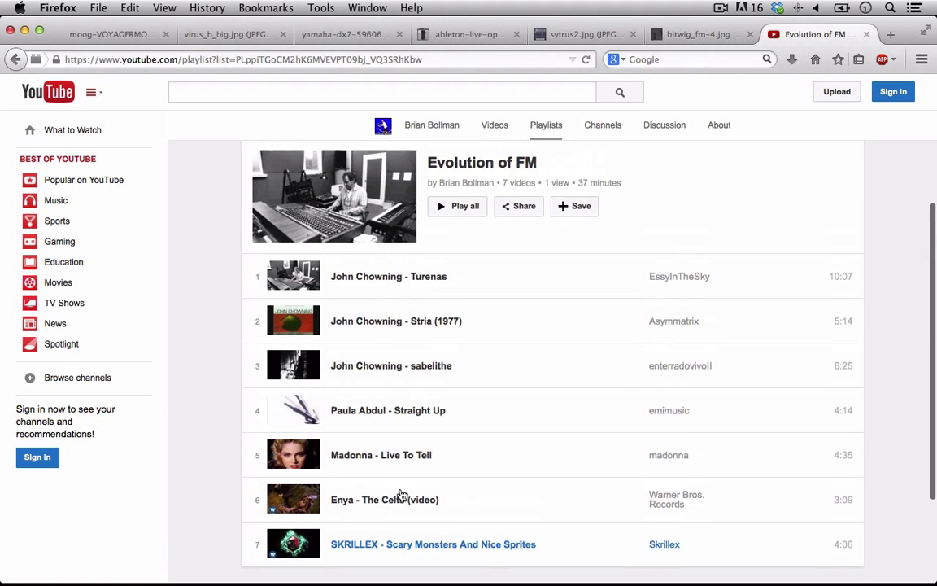
# Step: Scroll further down the Evolution of FM playlist on YouTube
pyautogui.scroll(-3)
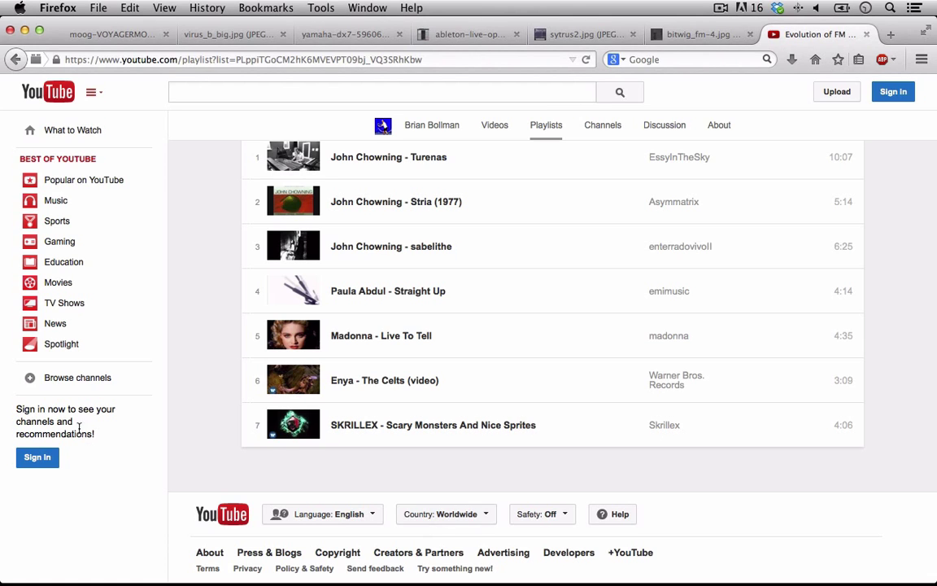
pyautogui.moveTo(381, 335)
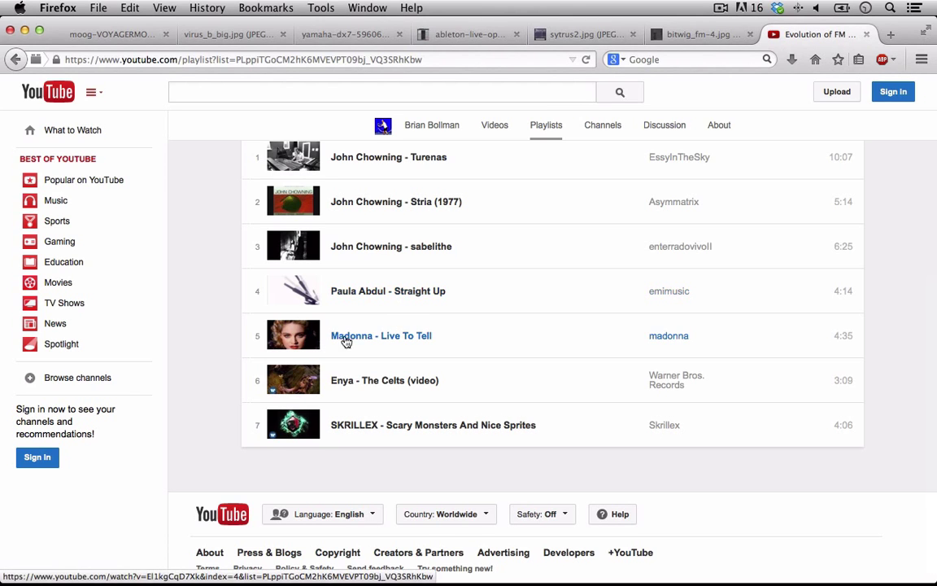
pyautogui.moveTo(518, 334)
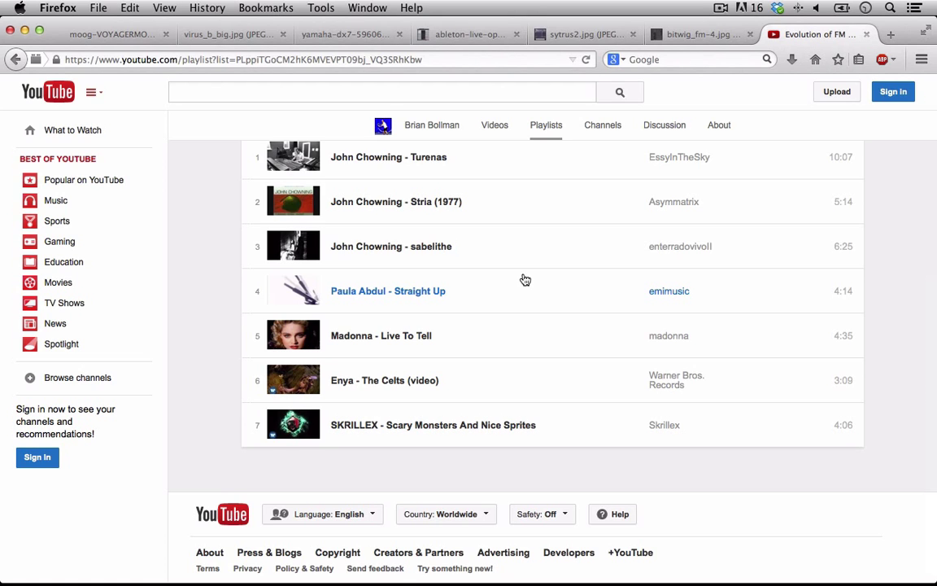
pyautogui.moveTo(460, 439)
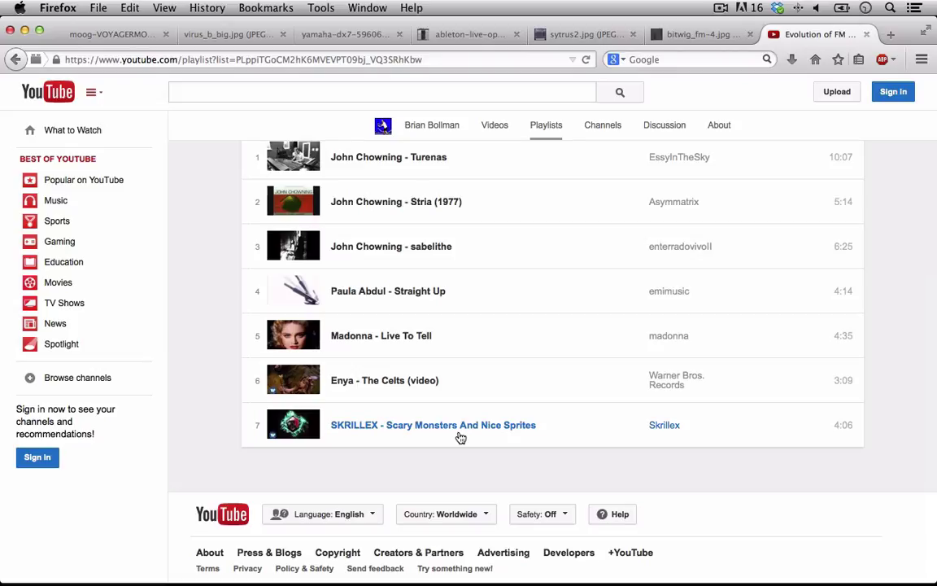
pyautogui.moveTo(365, 427)
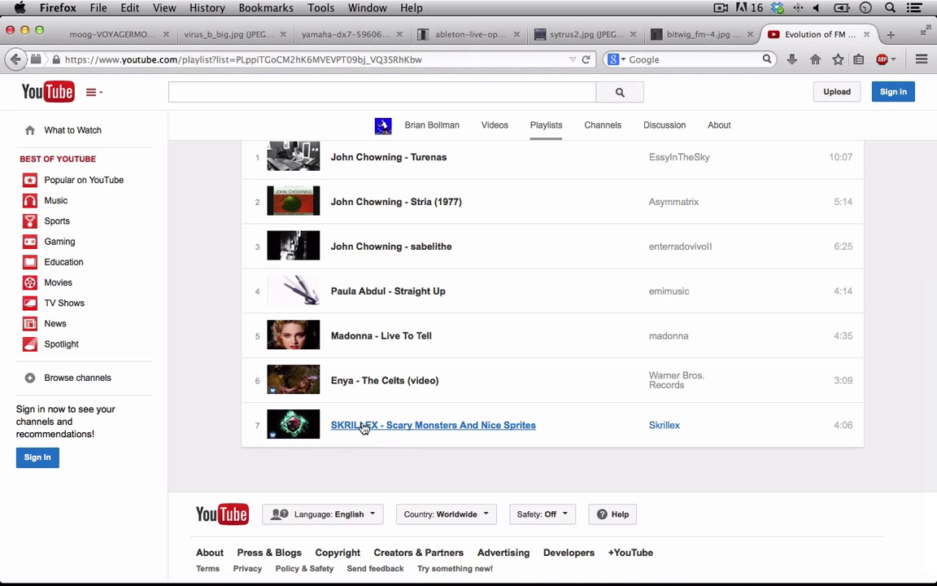
pyautogui.moveTo(407, 436)
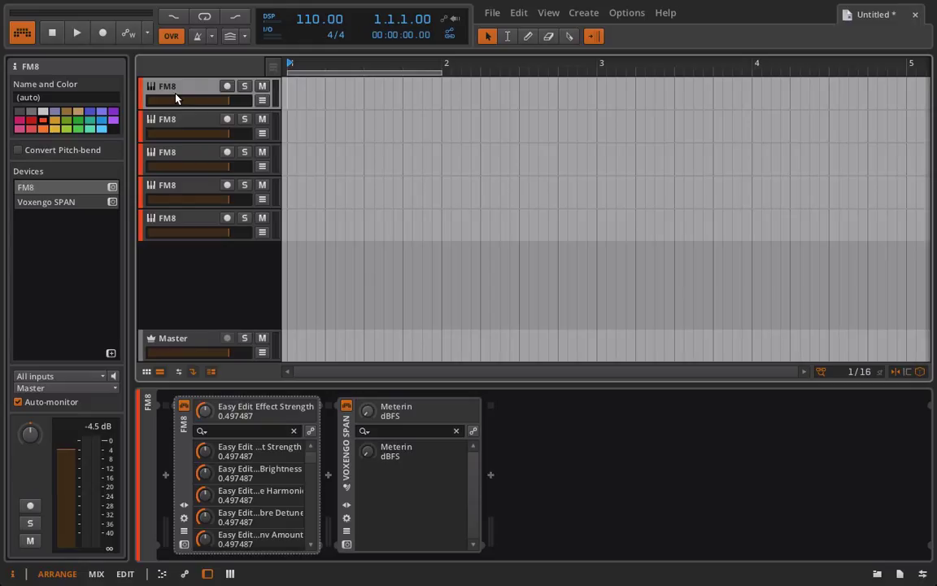
pyautogui.moveTo(179, 92)
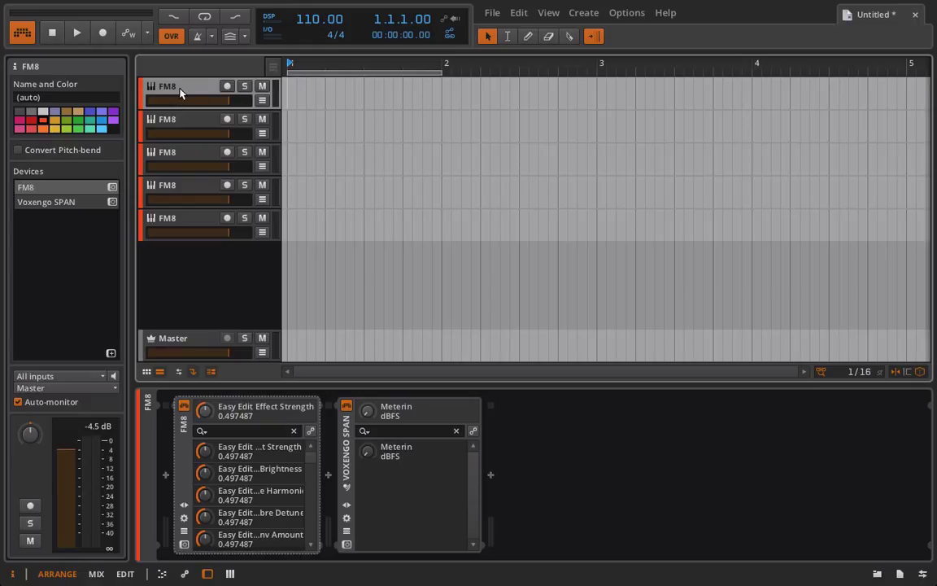
pyautogui.moveTo(225, 171)
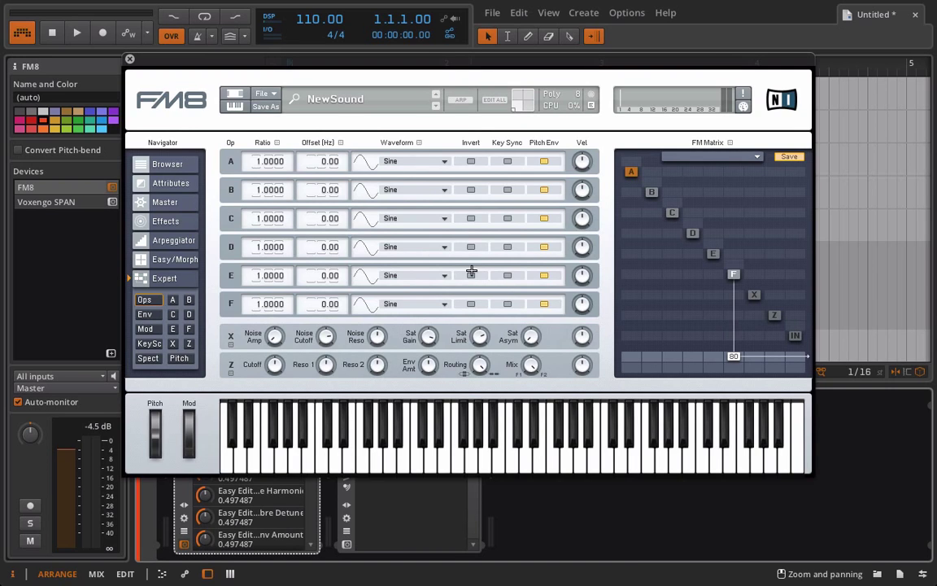
pyautogui.moveTo(238, 154)
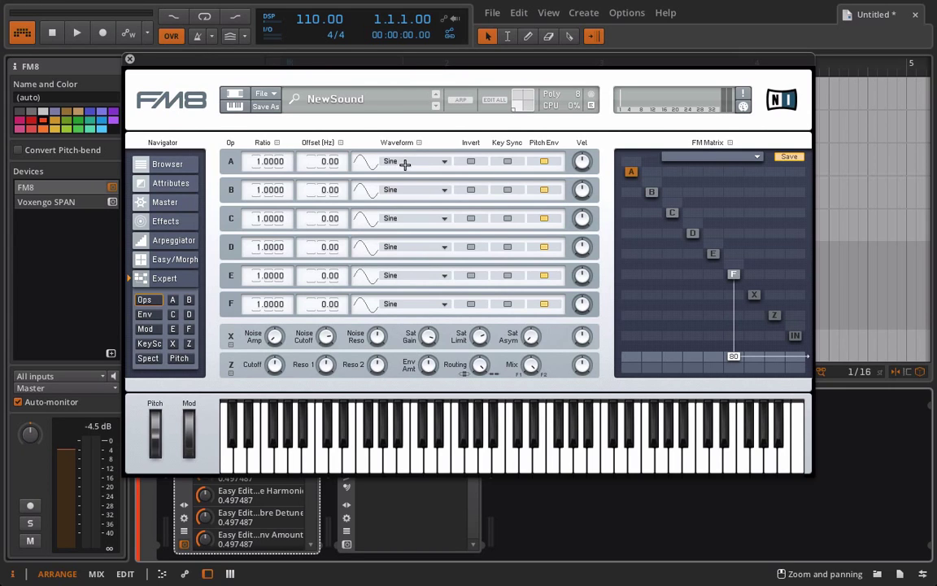
pyautogui.moveTo(413, 161)
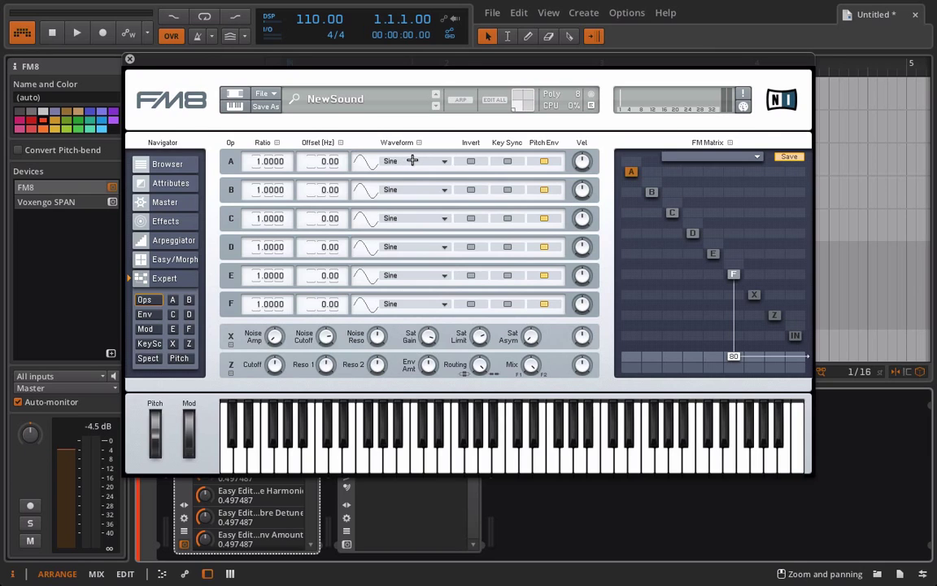
# Step: Switch the operators from sine to sawtooth, 1+3+5 square and TX wave shapes
pyautogui.click(415, 161)
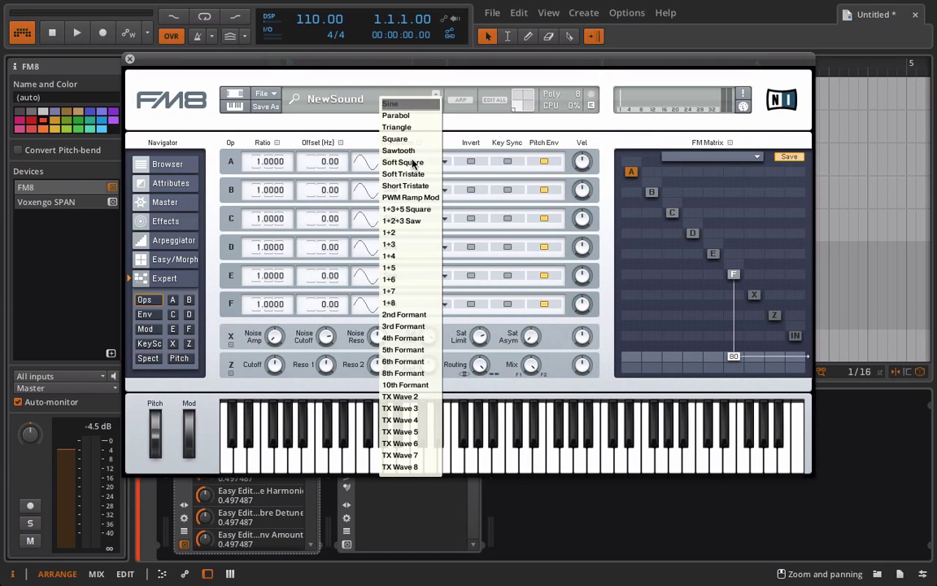
pyautogui.click(398, 149)
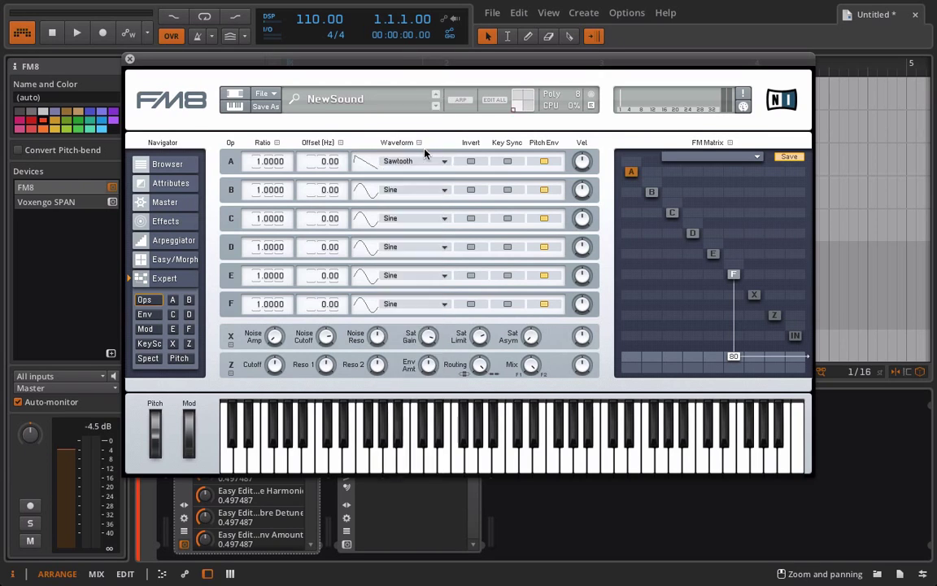
pyautogui.click(399, 189)
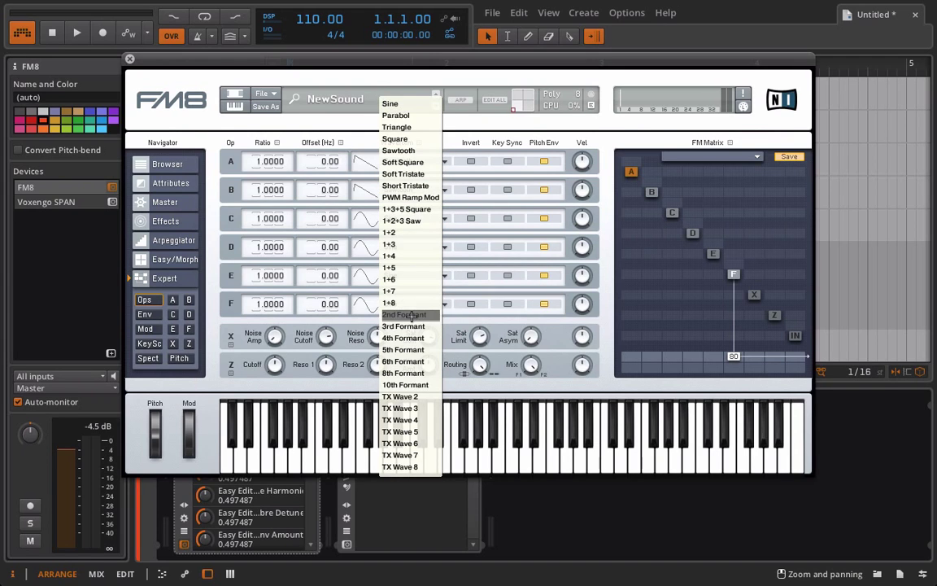
pyautogui.moveTo(410, 233)
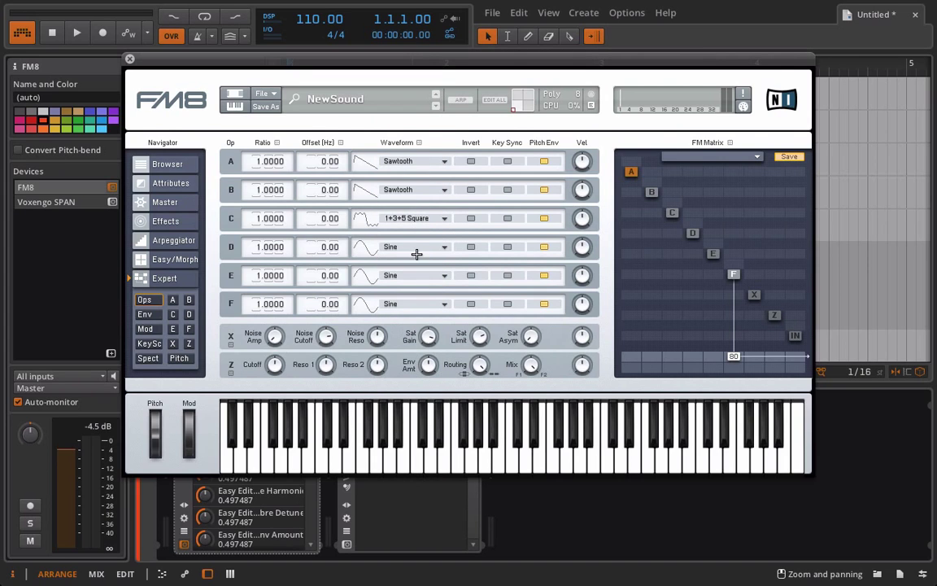
pyautogui.click(415, 247)
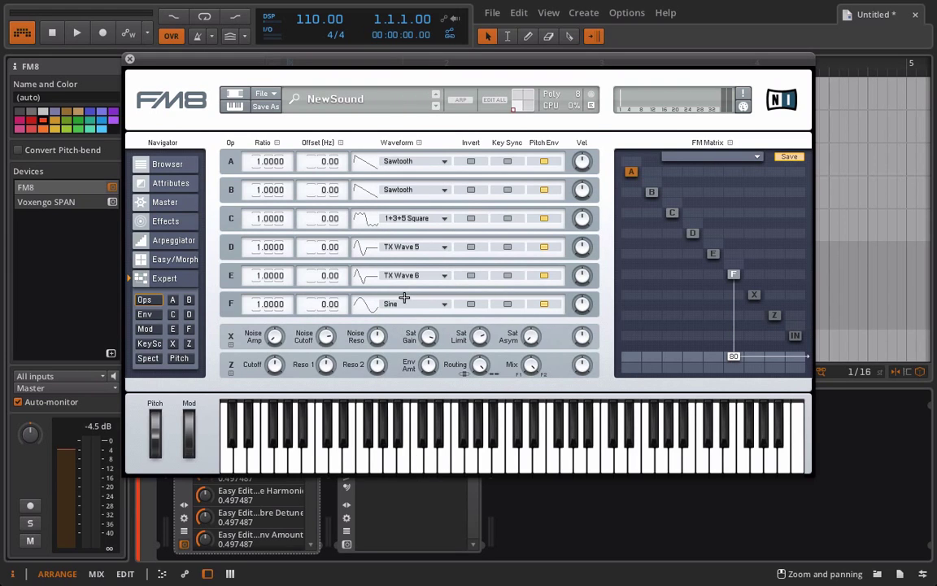
pyautogui.click(415, 305)
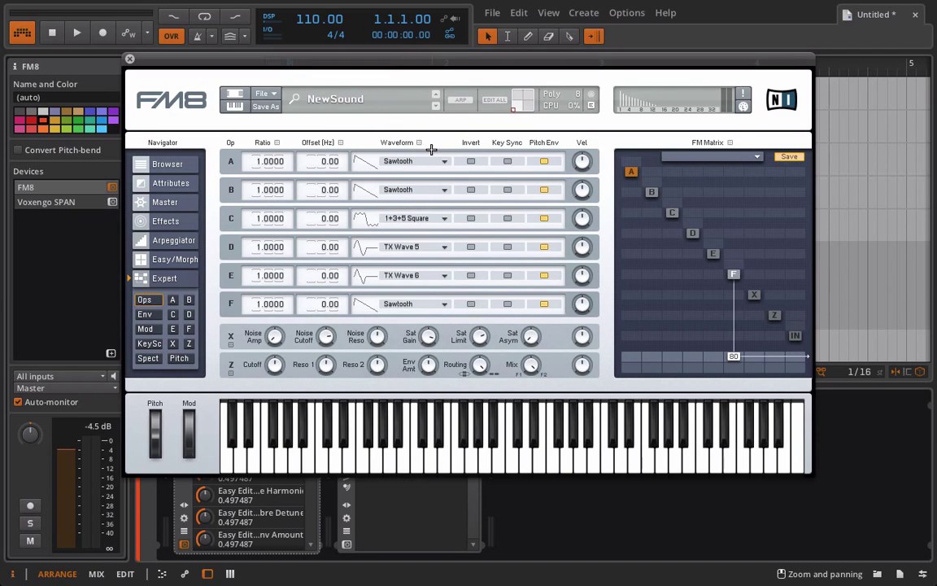
pyautogui.moveTo(649, 205)
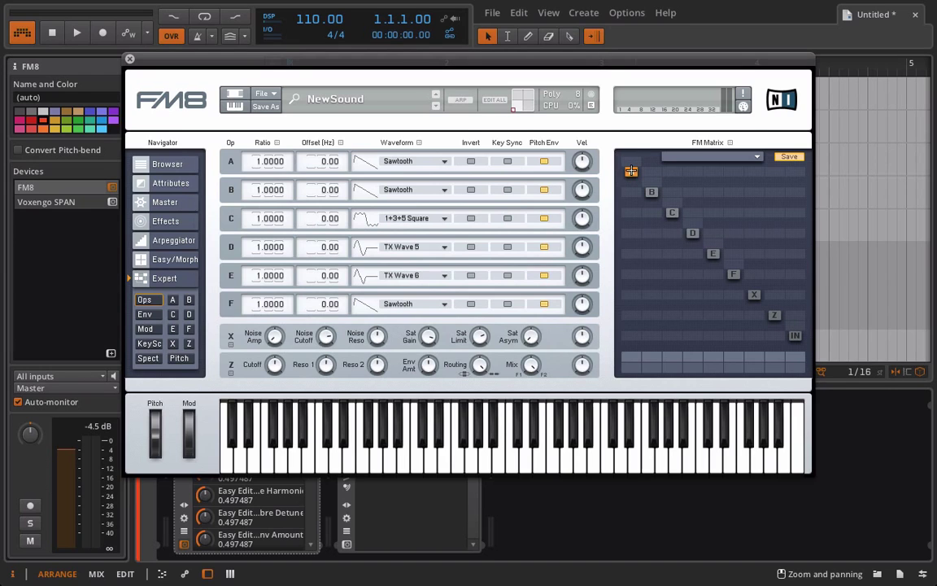
# Step: Show the noise and saturator operator's detail page with amplitude and envelope settings
pyautogui.click(145, 314)
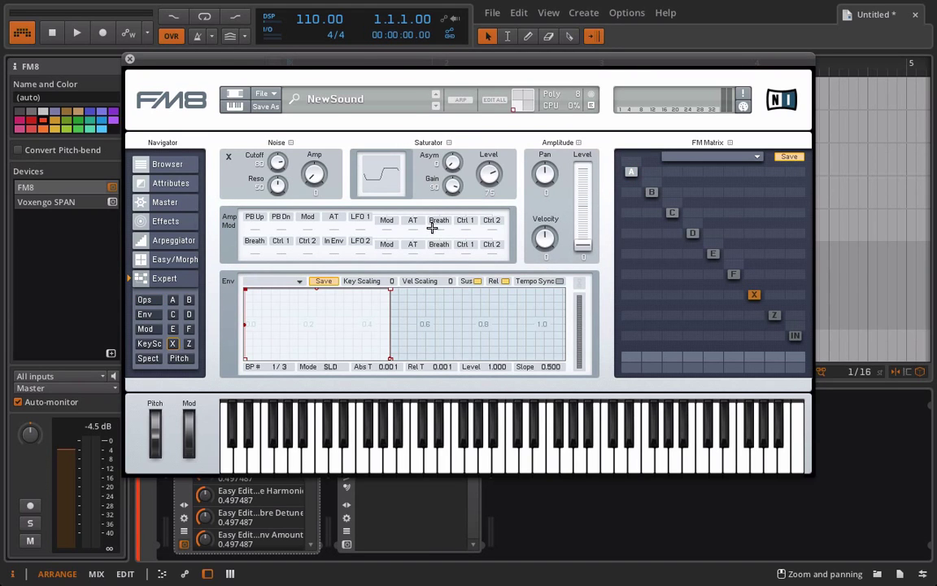
pyautogui.moveTo(768, 311)
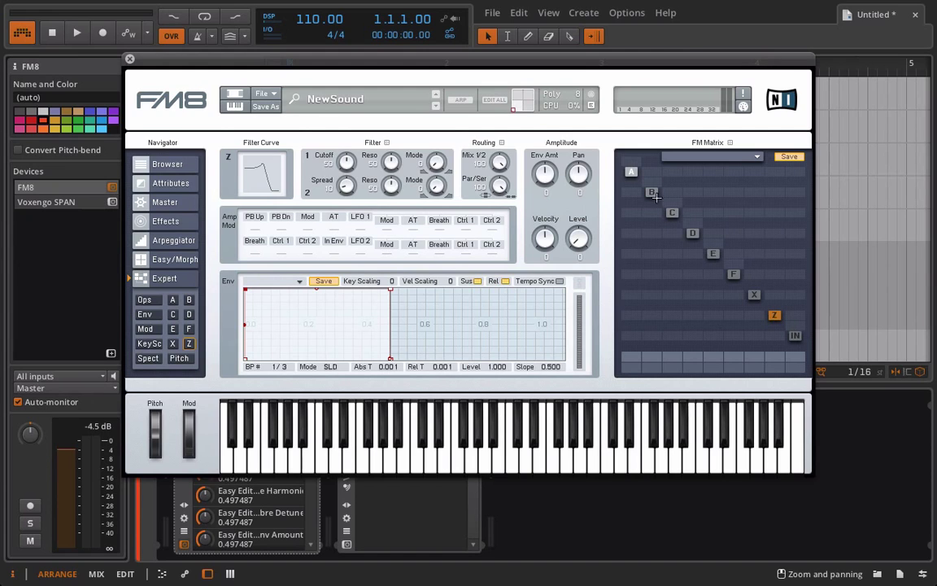
pyautogui.moveTo(652, 218)
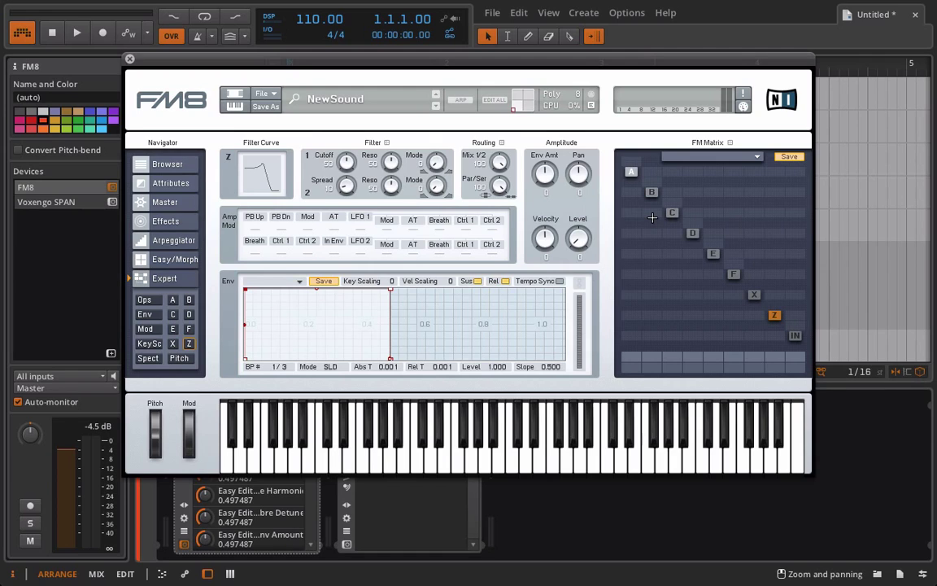
pyautogui.moveTo(667, 309)
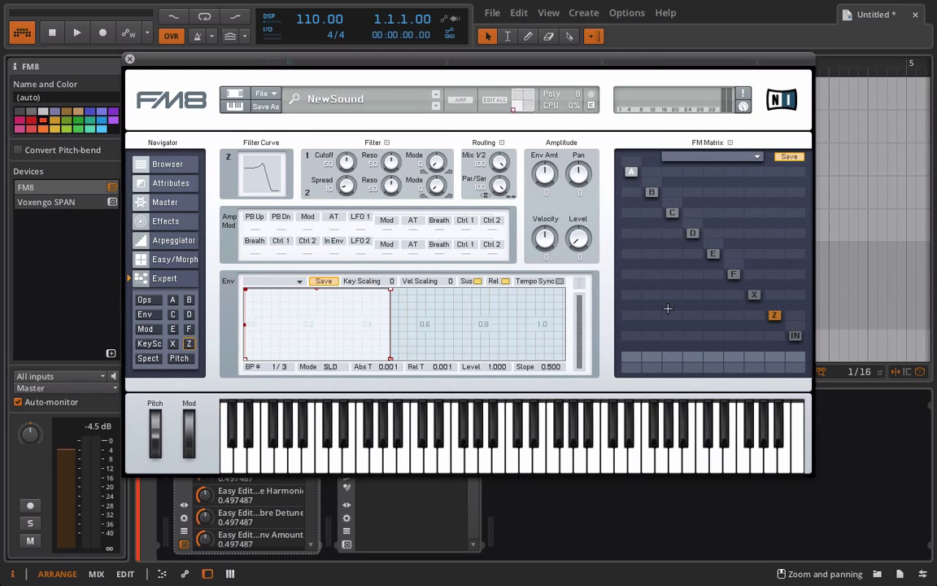
pyautogui.moveTo(638, 316)
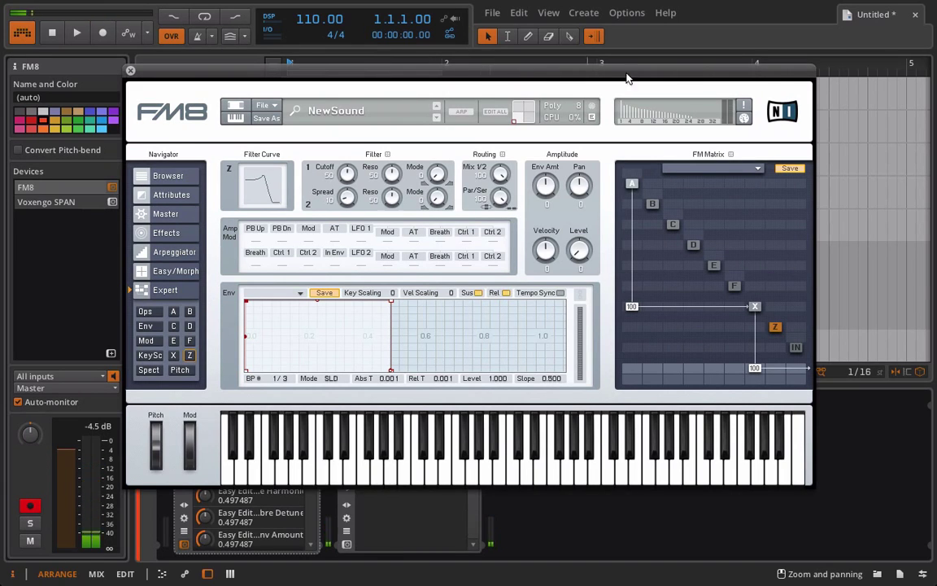
pyautogui.moveTo(657, 299)
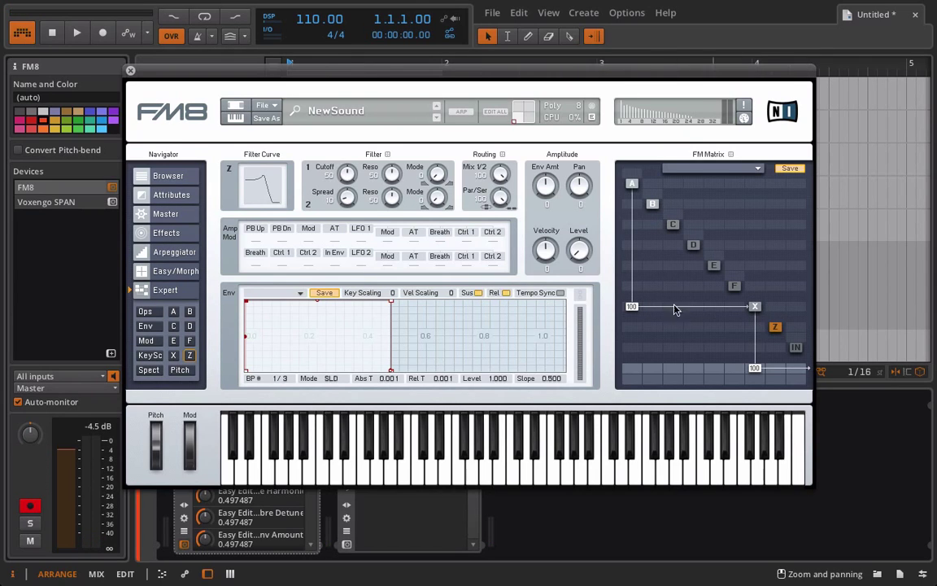
pyautogui.moveTo(648, 313)
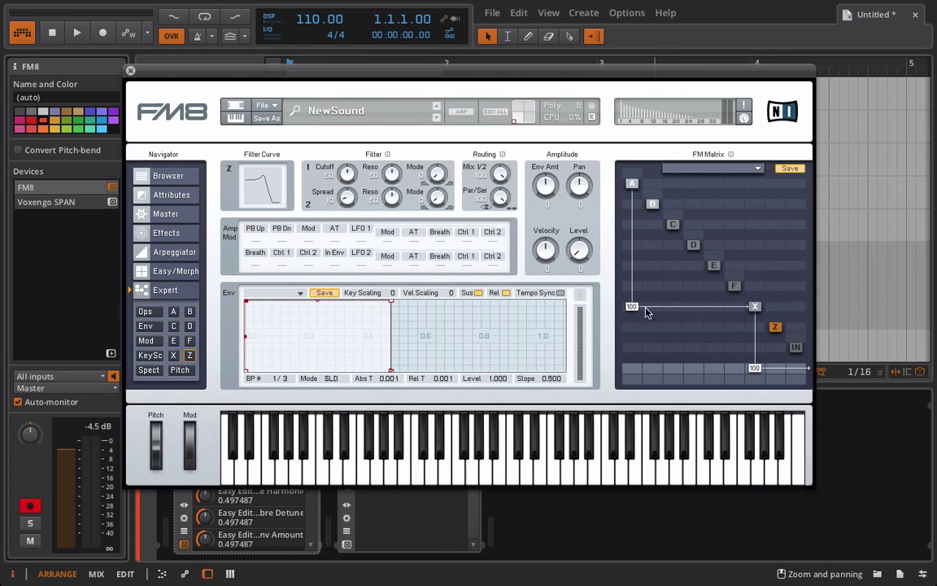
pyautogui.moveTo(658, 315)
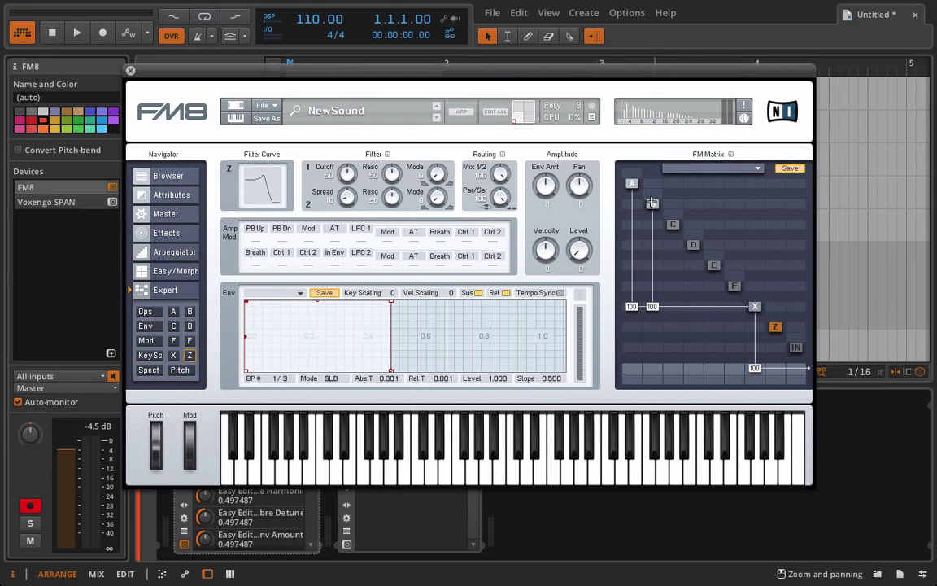
# Step: Give the operator a 0.5000 ratio and a plain Sine waveform
pyautogui.click(651, 203)
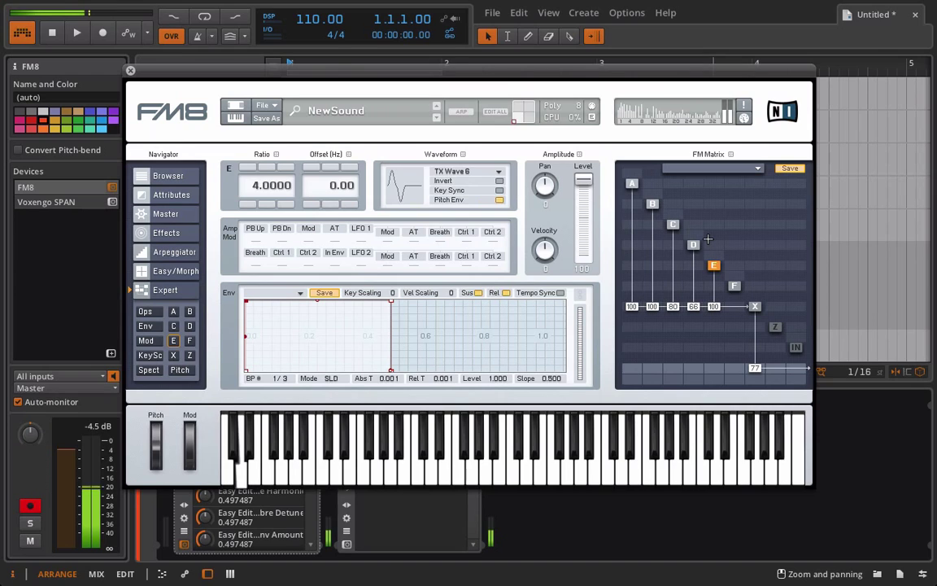
pyautogui.click(736, 286)
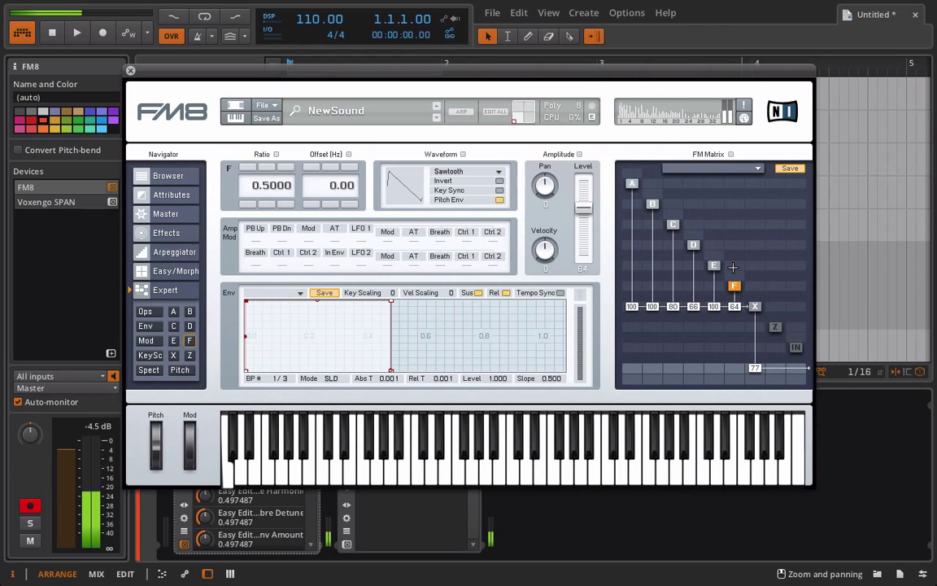
pyautogui.click(469, 171)
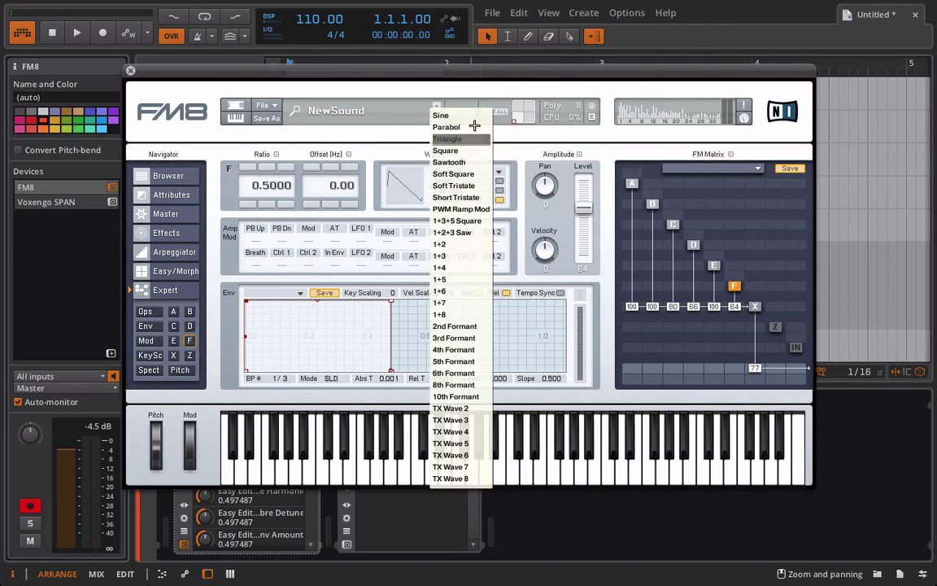
pyautogui.click(441, 114)
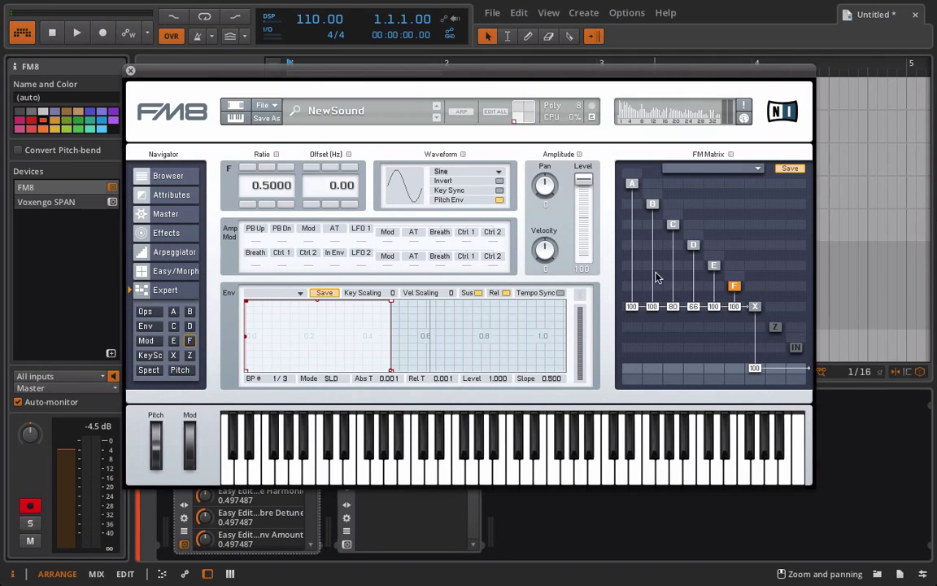
pyautogui.moveTo(654, 269)
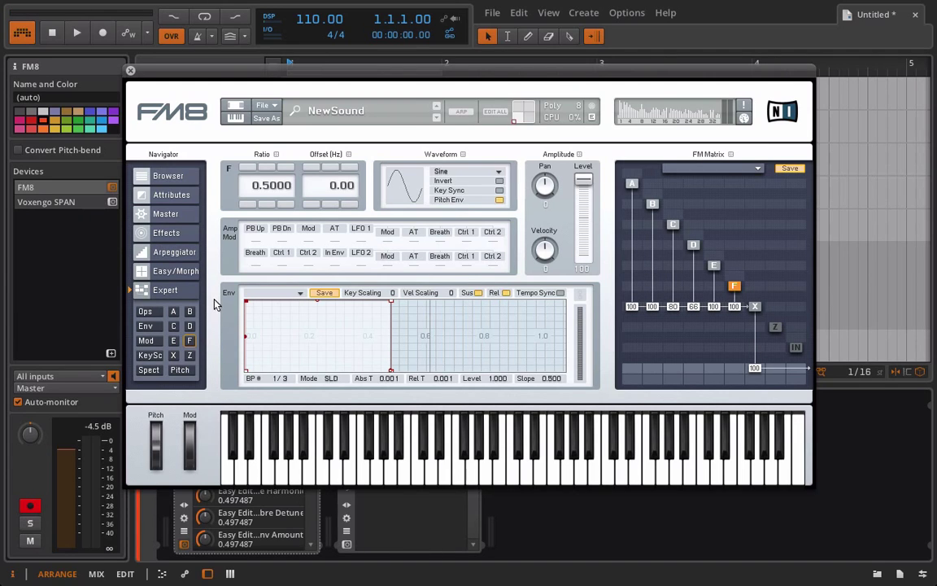
# Step: Enable Overdrive, Tube Amp and Cabinet and balance their volume and drive levels
pyautogui.click(166, 232)
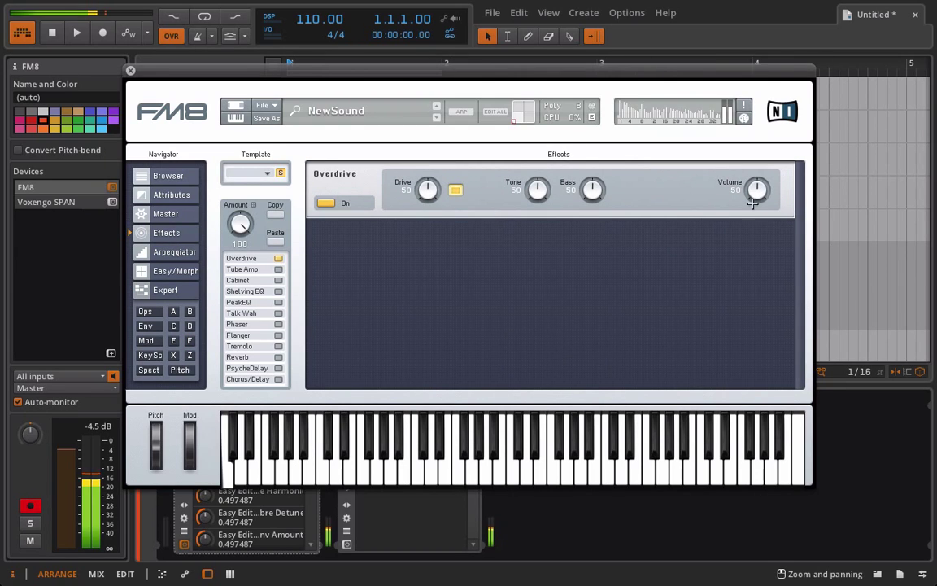
pyautogui.moveTo(757, 196); pyautogui.dragTo(755, 182)
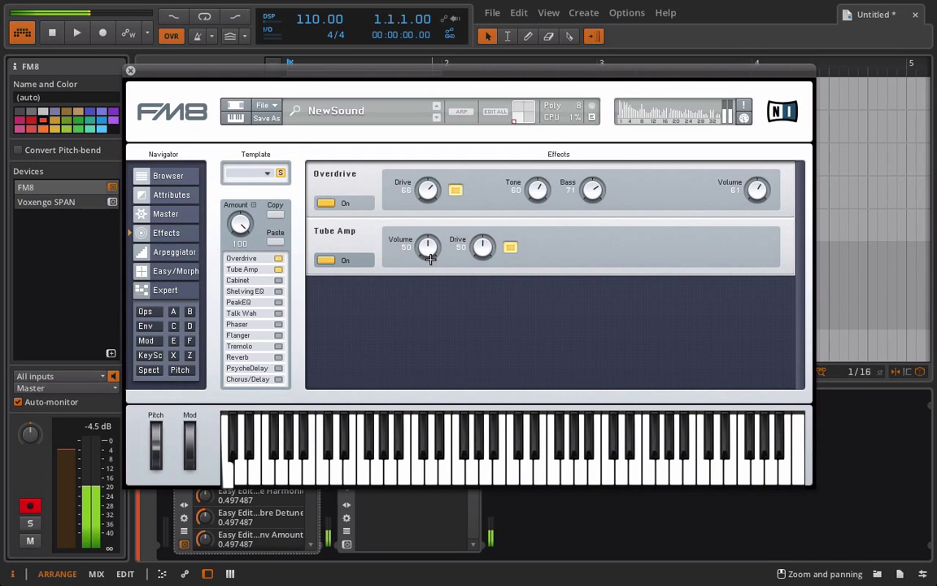
pyautogui.moveTo(428, 247); pyautogui.dragTo(428, 244)
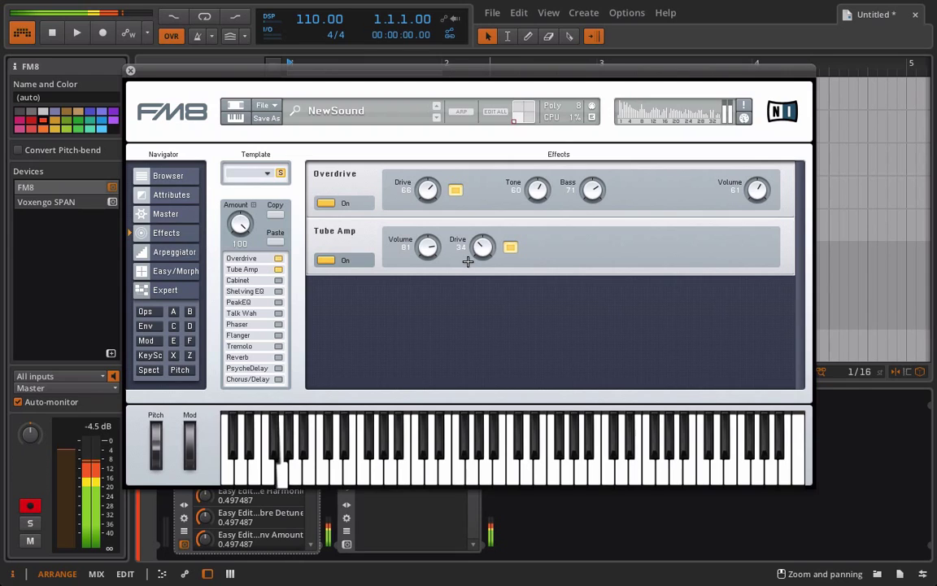
pyautogui.click(280, 280)
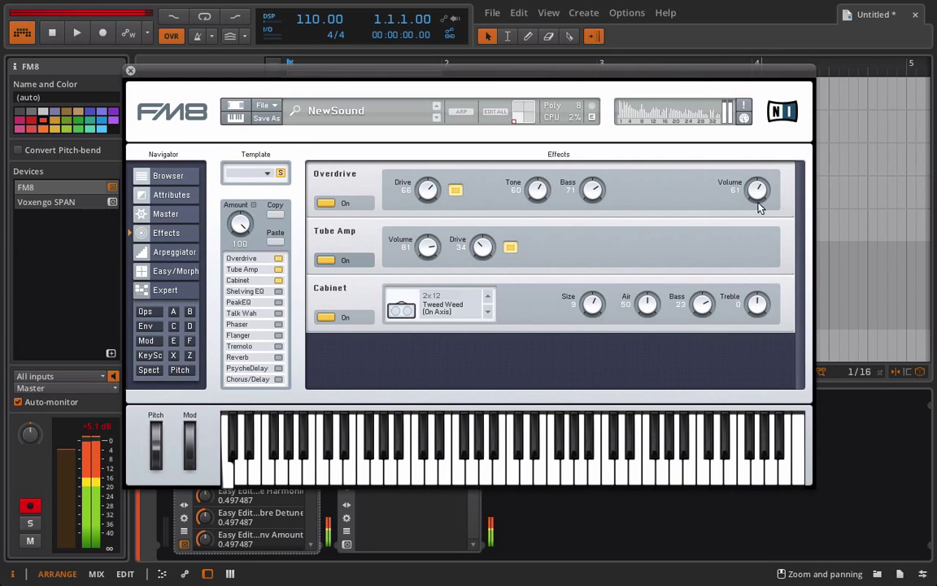
pyautogui.moveTo(757, 188); pyautogui.dragTo(762, 209)
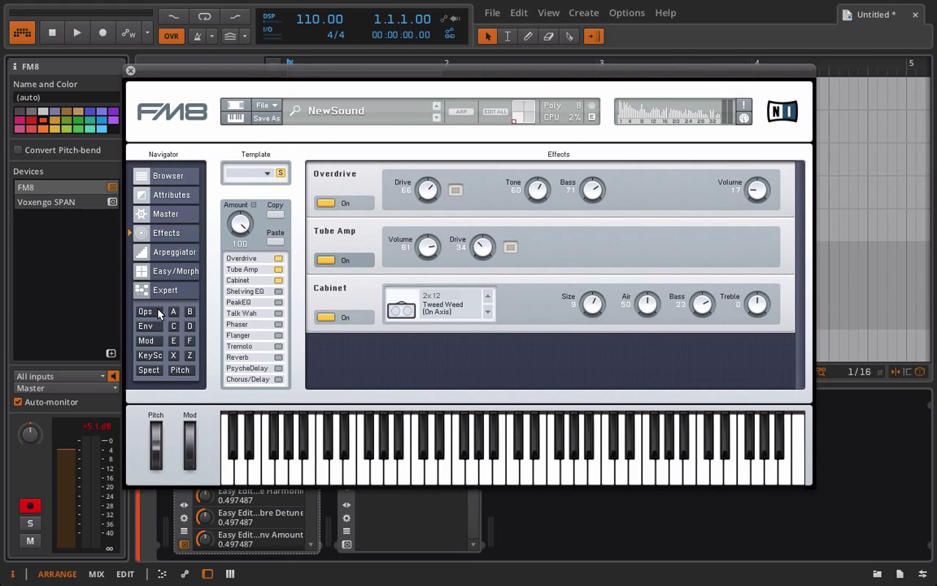
pyautogui.click(145, 310)
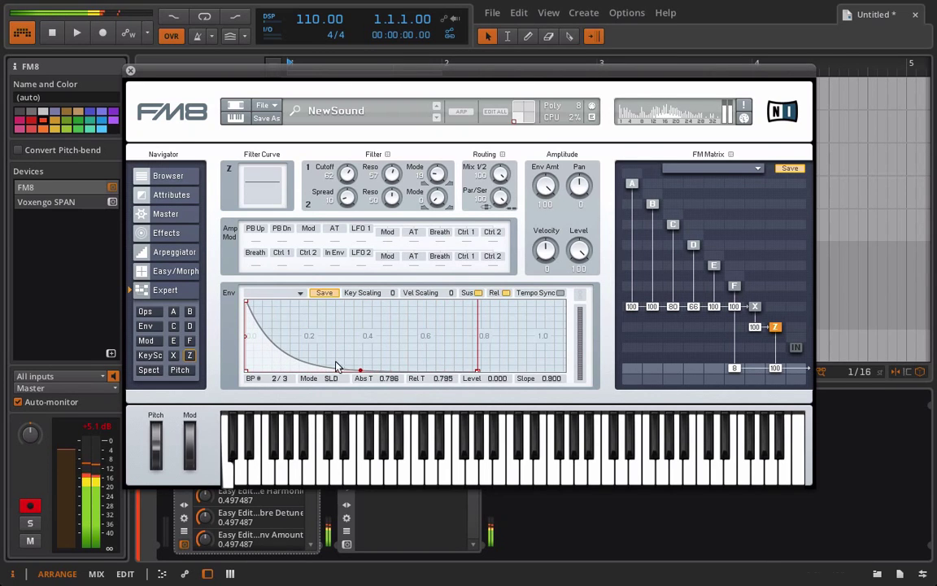
# Step: Drag the envelope breakpoints into an attack peak with decay, then show the Master page
pyautogui.moveTo(359, 368); pyautogui.dragTo(316, 301)
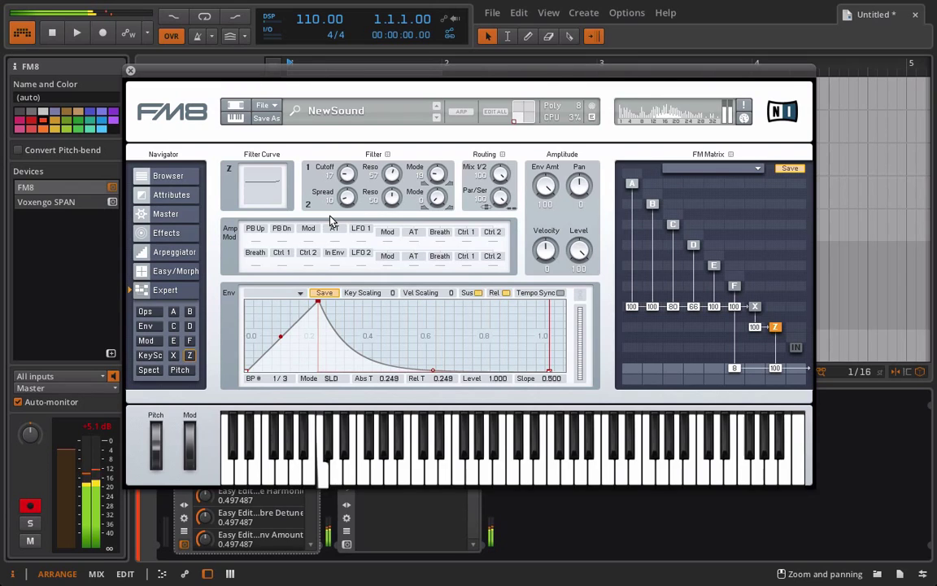
pyautogui.click(290, 459)
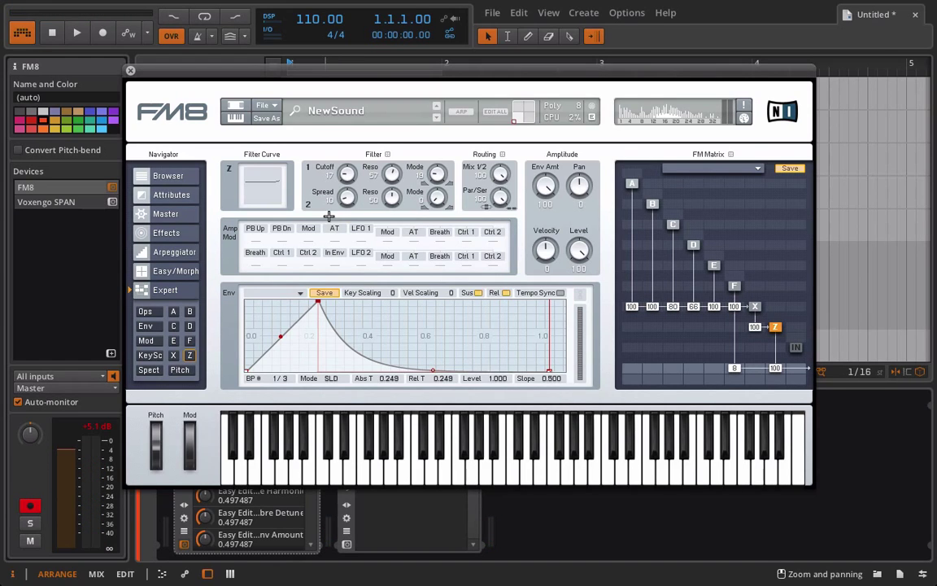
pyautogui.moveTo(329, 218)
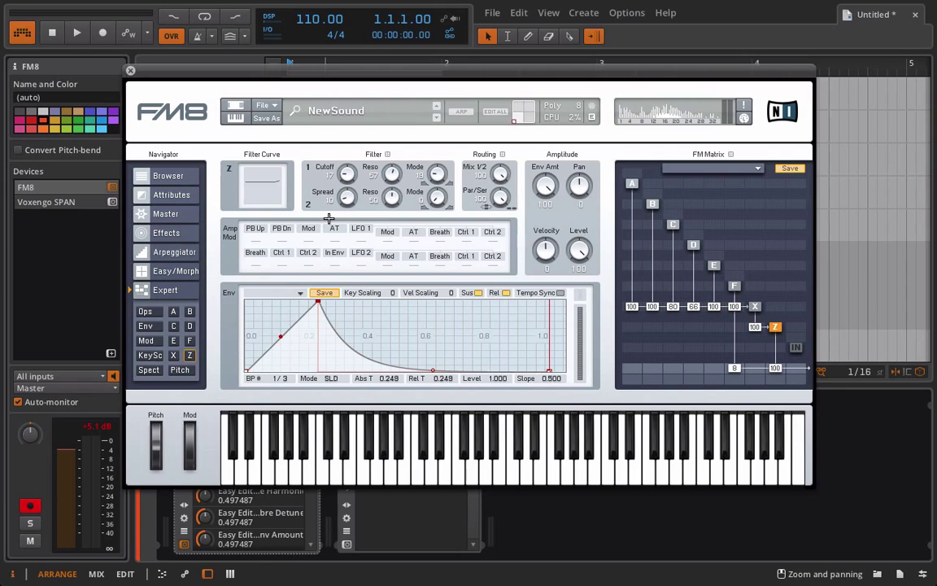
pyautogui.moveTo(394, 296)
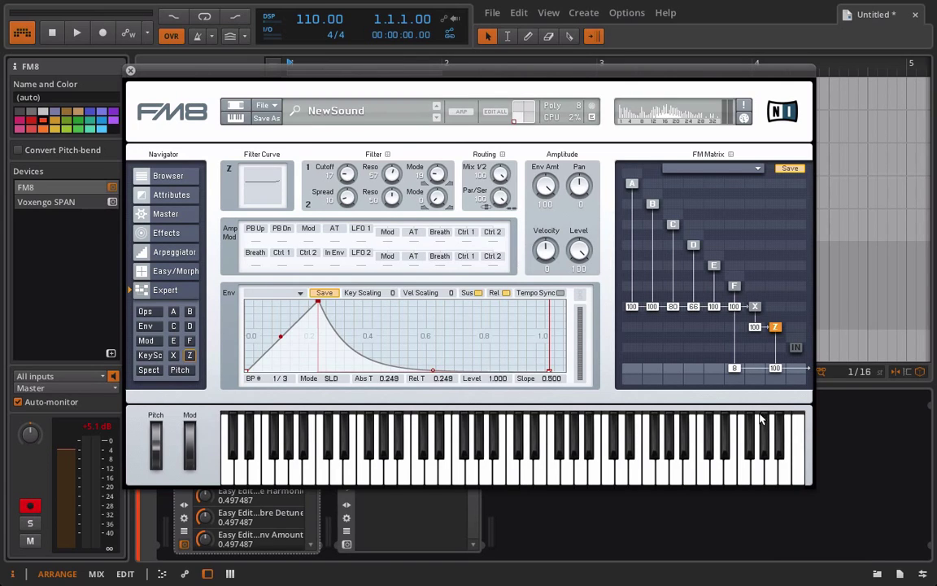
pyautogui.moveTo(169, 225)
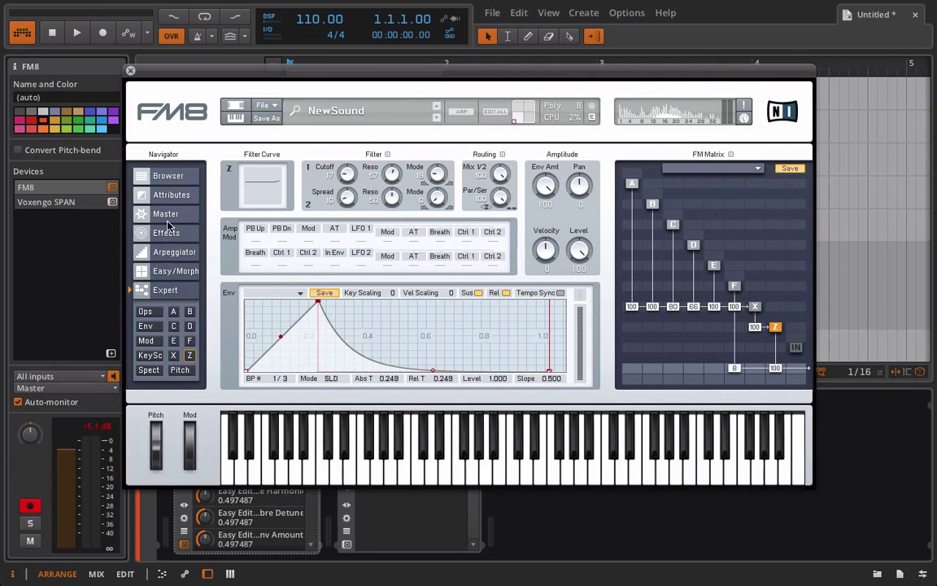
pyautogui.moveTo(166, 244)
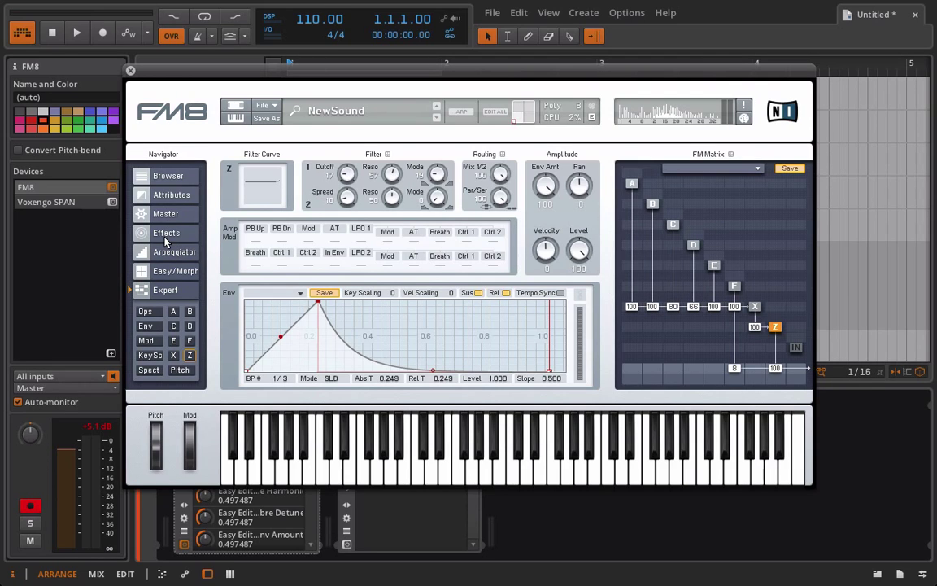
pyautogui.moveTo(166, 221)
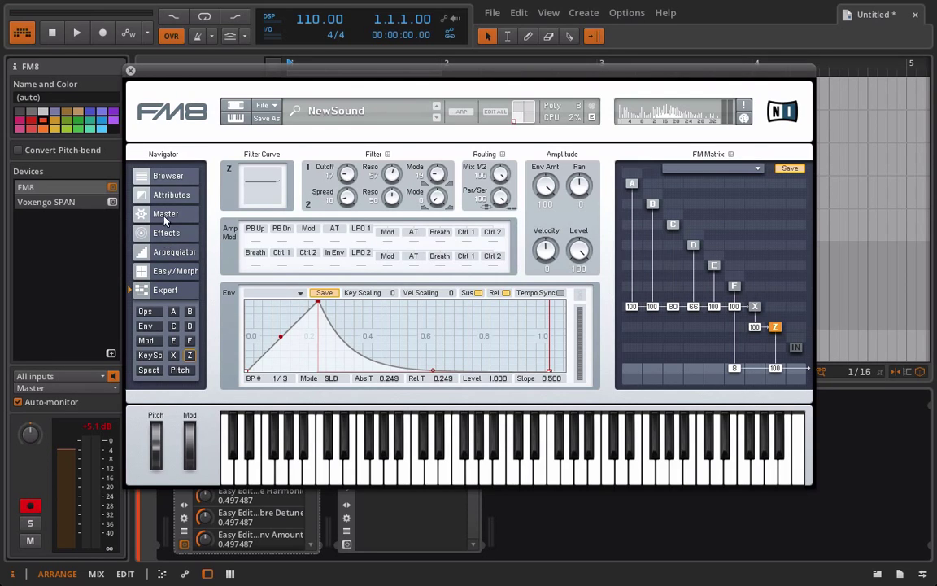
pyautogui.click(166, 214)
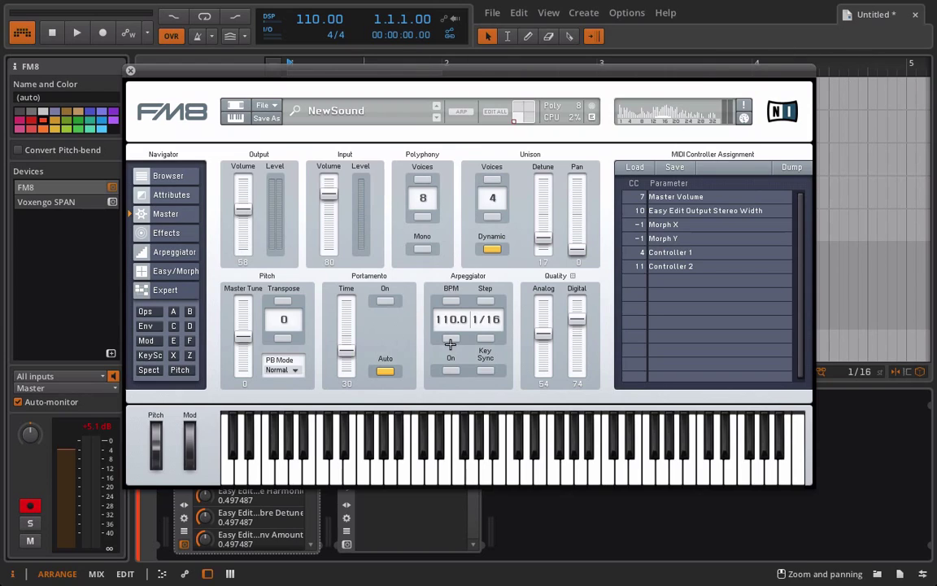
pyautogui.moveTo(273, 259)
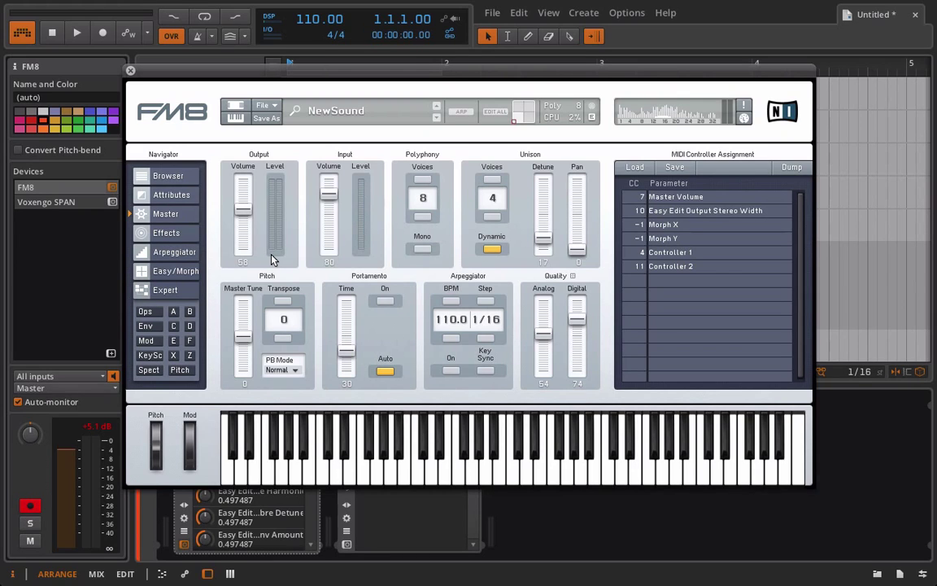
pyautogui.moveTo(179, 348)
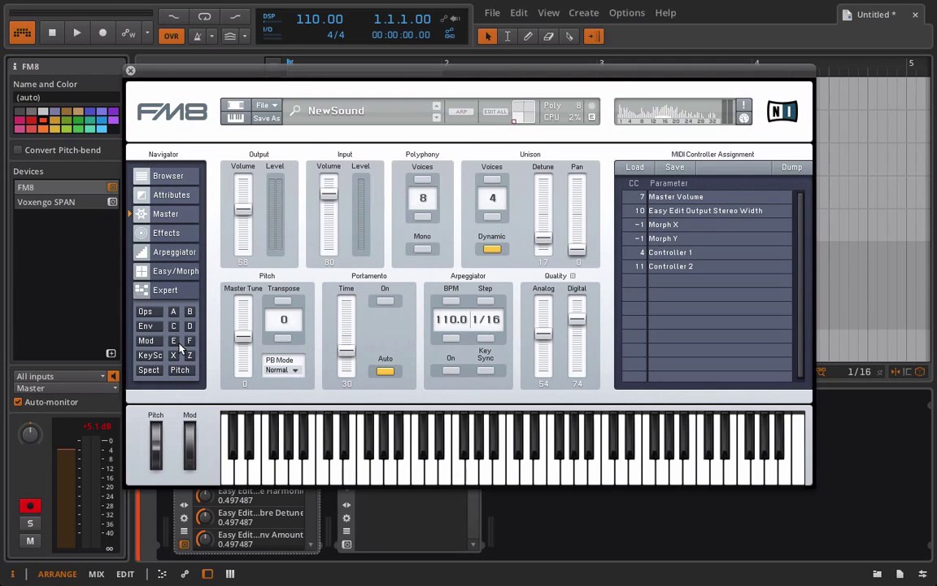
# Step: Return to the six-operator overview with ratios, waveforms and FM matrix
pyautogui.click(144, 311)
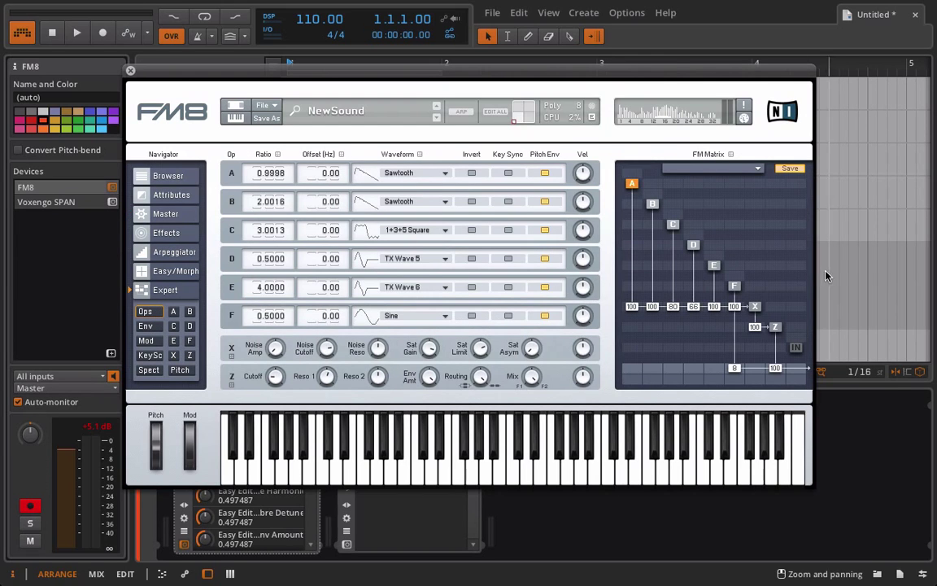
pyautogui.moveTo(716, 368)
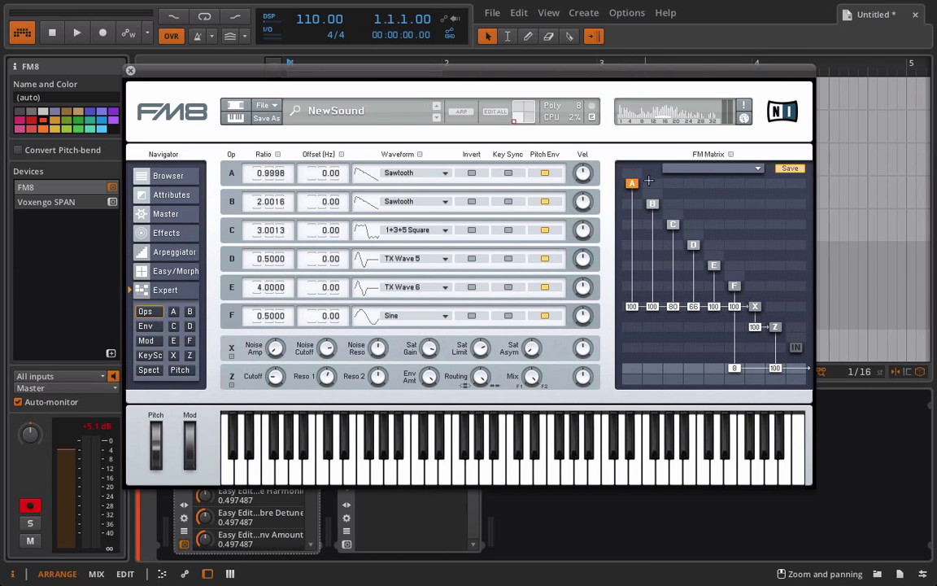
pyautogui.moveTo(651, 185)
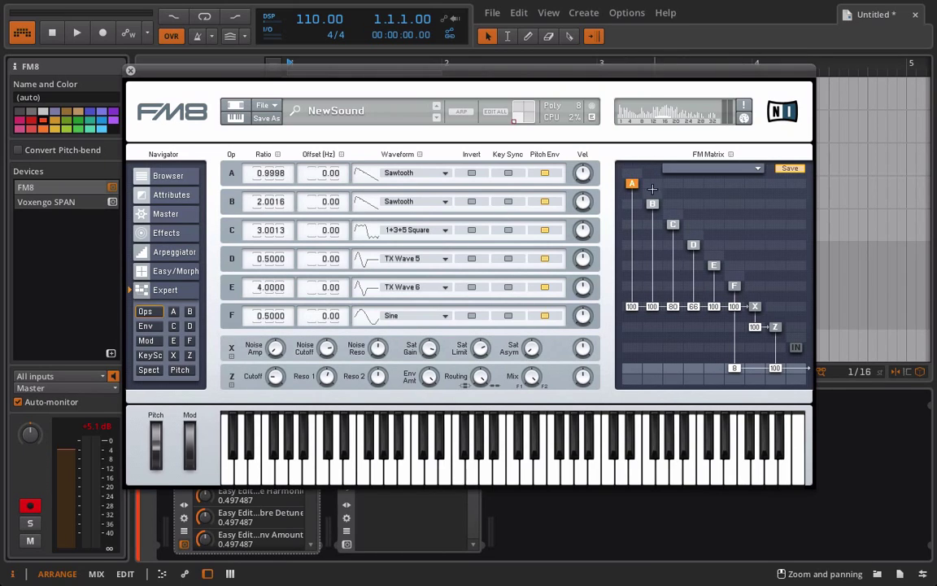
pyautogui.moveTo(696, 345)
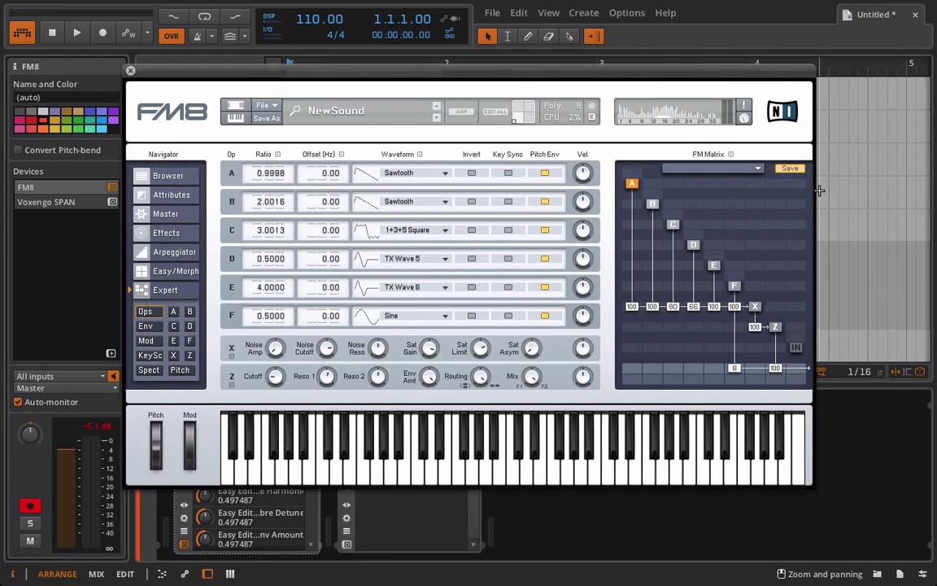
pyautogui.moveTo(771, 262)
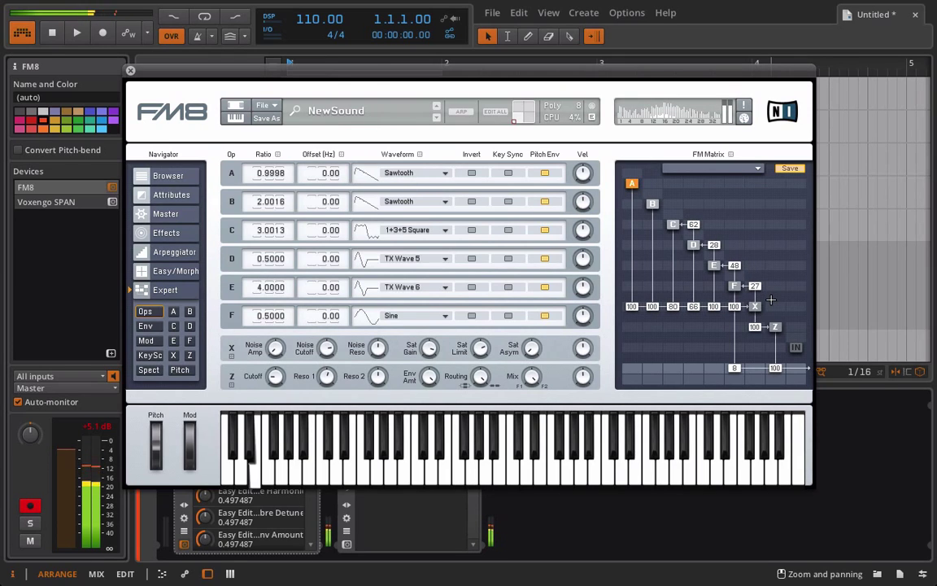
# Step: View operator B's detailed settings, then close FM8 back to the Bitwig arrangement
pyautogui.click(652, 203)
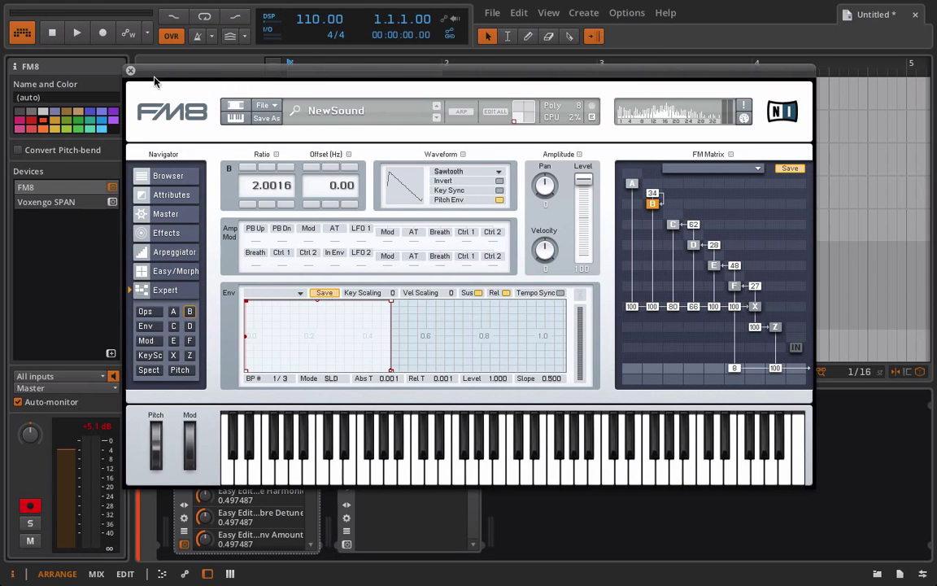
pyautogui.click(130, 72)
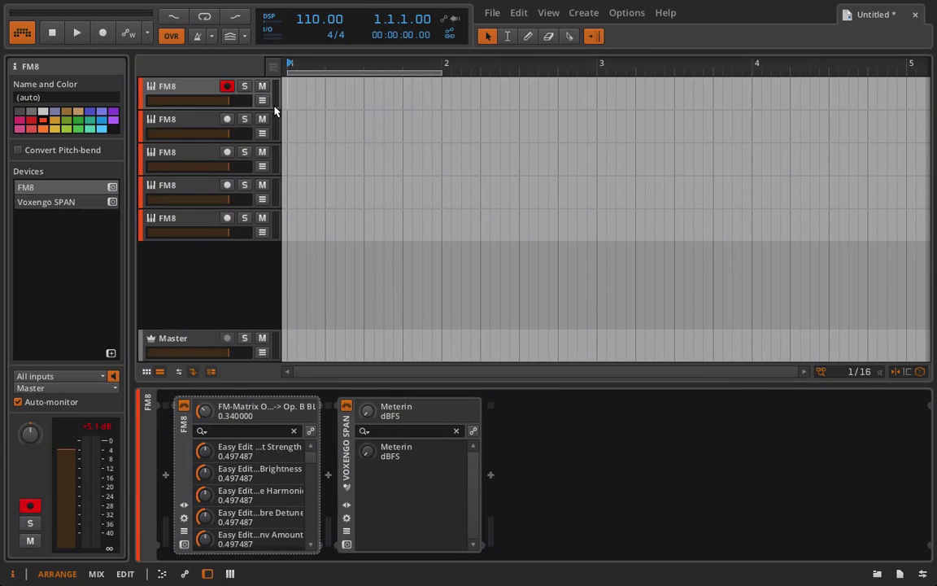
# Step: Audition the third and fourth FM8 tracks' presets, closing the Guitar 1 patch in between
pyautogui.click(228, 86)
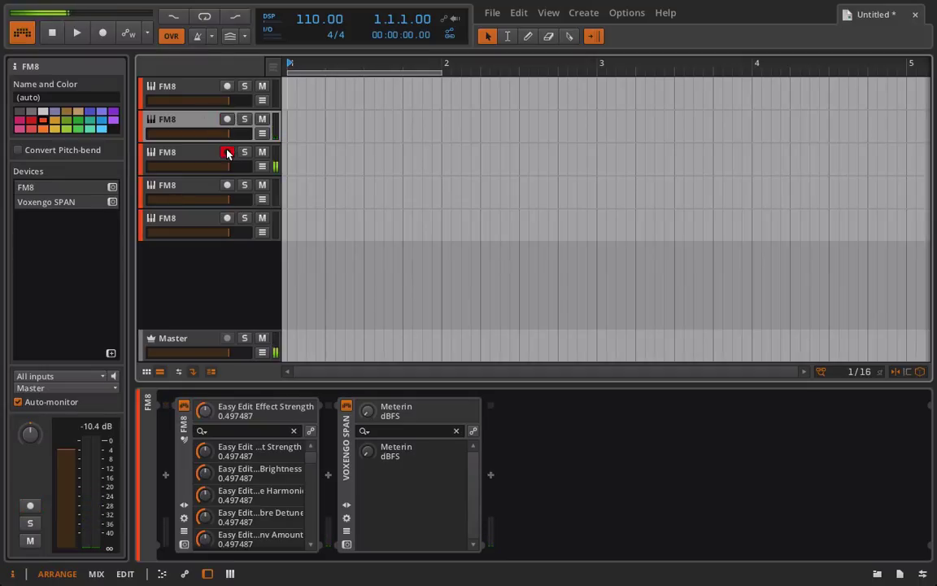
pyautogui.click(228, 153)
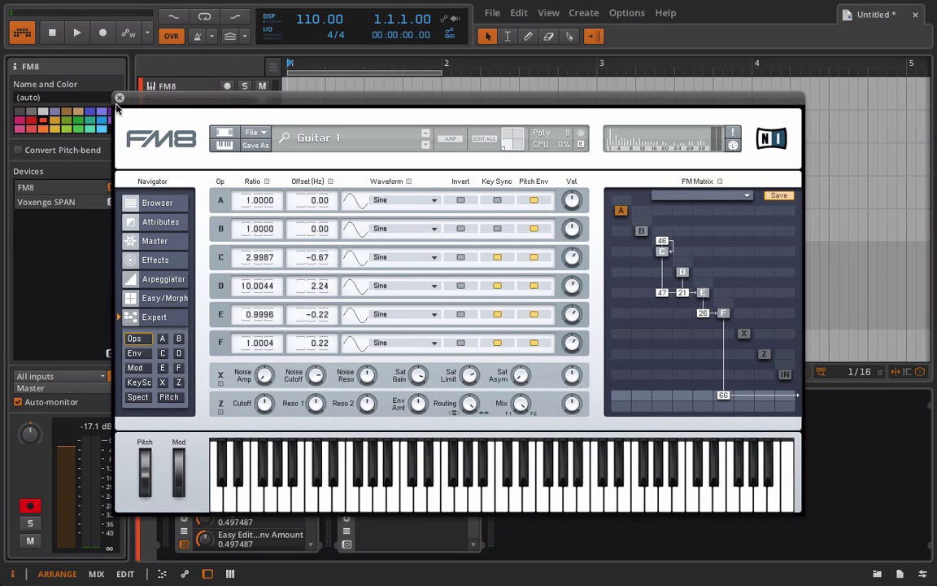
pyautogui.click(119, 97)
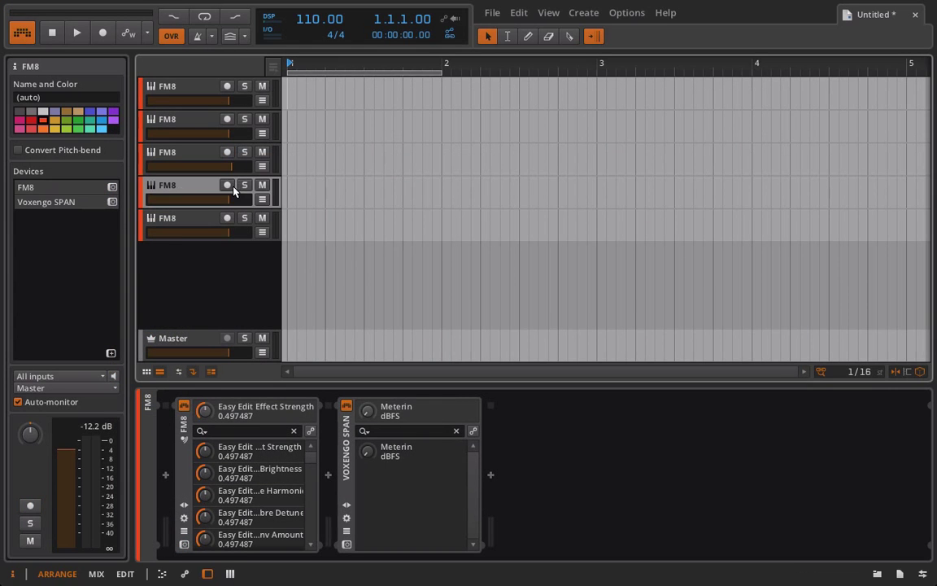
pyautogui.click(228, 185)
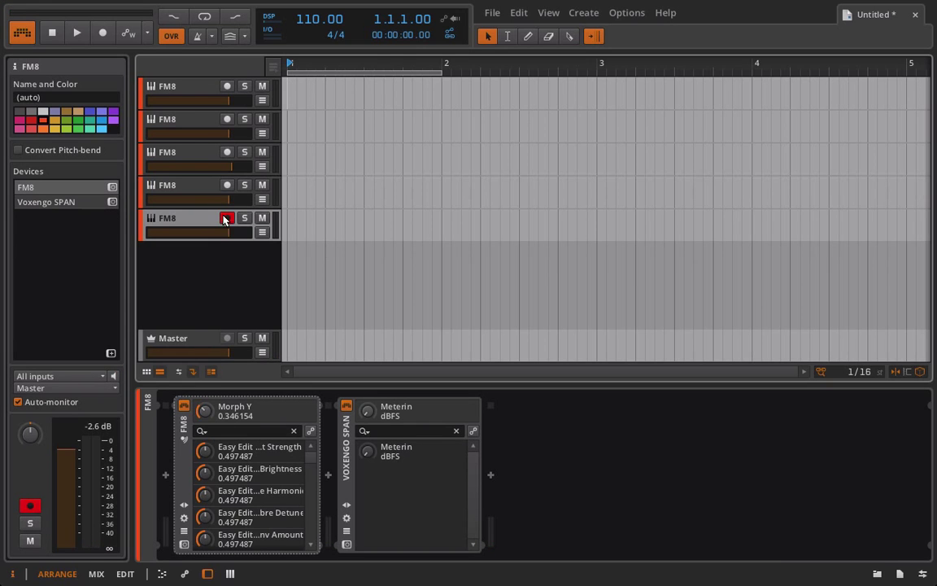
# Step: View the Below Freezing preset's Easy/Morph page, then close FM8 to the arrangement
pyautogui.doubleClick(228, 218)
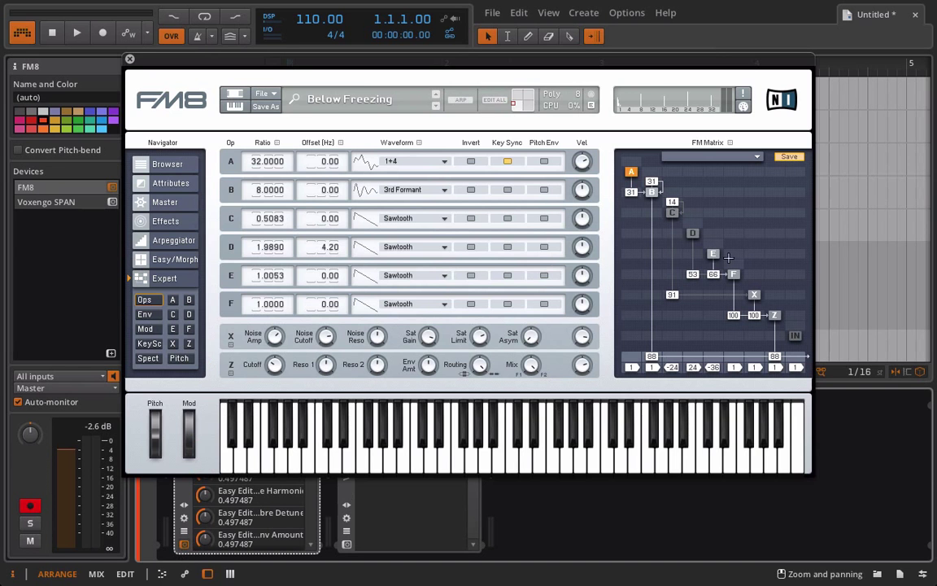
pyautogui.moveTo(390, 306)
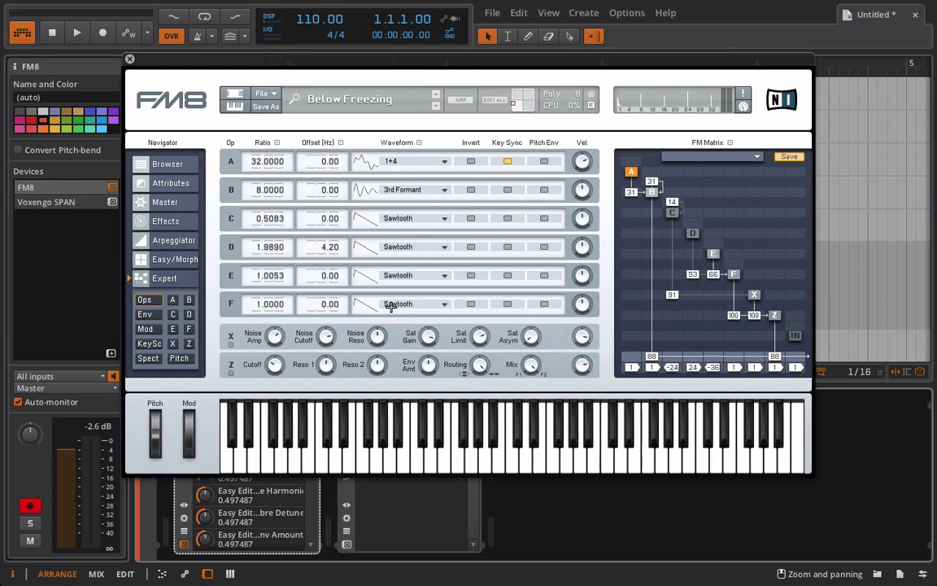
pyautogui.moveTo(755, 297)
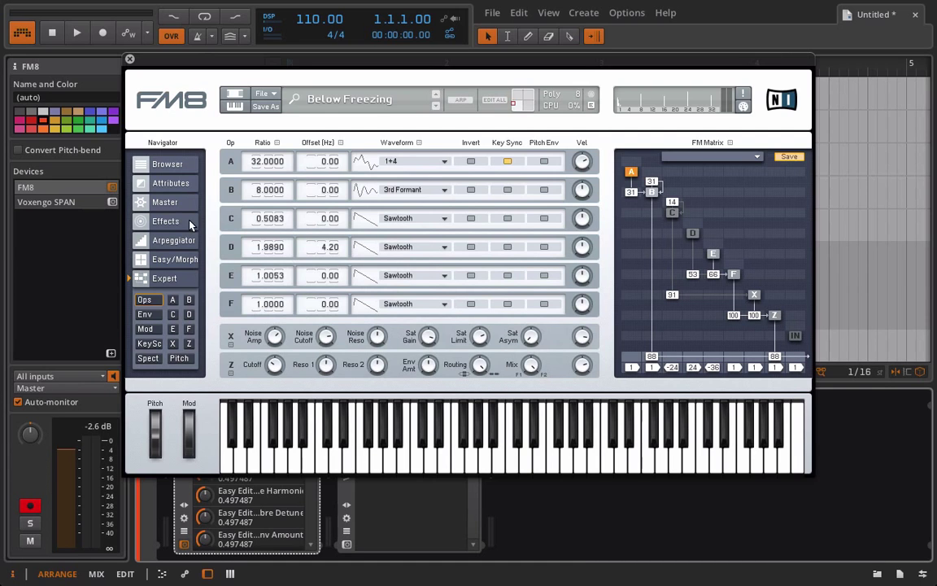
pyautogui.click(174, 258)
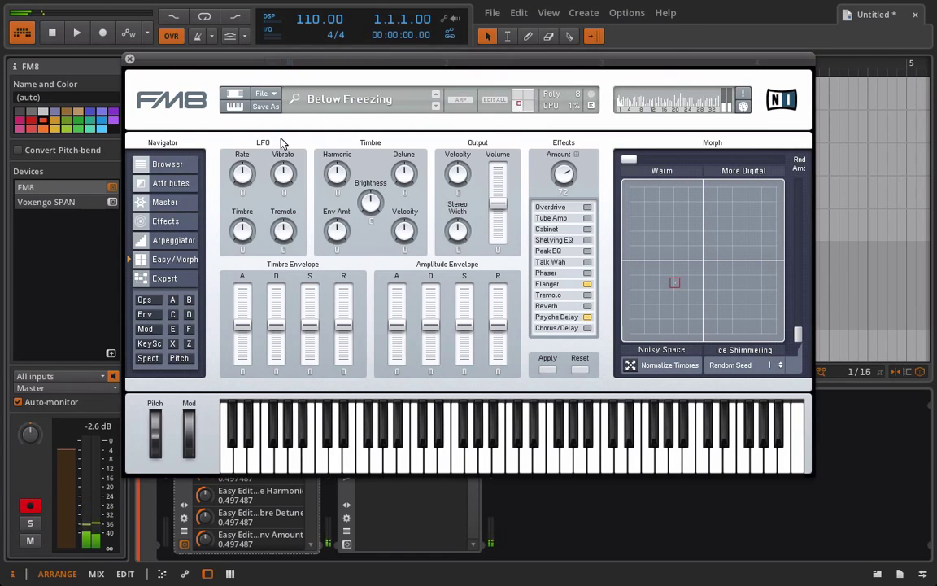
pyautogui.moveTo(186, 195)
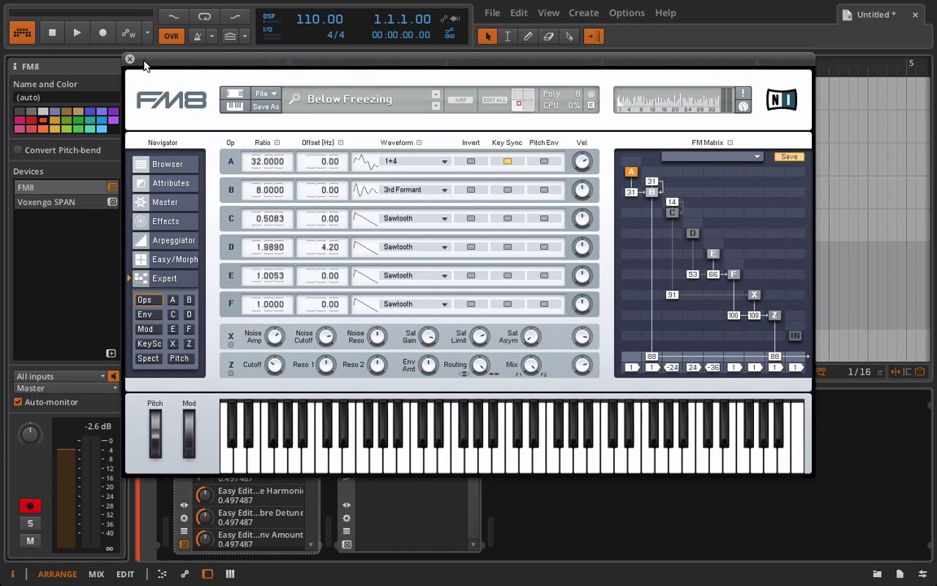
pyautogui.click(130, 59)
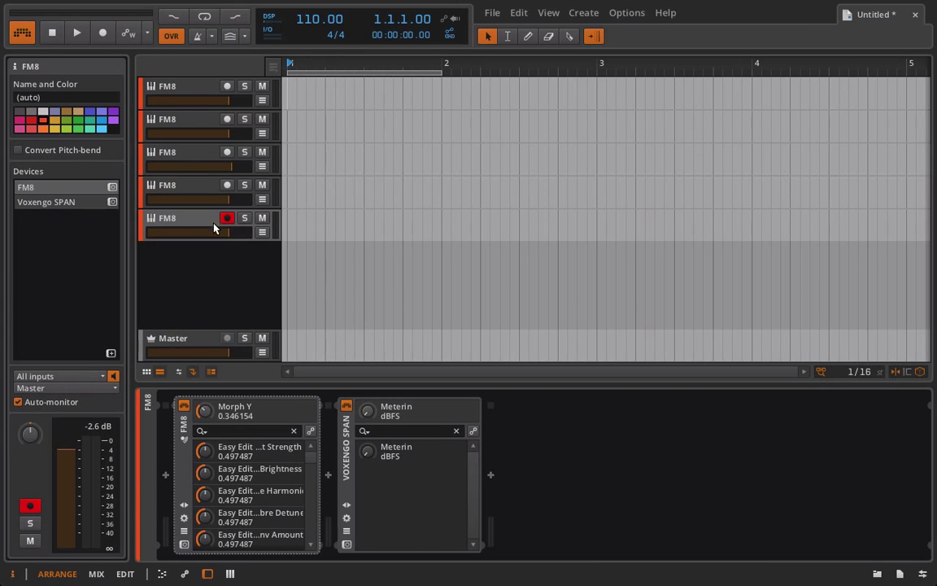
# Step: Load Bitwig's built-in FM-4 synth onto the empty Inst 1 track
pyautogui.click(228, 218)
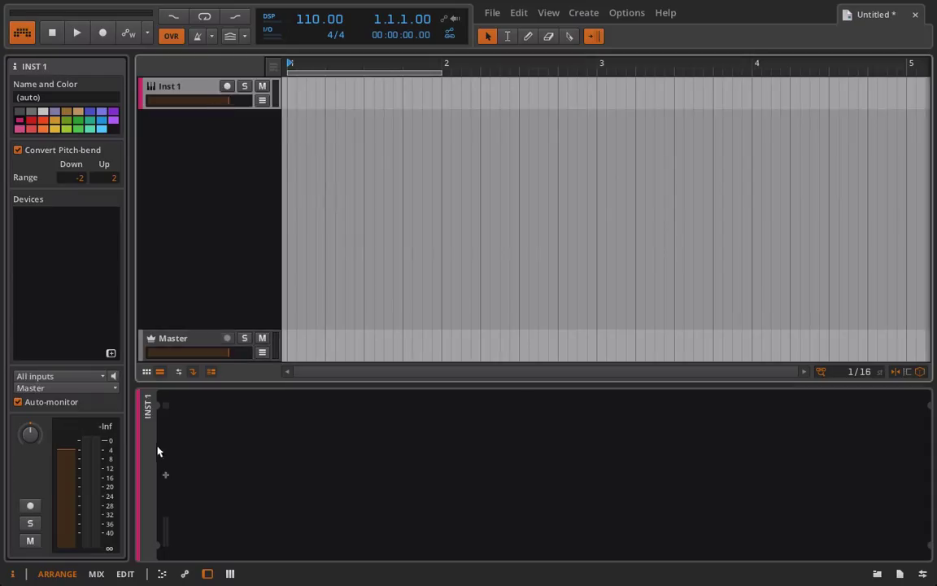
pyautogui.click(166, 475)
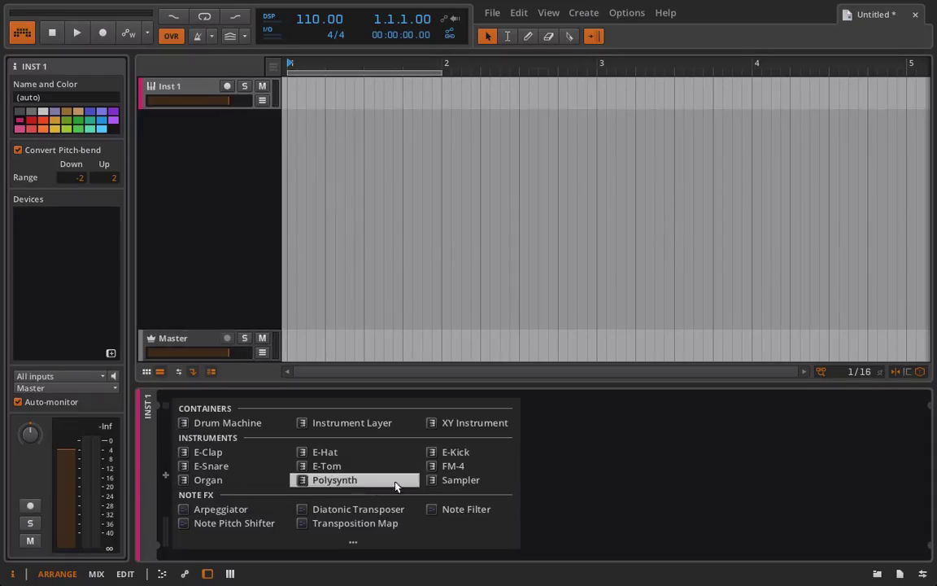
pyautogui.click(452, 465)
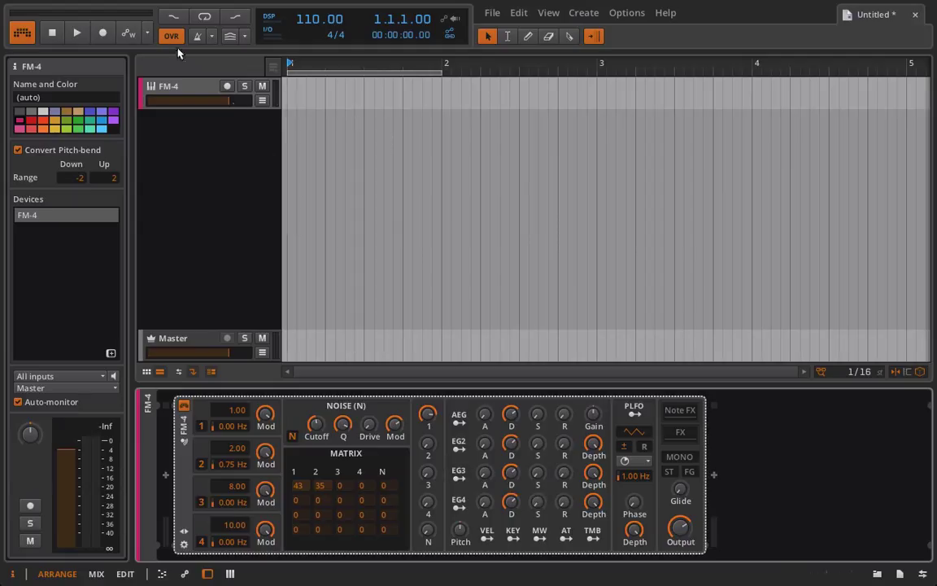
pyautogui.click(680, 431)
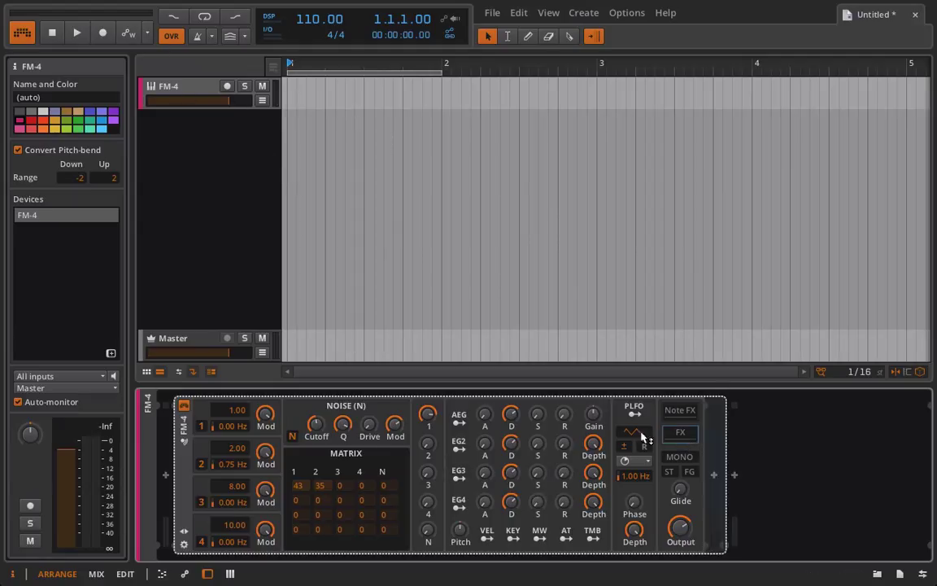